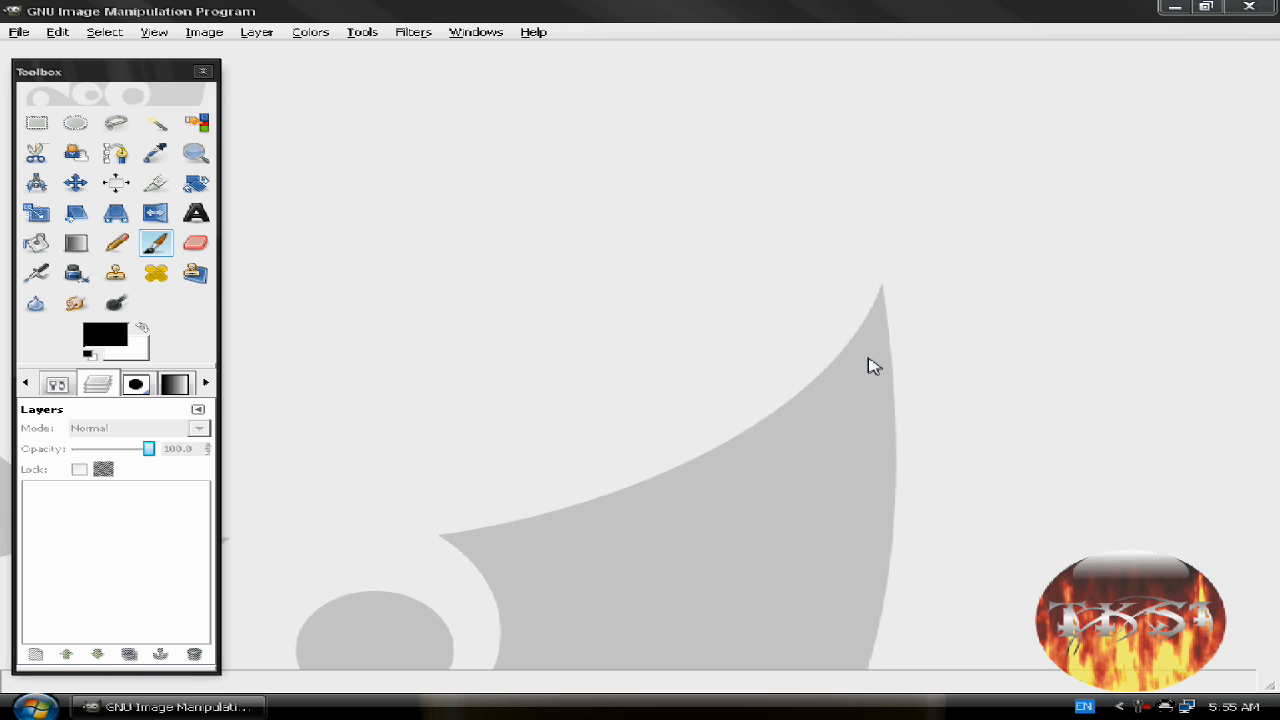
{"action": "mouse_move", "coordinate": [18, 32]}
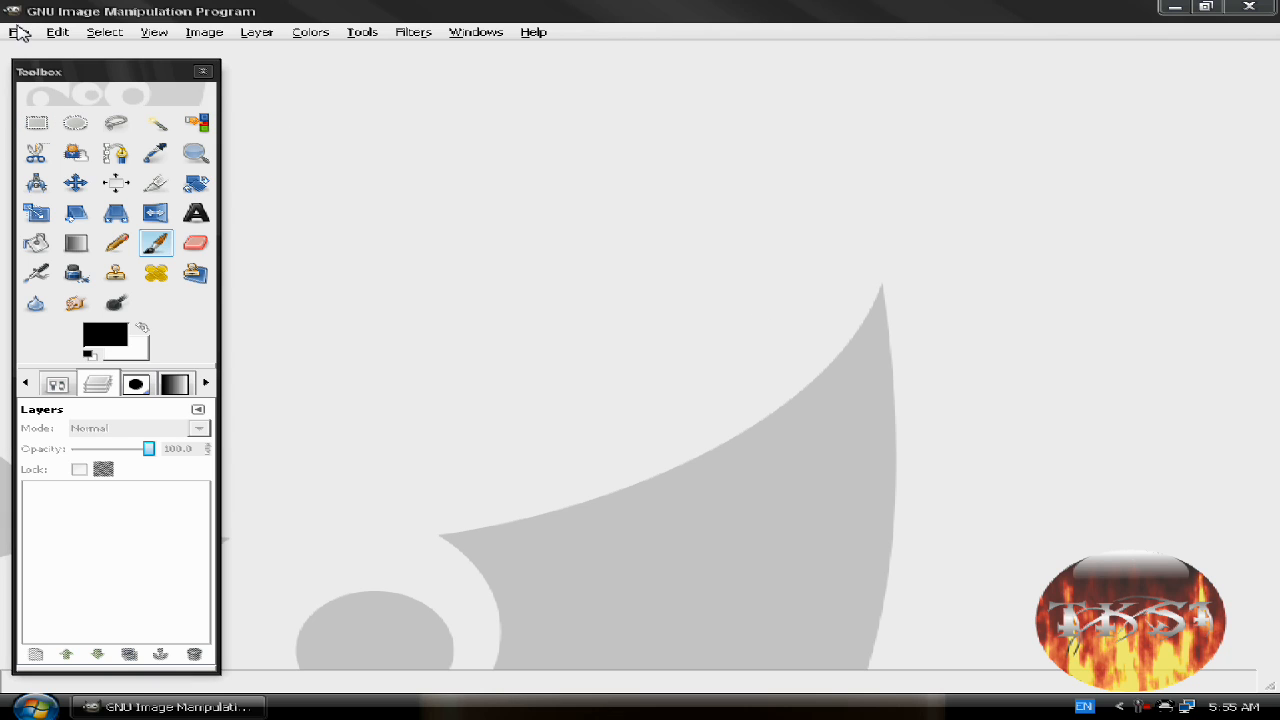
{"action": "mouse_move", "coordinate": [32, 45]}
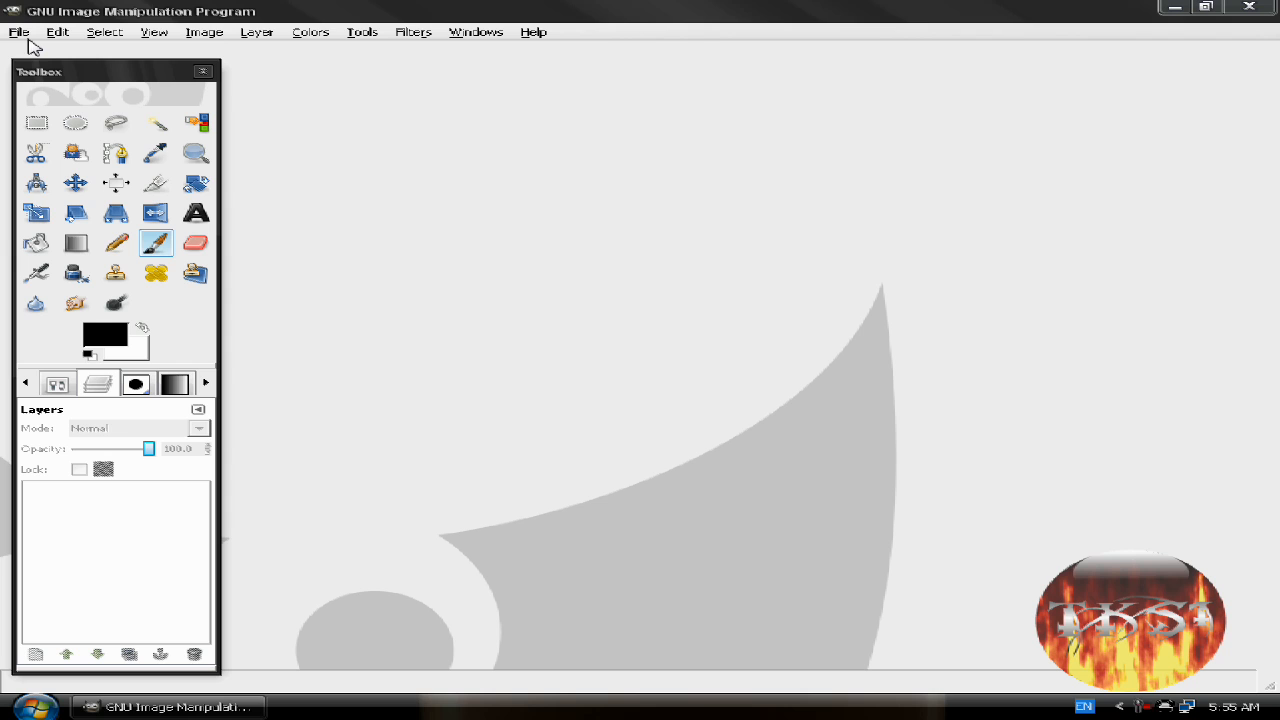
Create a new image with width 800 and height 800 pixels.
{"action": "left_click", "coordinate": [57, 32]}
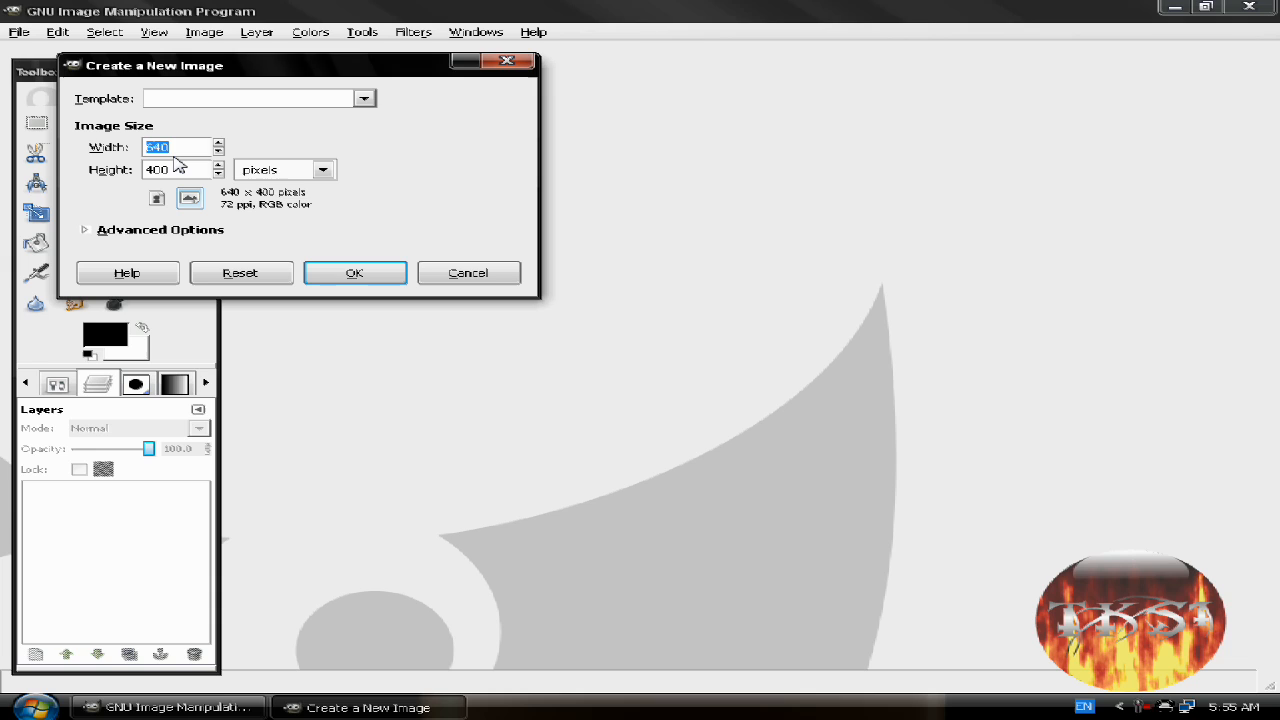
{"action": "type", "text": "800"}
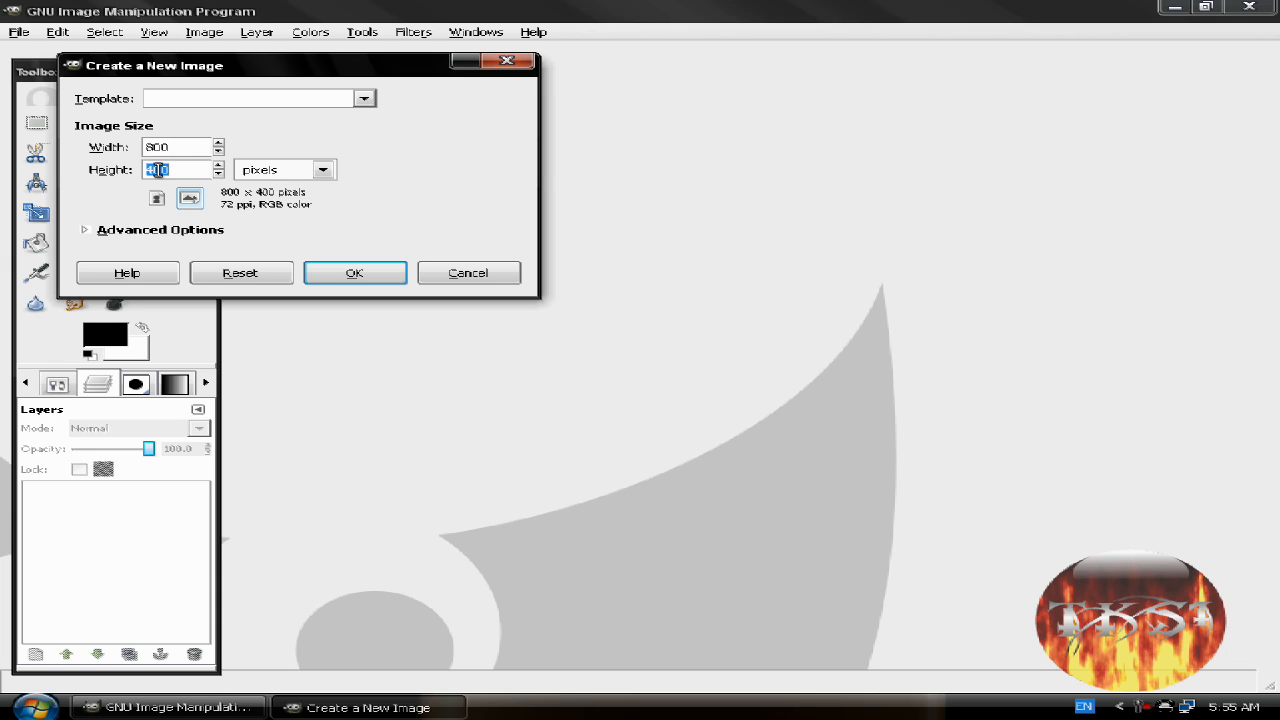
{"action": "type", "text": "800"}
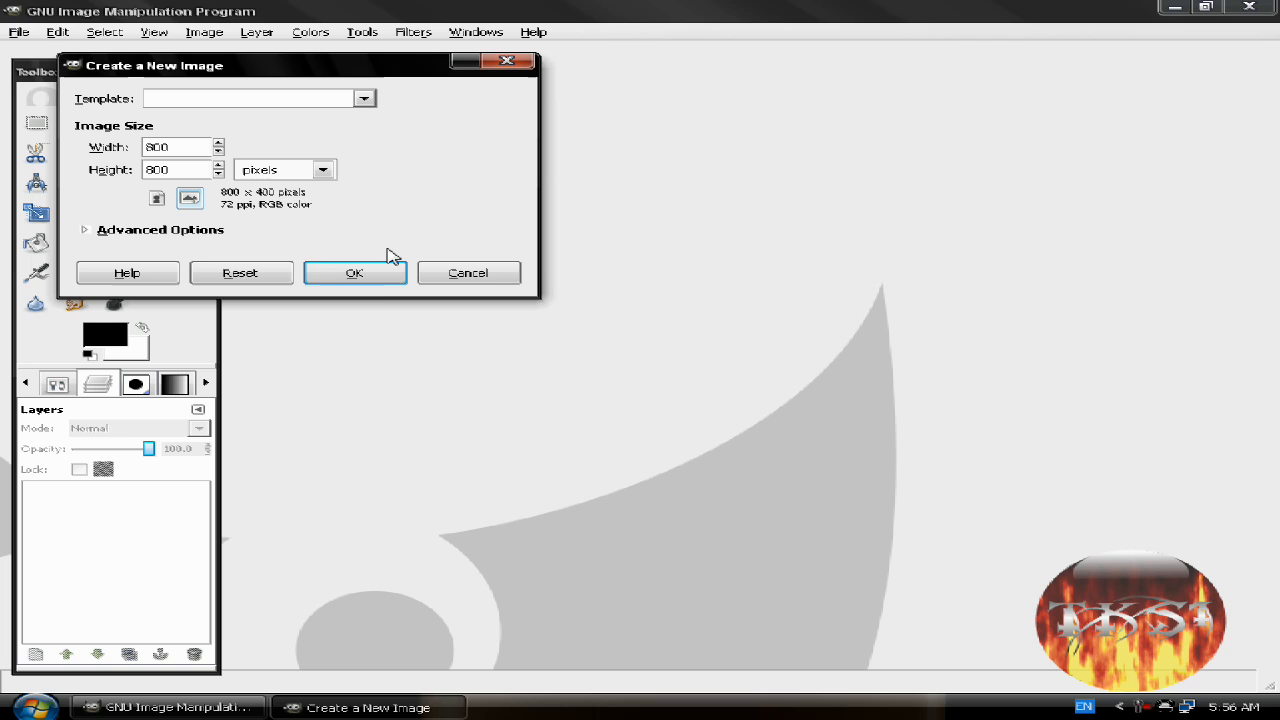
{"action": "left_click", "coordinate": [354, 272]}
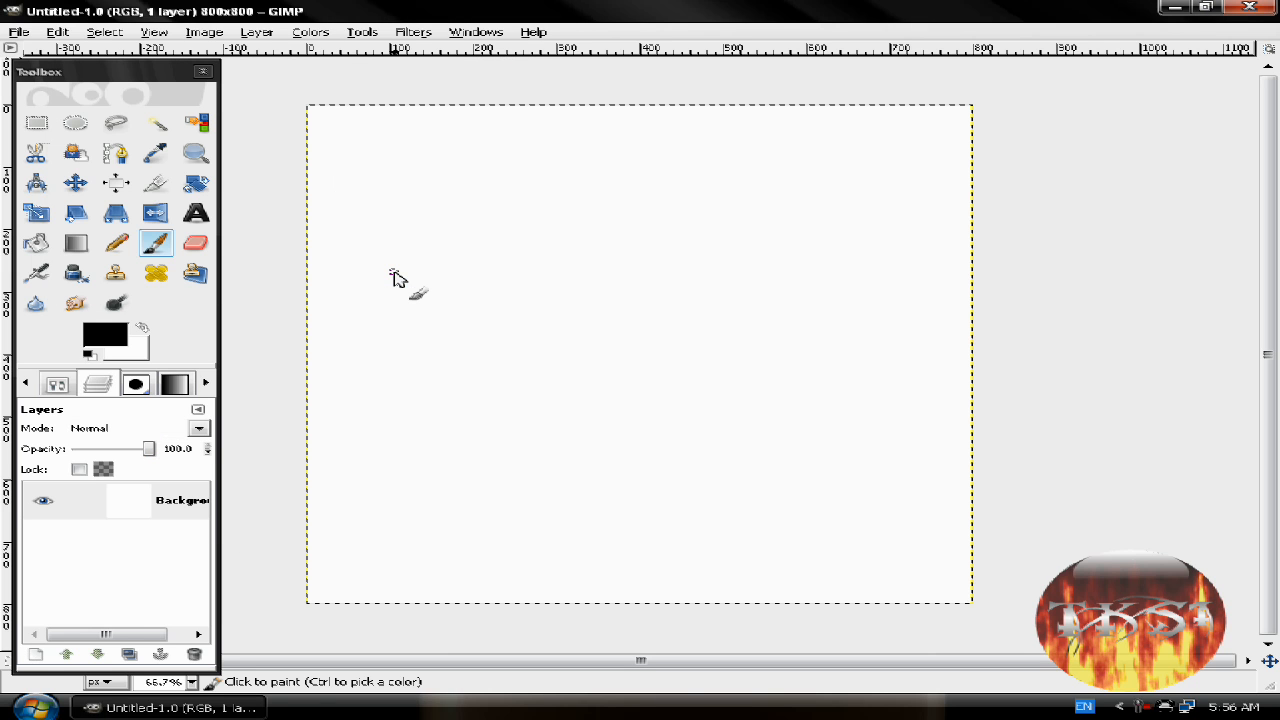
Add a transparent layer and run Animated Fire with 10 frames at 20 ms.
{"action": "left_click", "coordinate": [37, 655]}
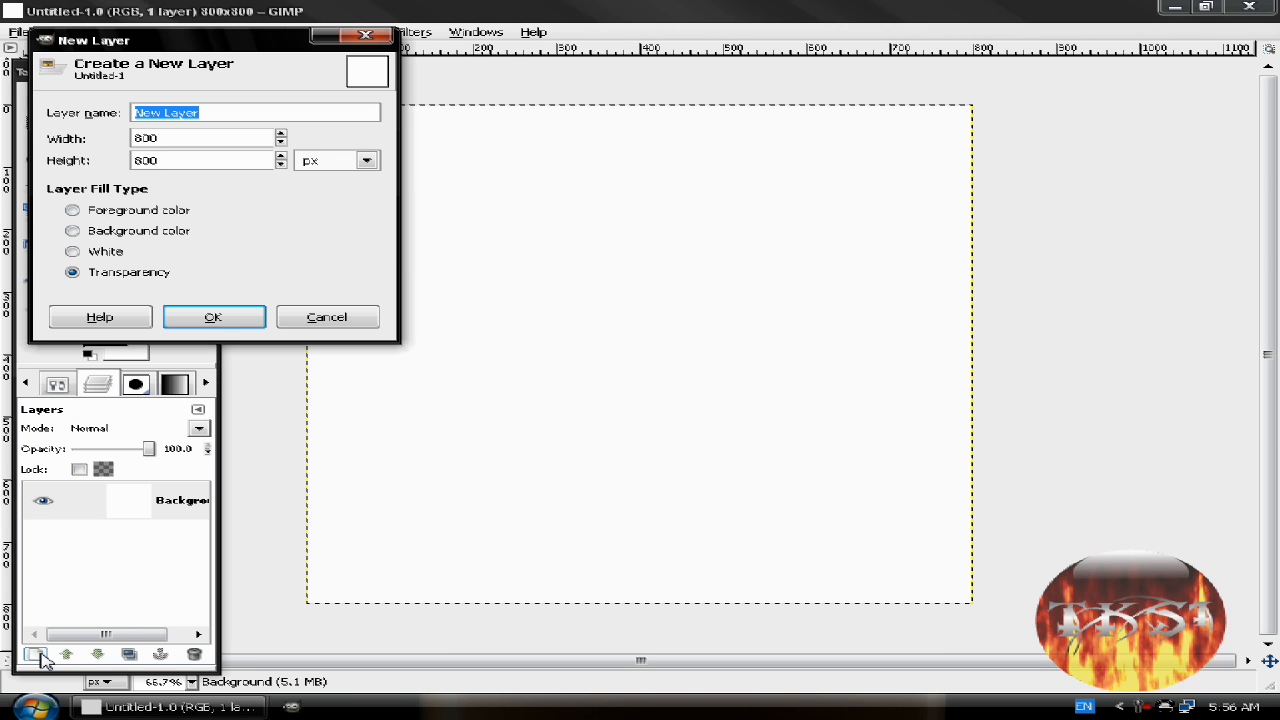
{"action": "left_click", "coordinate": [213, 317]}
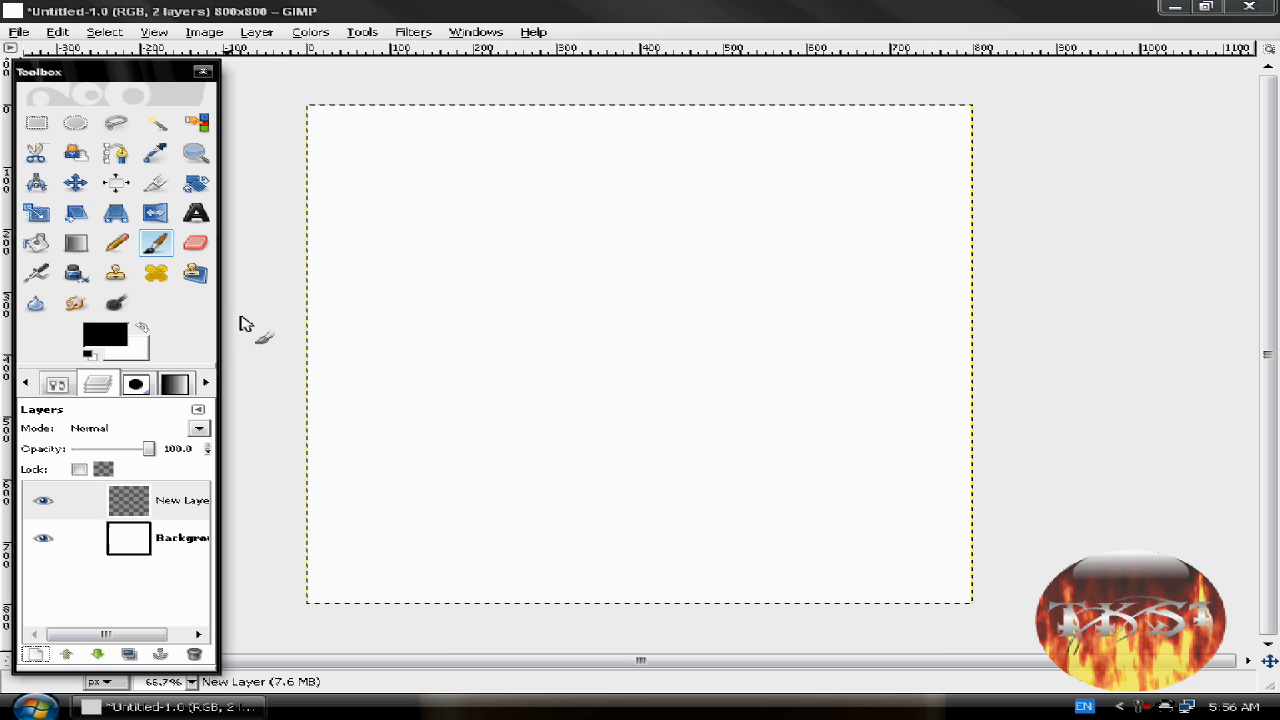
{"action": "left_click", "coordinate": [413, 31]}
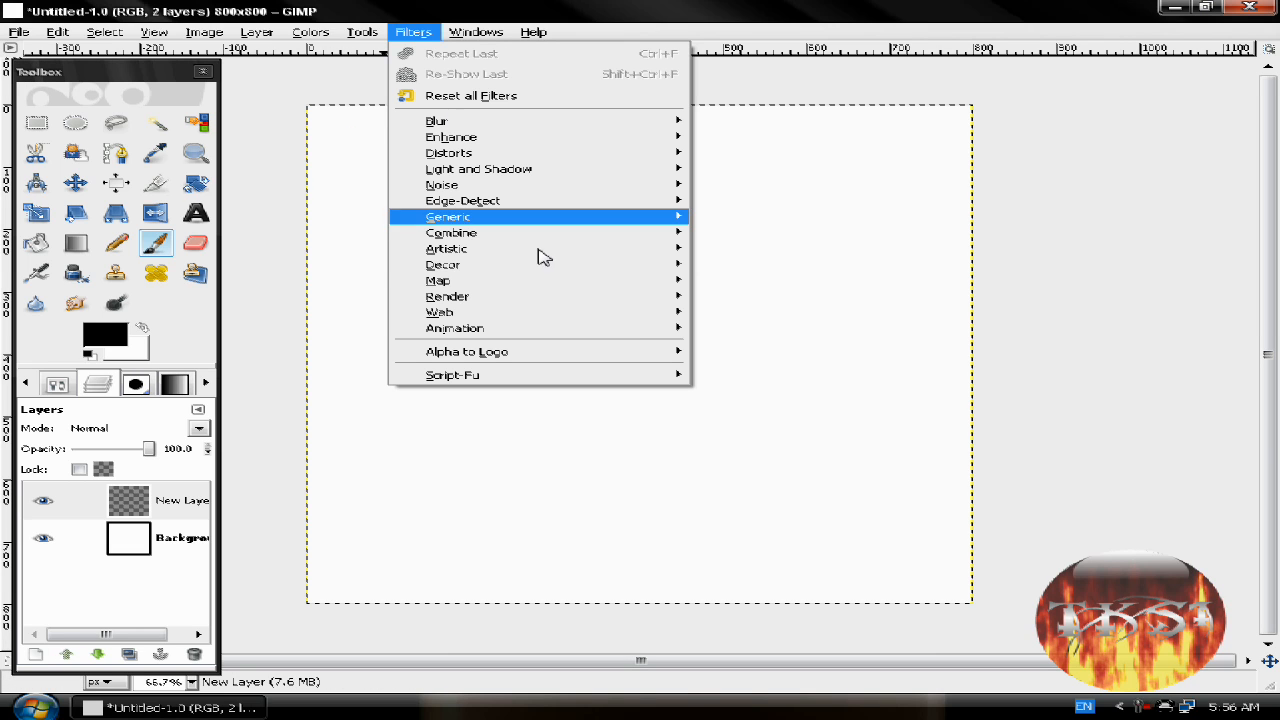
{"action": "mouse_move", "coordinate": [454, 328]}
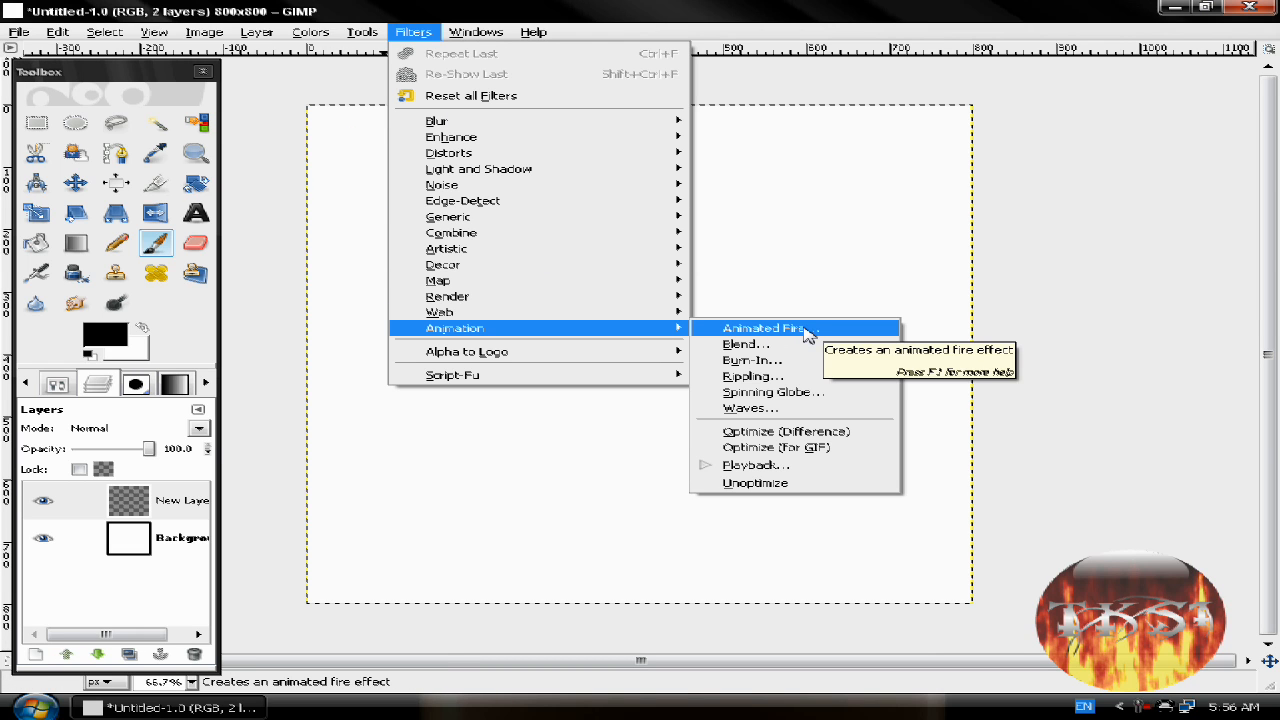
{"action": "left_click", "coordinate": [765, 328]}
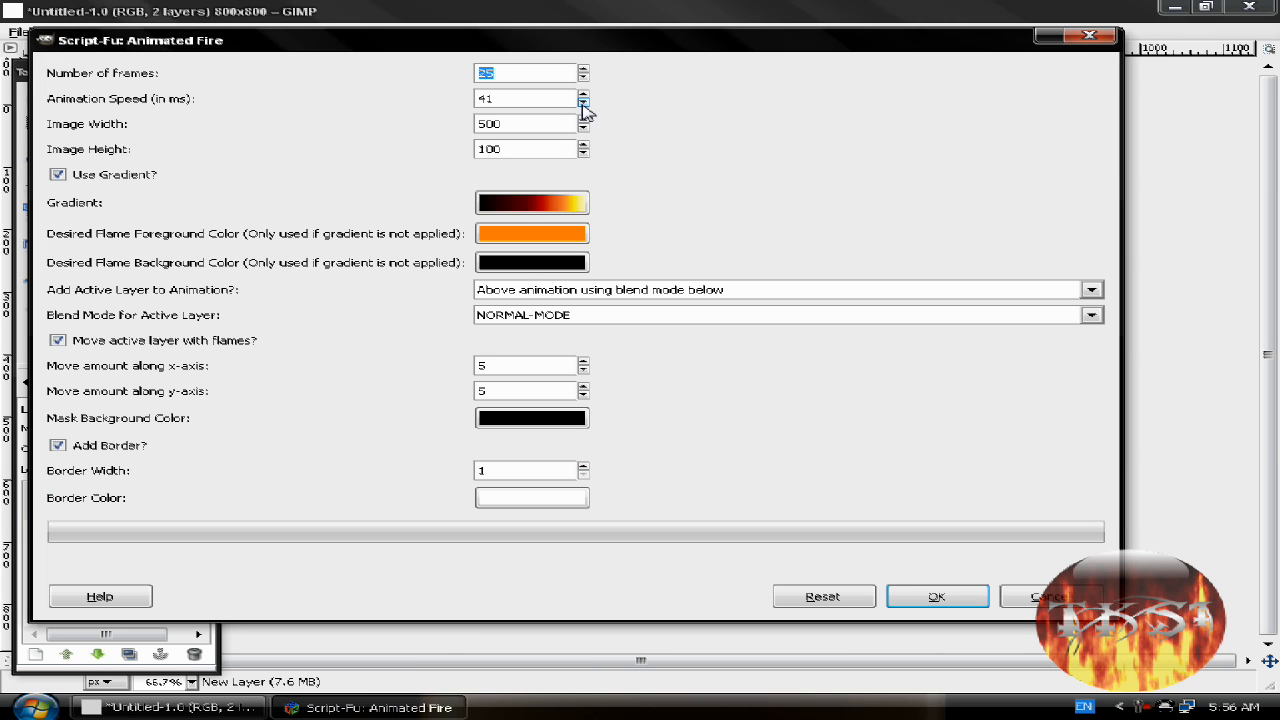
{"action": "left_click", "coordinate": [583, 68]}
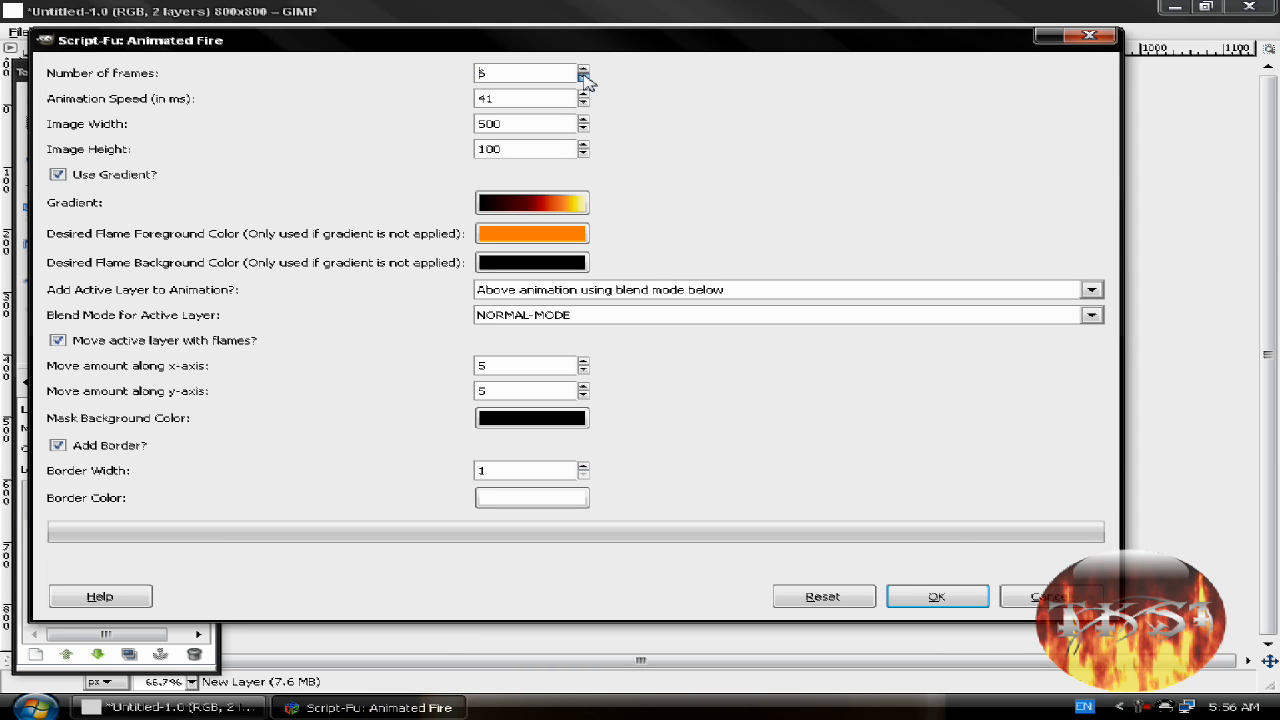
{"action": "left_click", "coordinate": [583, 68]}
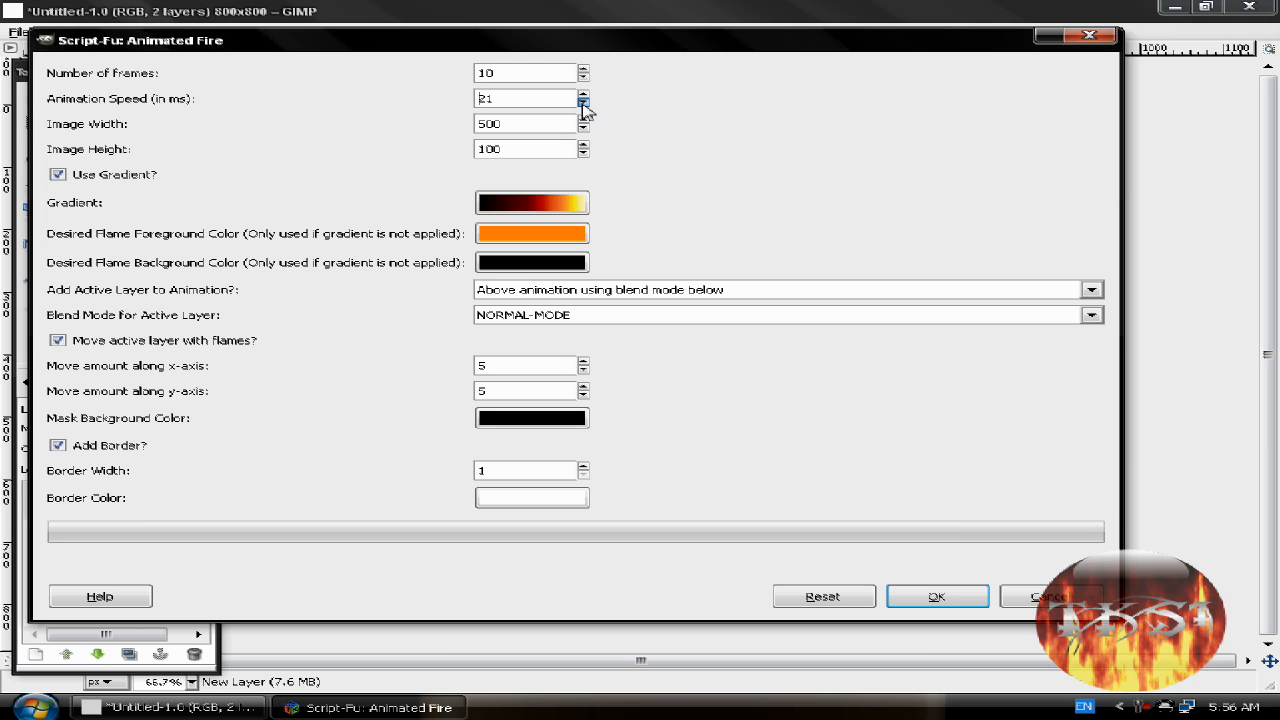
{"action": "left_click", "coordinate": [583, 103]}
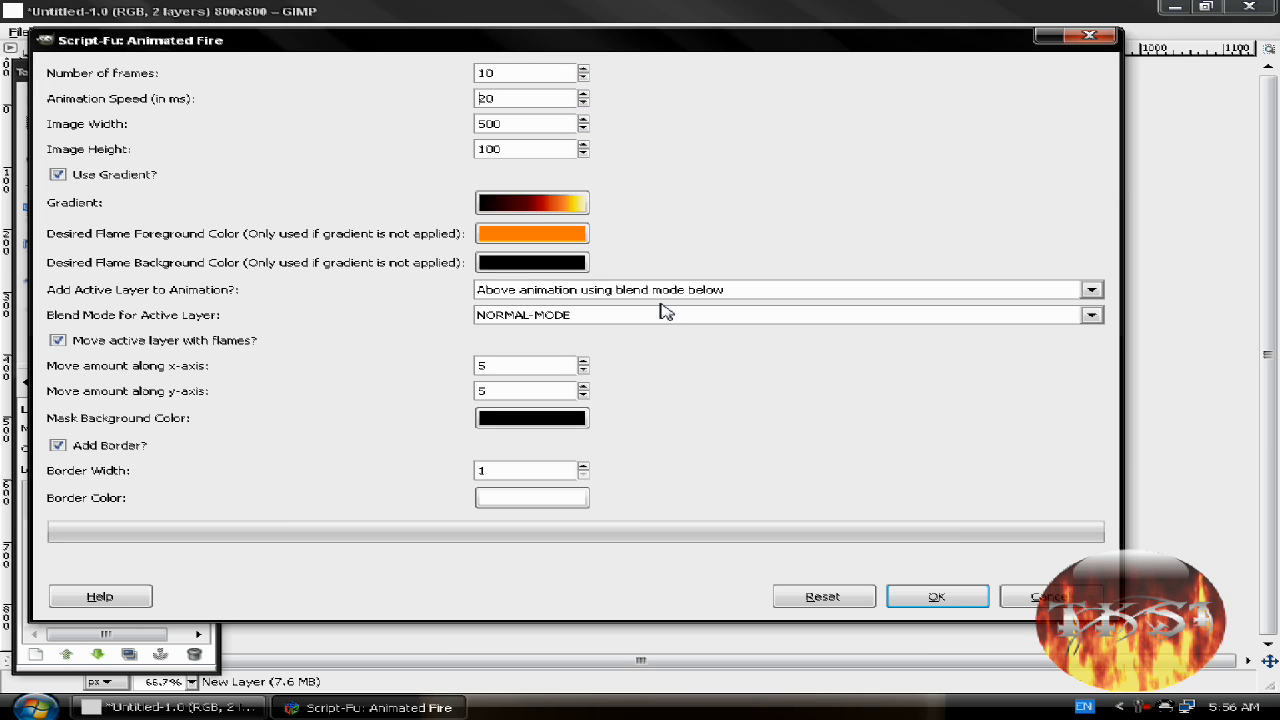
{"action": "left_click", "coordinate": [936, 596]}
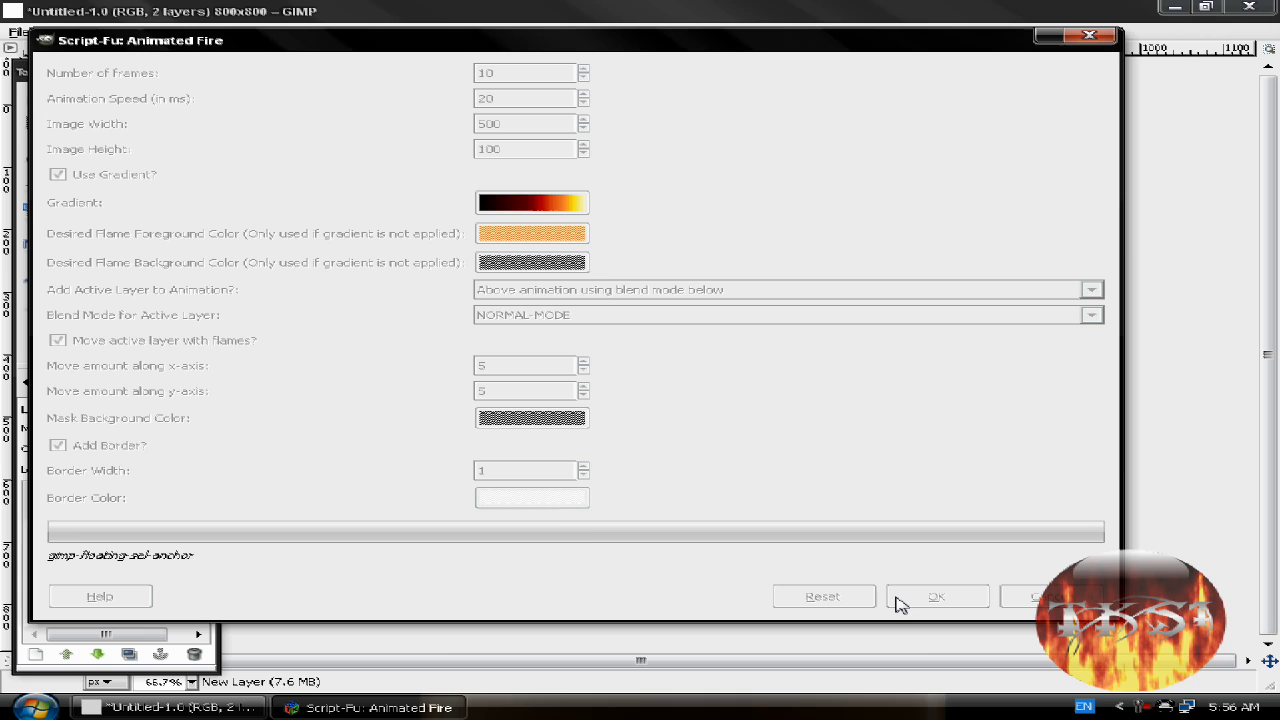
Wait for Animated Fire to finish rendering the ten-frame flame image.
{"action": "left_click", "coordinate": [936, 596]}
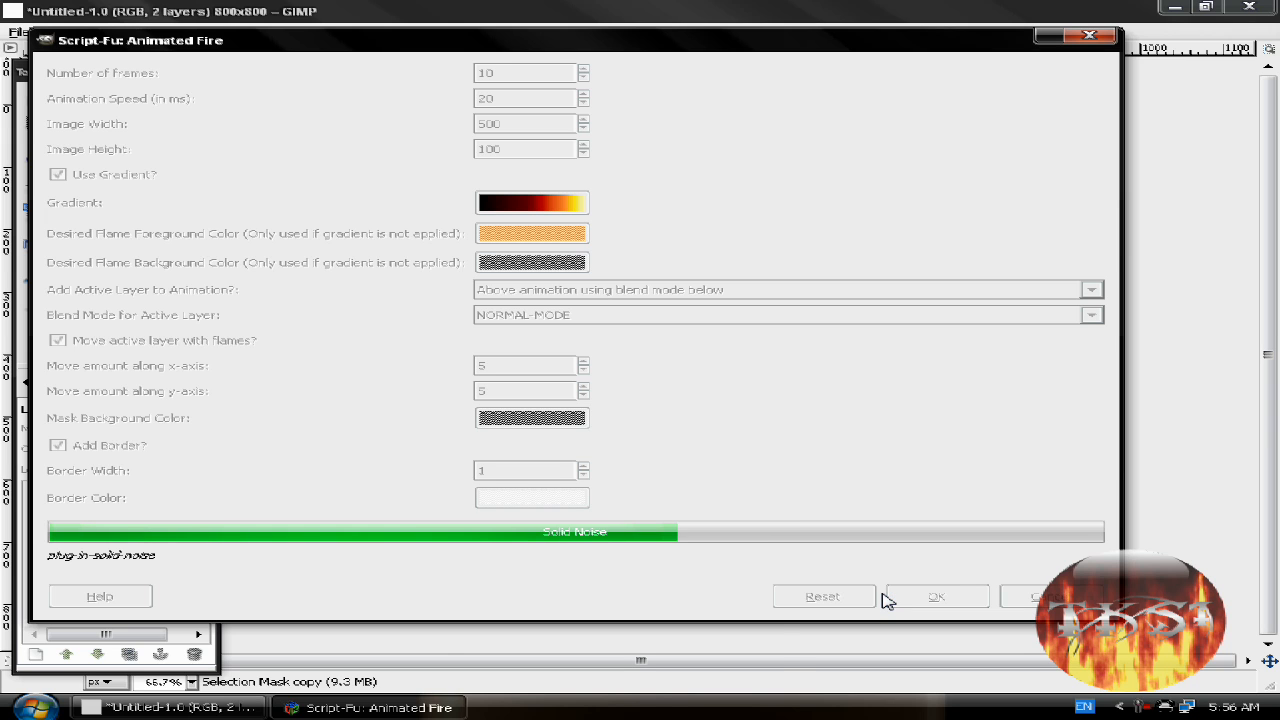
{"action": "left_click", "coordinate": [935, 596]}
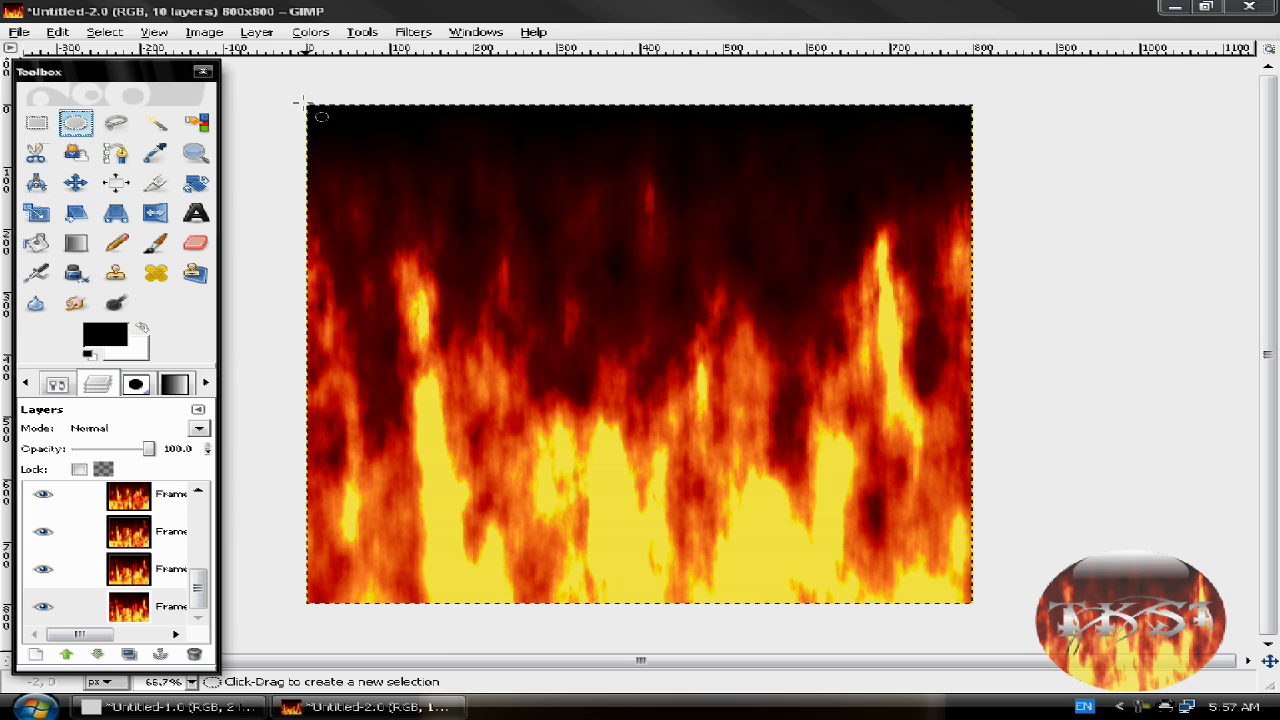
Drag an elliptical selection from the canvas's top-left to bottom-right corner.
{"action": "left_click_drag", "start_coordinate": [318, 110], "coordinate": [540, 318]}
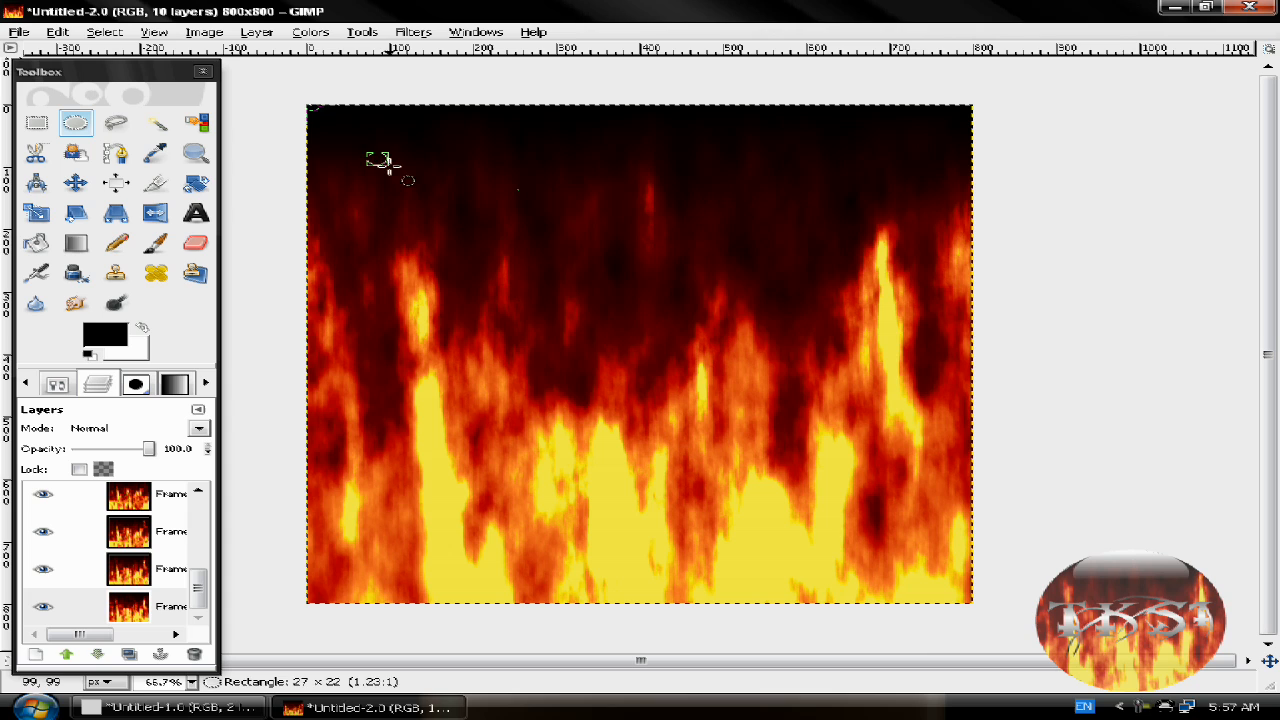
{"action": "mouse_move", "coordinate": [315, 113]}
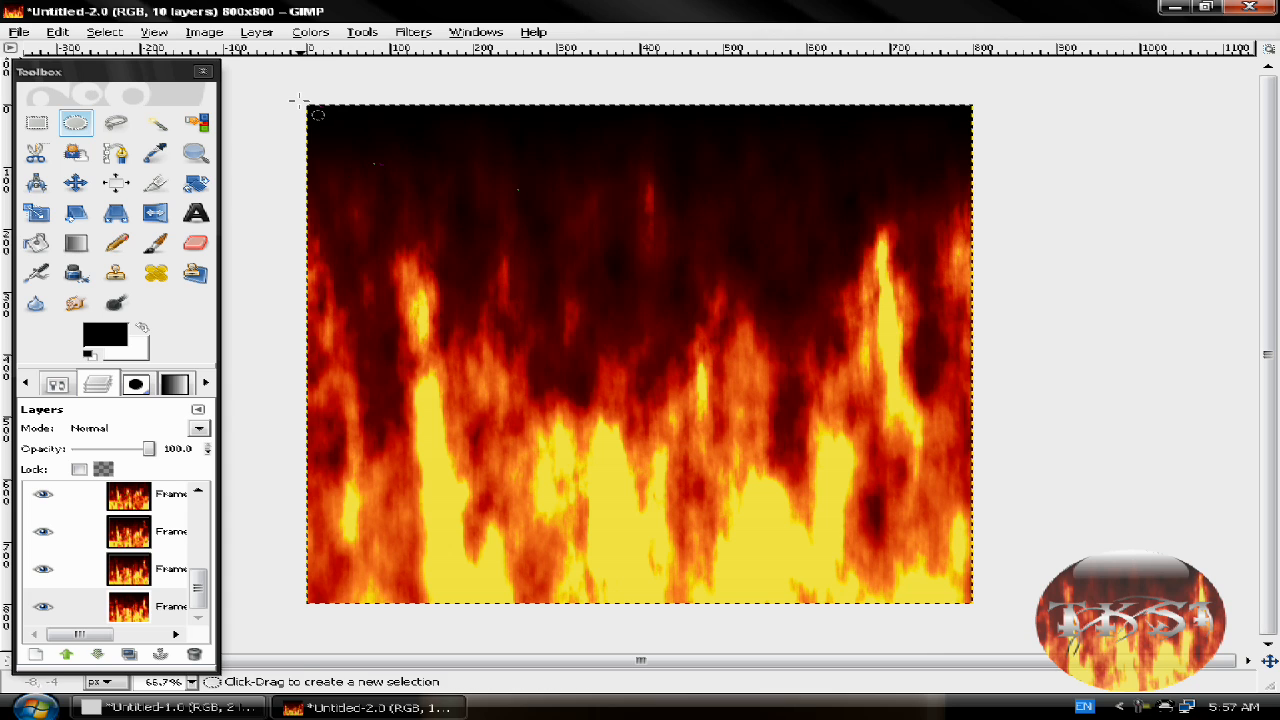
{"action": "left_click_drag", "start_coordinate": [315, 115], "coordinate": [412, 195]}
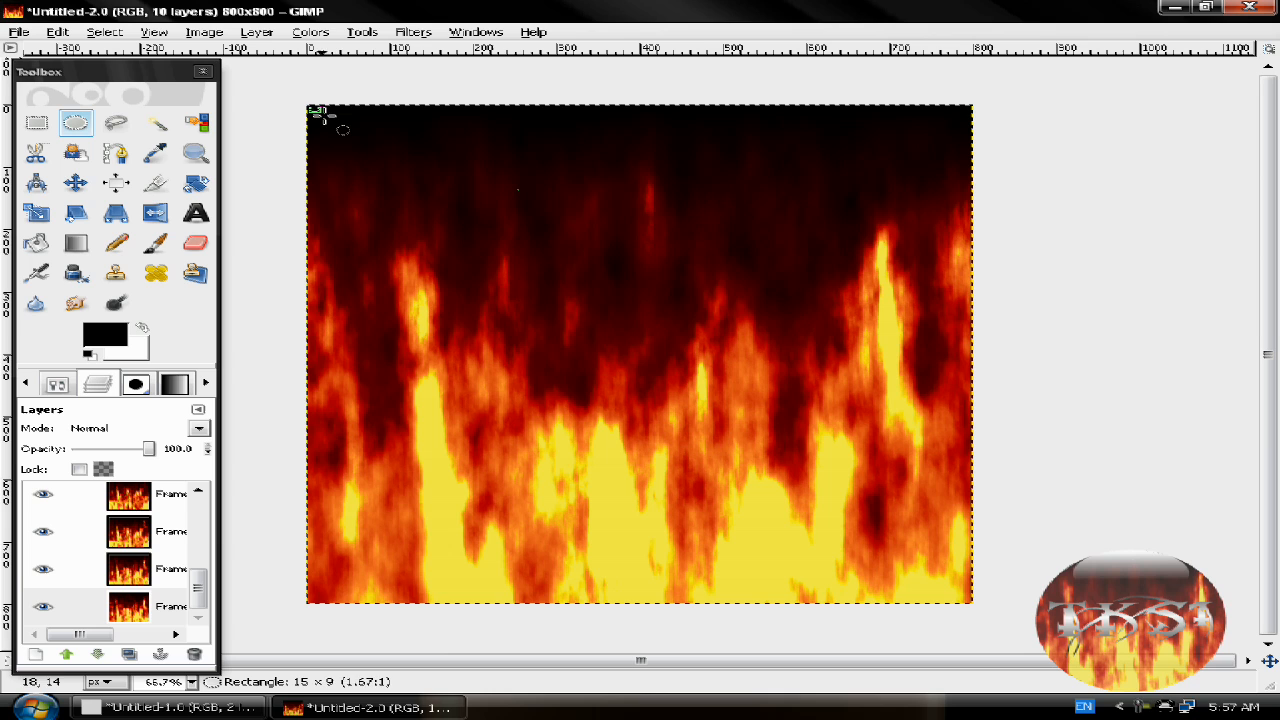
{"action": "left_click_drag", "start_coordinate": [315, 110], "coordinate": [960, 595]}
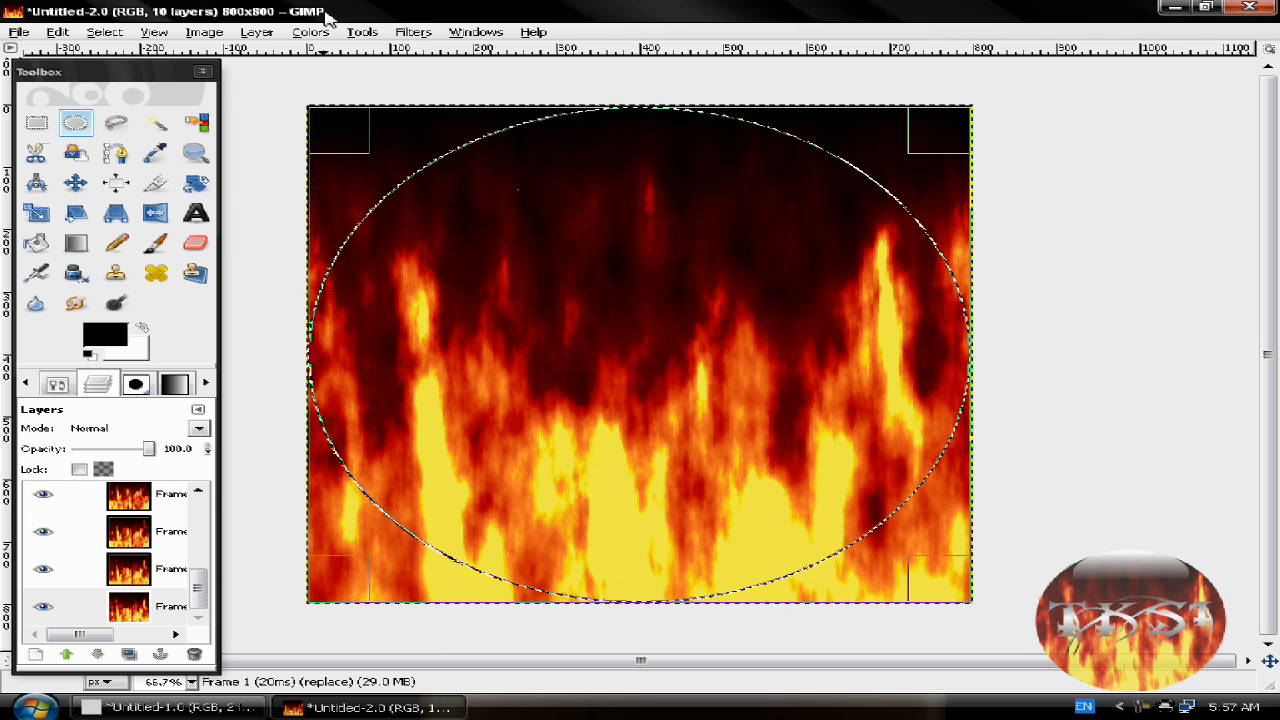
{"action": "left_click", "coordinate": [257, 31]}
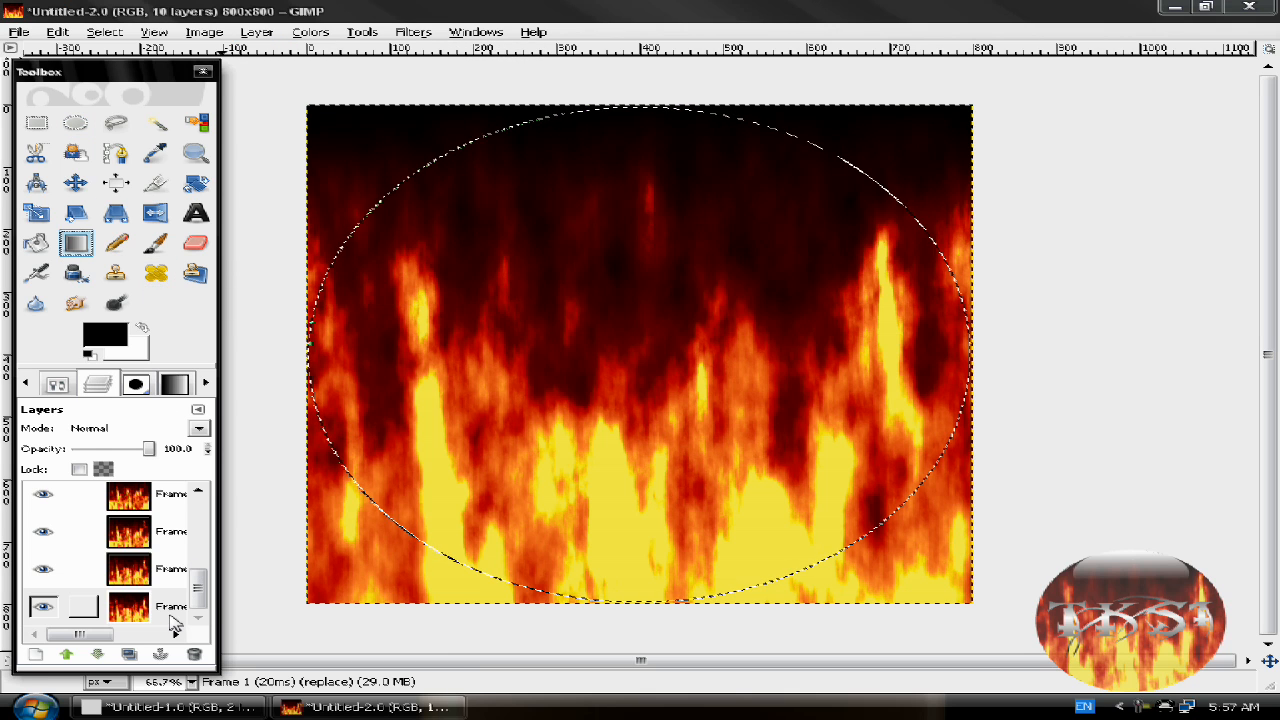
Invert the selection and cut the fire outside the ellipse.
{"action": "left_click", "coordinate": [104, 31]}
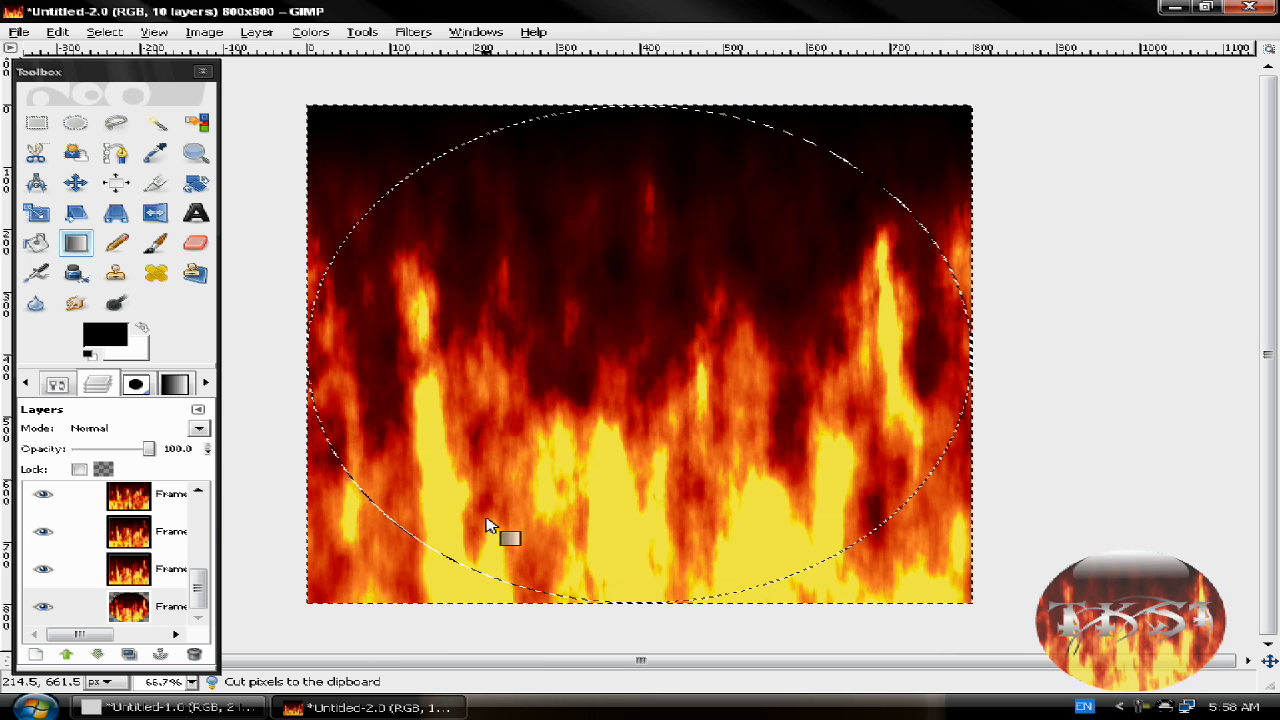
{"action": "left_click", "coordinate": [170, 569]}
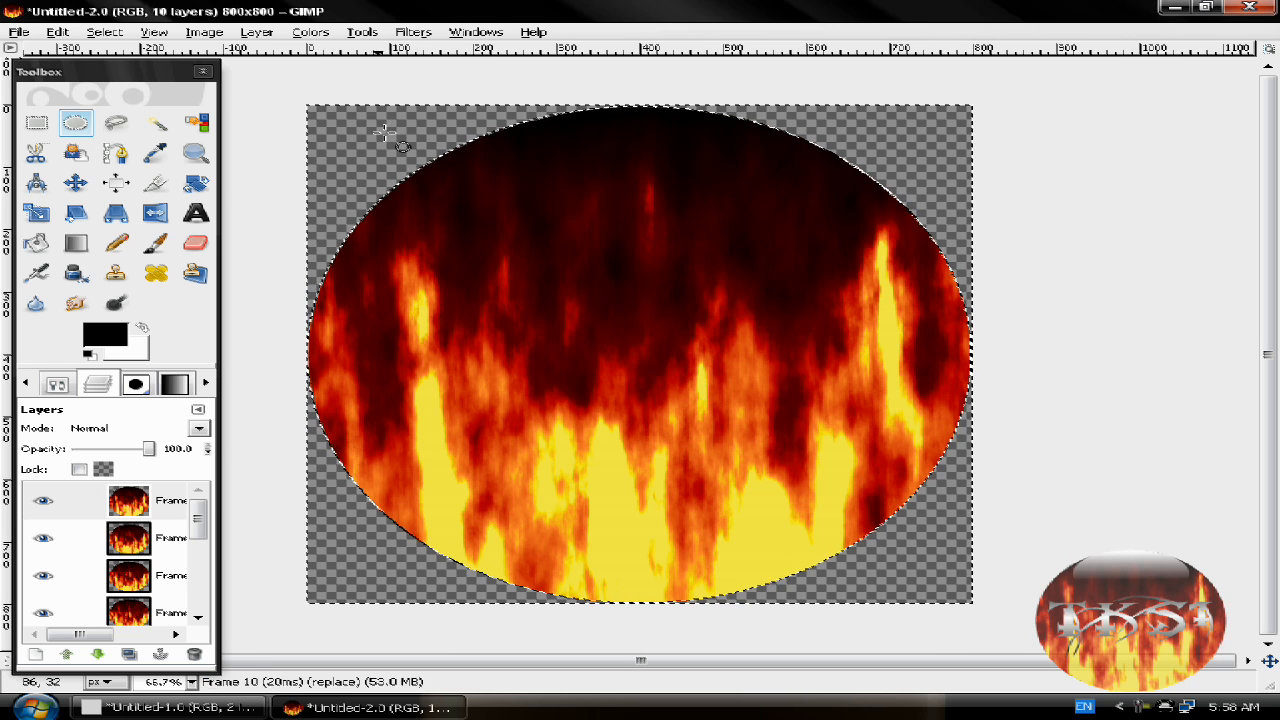
Redraw the ellipse selection until it sits over the top of the flame oval.
{"action": "left_click_drag", "start_coordinate": [370, 130], "coordinate": [472, 158]}
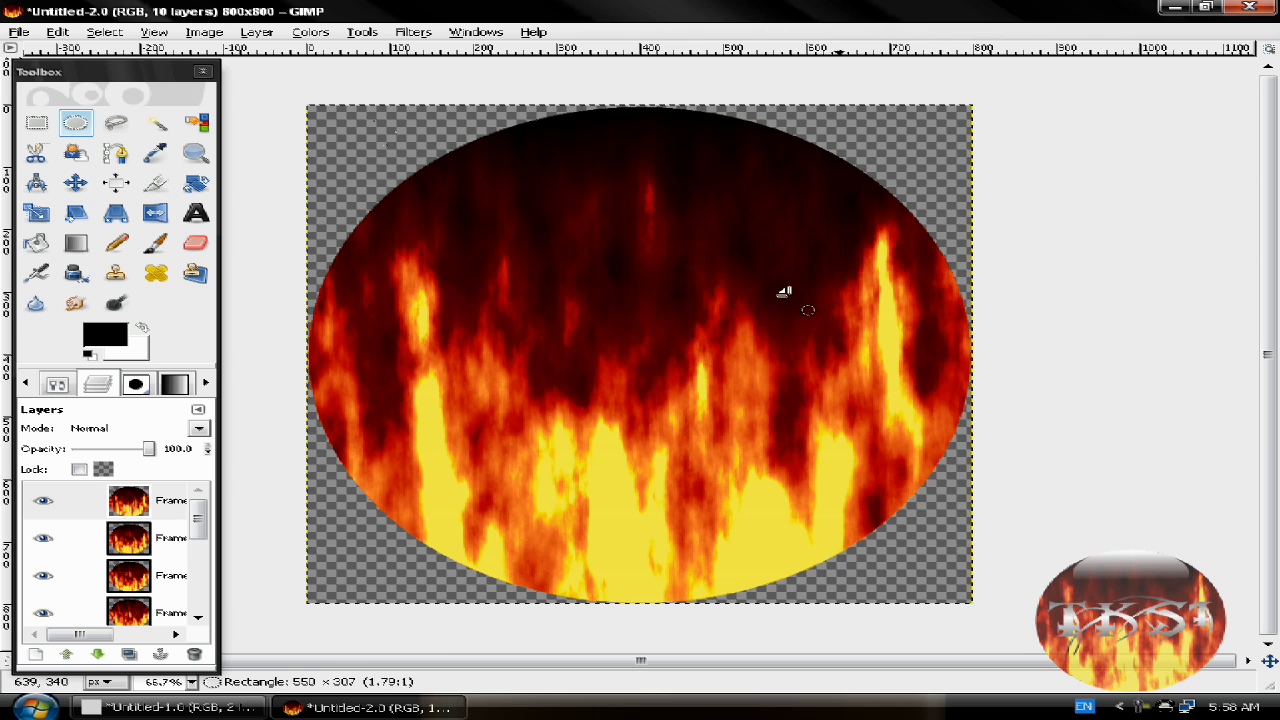
{"action": "left_click_drag", "start_coordinate": [784, 291], "coordinate": [625, 240]}
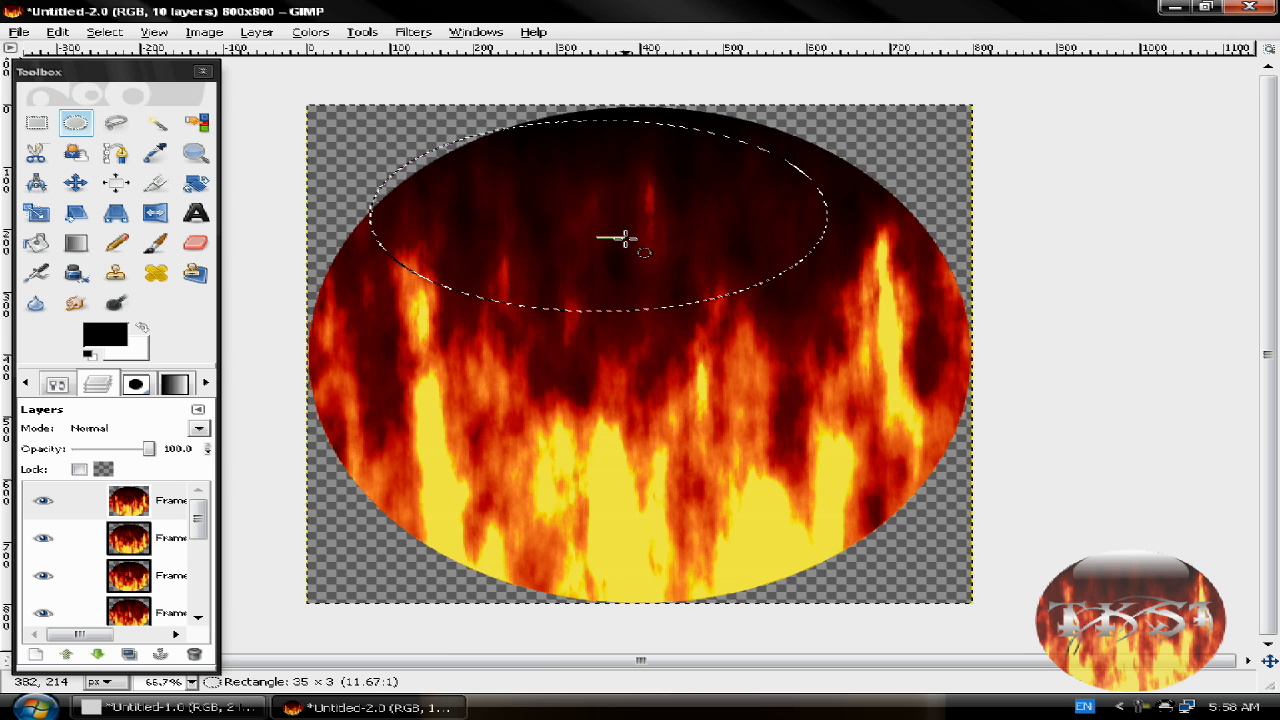
{"action": "left_click_drag", "start_coordinate": [620, 240], "coordinate": [900, 320]}
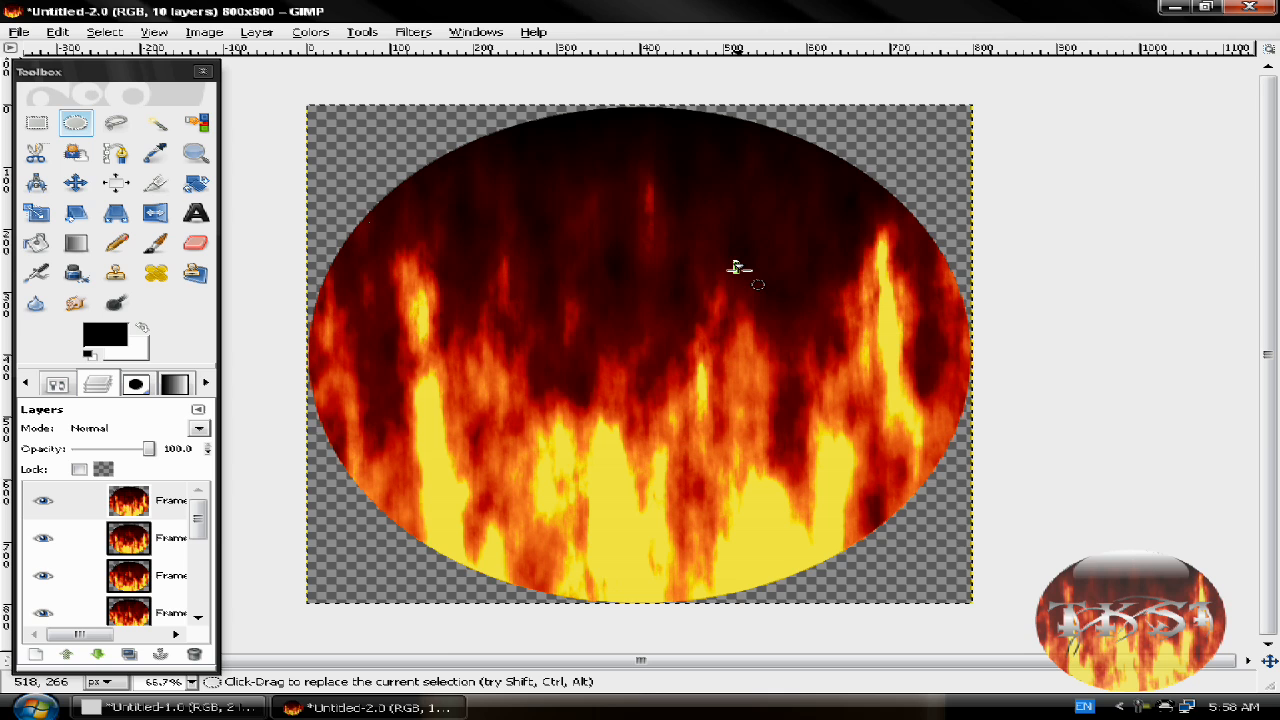
{"action": "left_click_drag", "start_coordinate": [435, 118], "coordinate": [735, 235]}
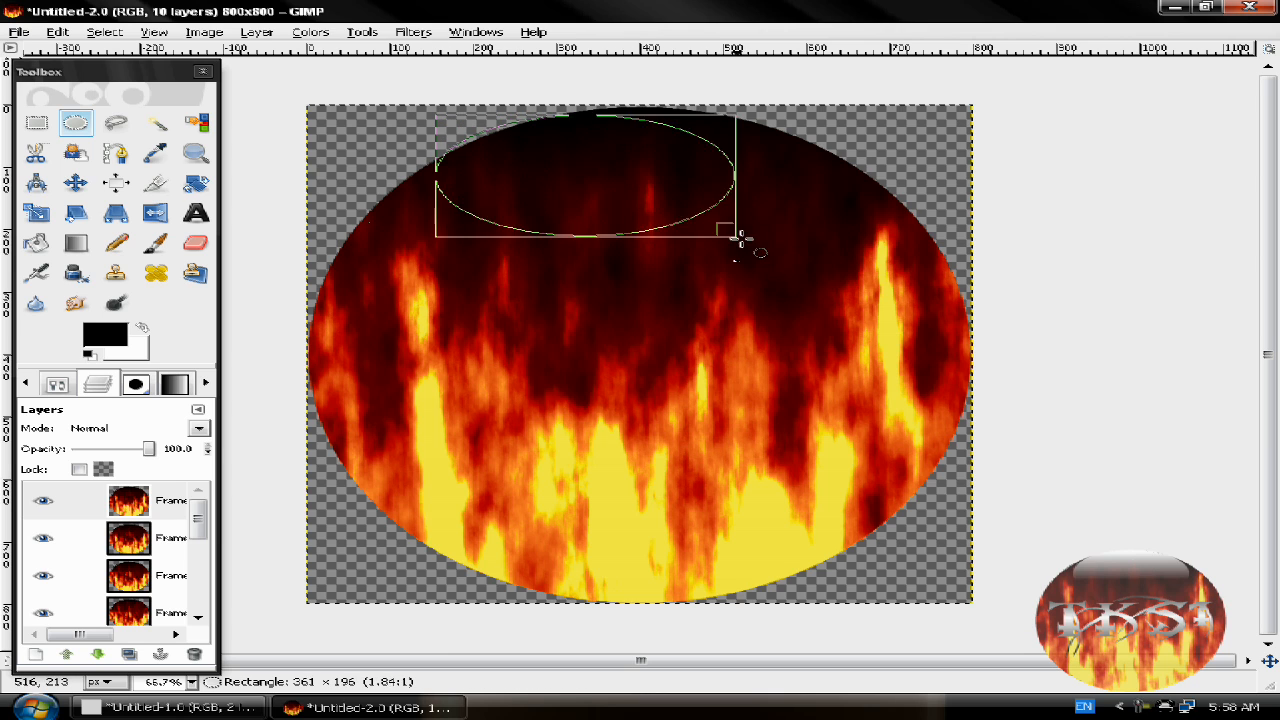
{"action": "left_click_drag", "start_coordinate": [735, 230], "coordinate": [850, 310]}
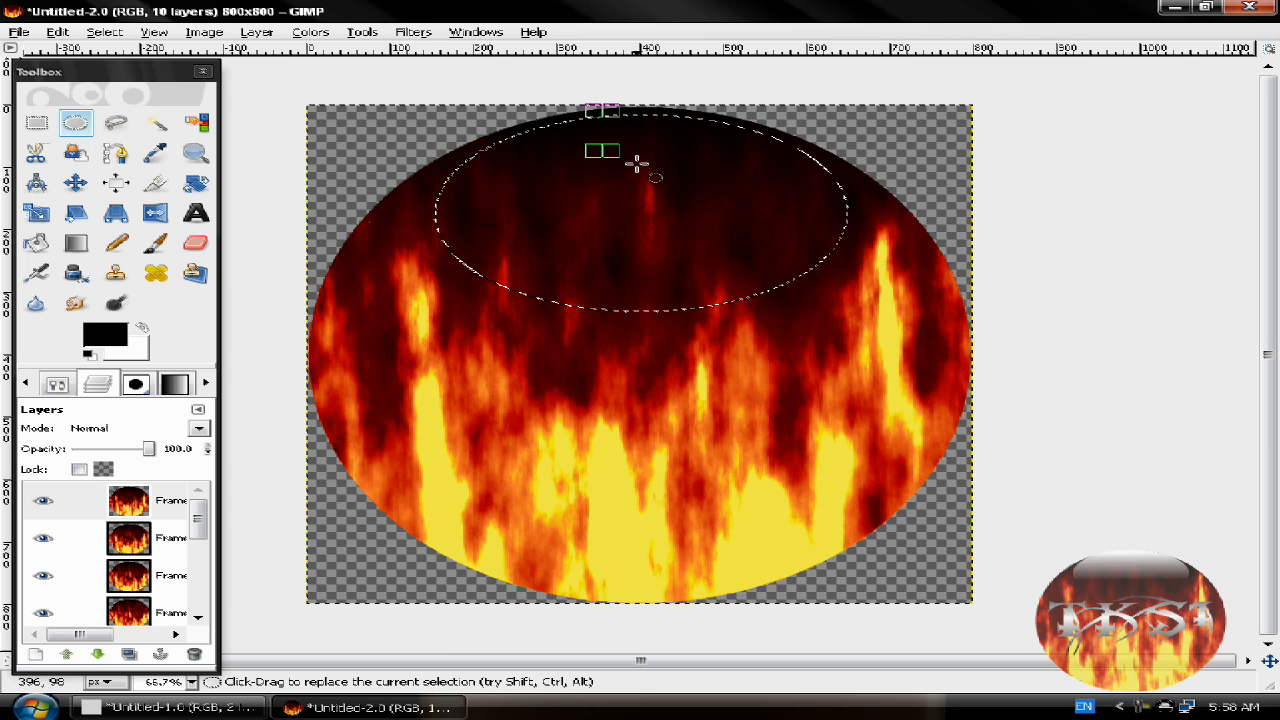
{"action": "mouse_move", "coordinate": [560, 170]}
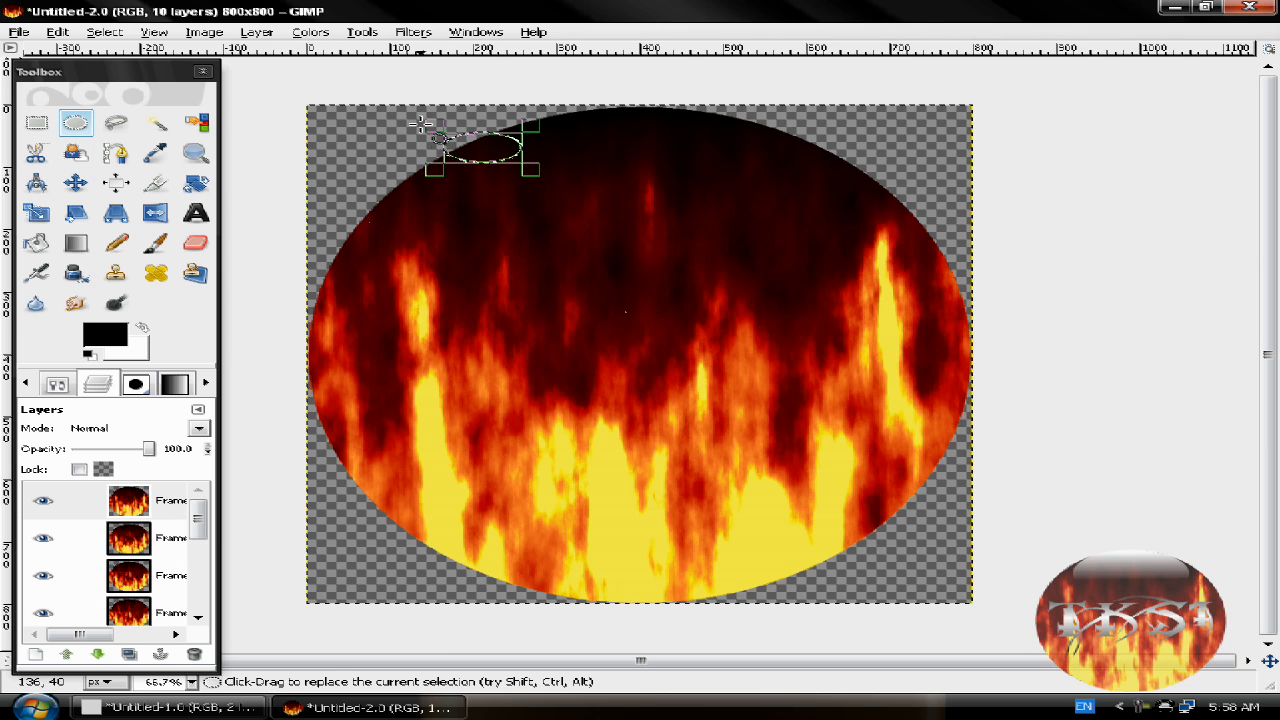
{"action": "left_click_drag", "start_coordinate": [440, 140], "coordinate": [810, 270]}
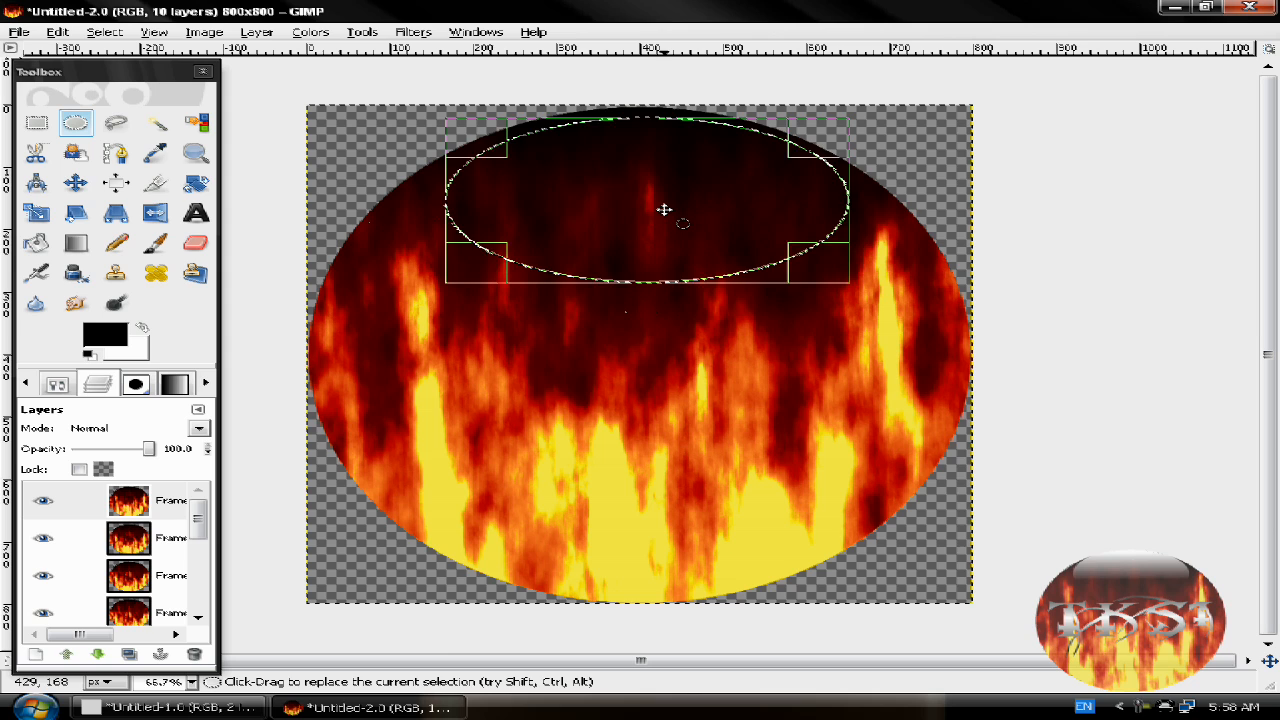
{"action": "left_click_drag", "start_coordinate": [665, 209], "coordinate": [657, 200]}
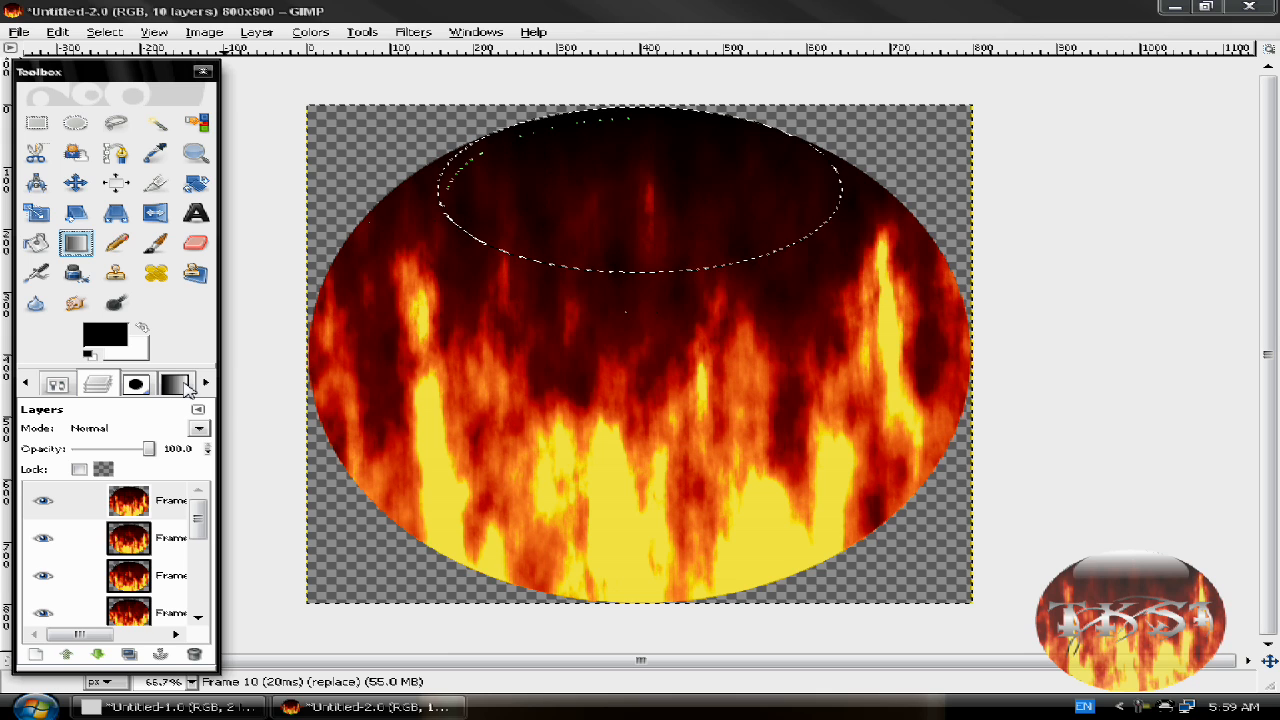
Choose the FG to Transparent gradient with white as foreground.
{"action": "left_click", "coordinate": [175, 383]}
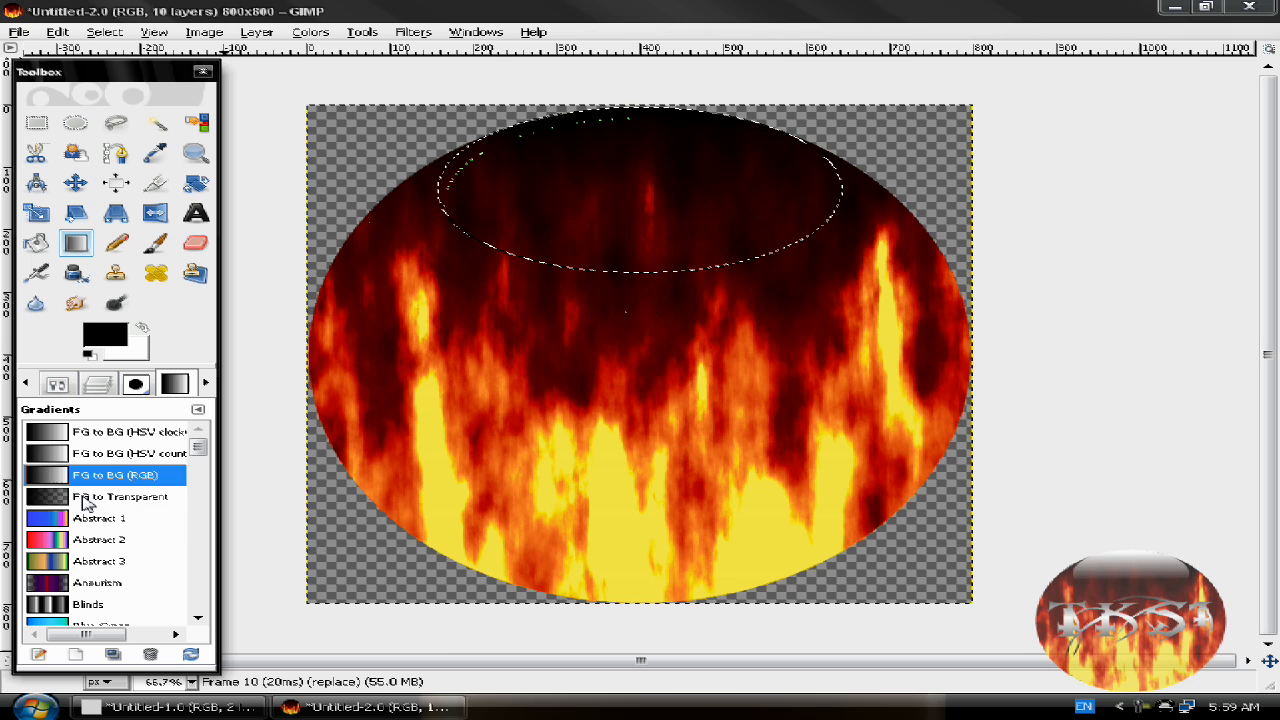
{"action": "left_click", "coordinate": [120, 497]}
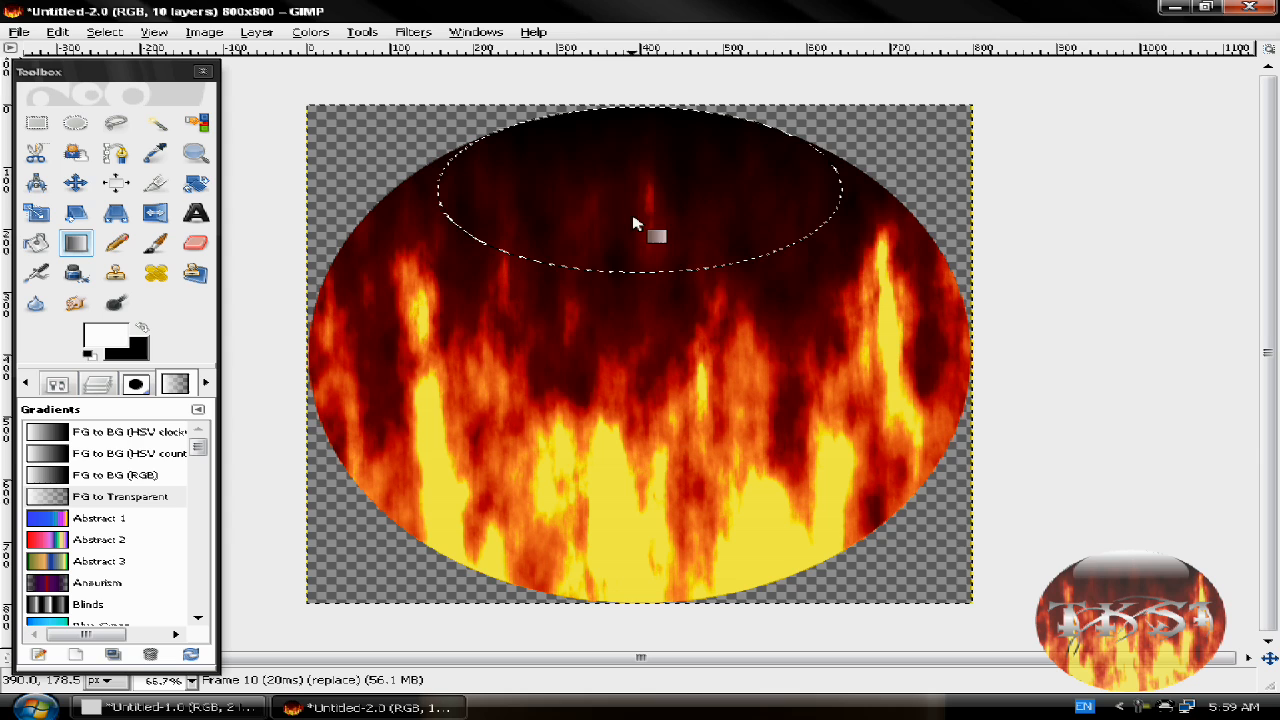
{"action": "mouse_move", "coordinate": [625, 128]}
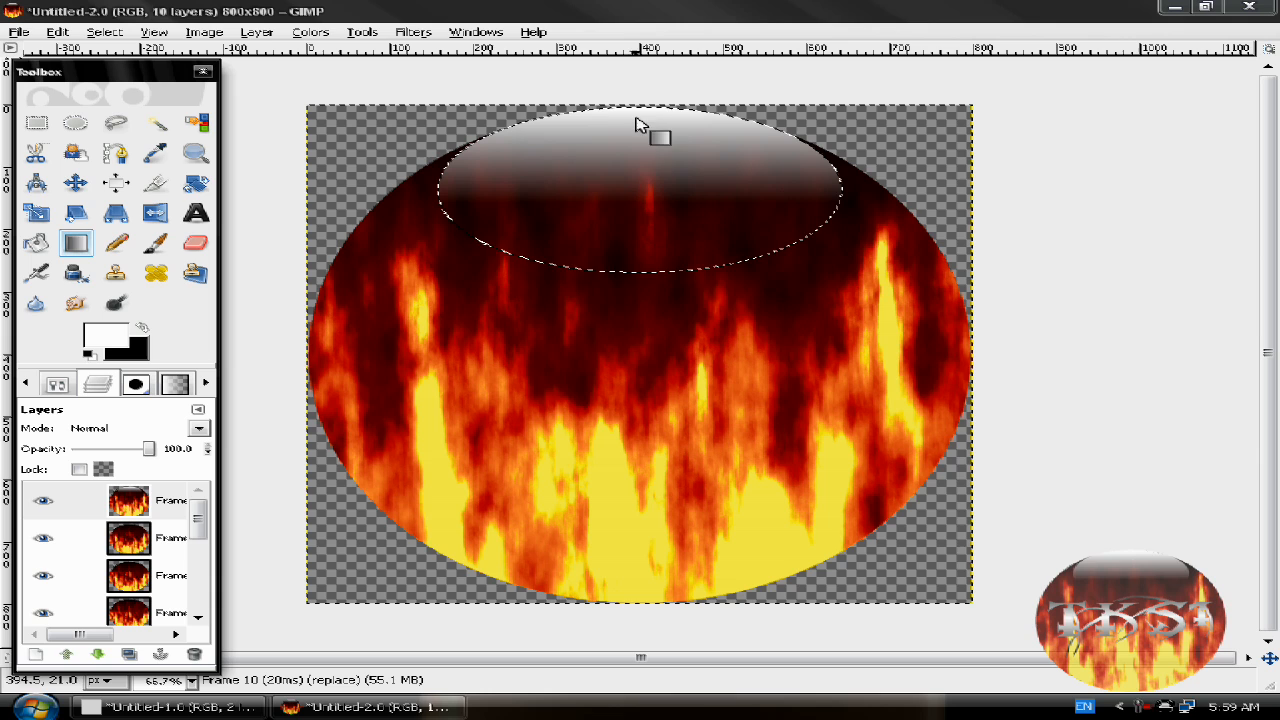
{"action": "mouse_move", "coordinate": [305, 440]}
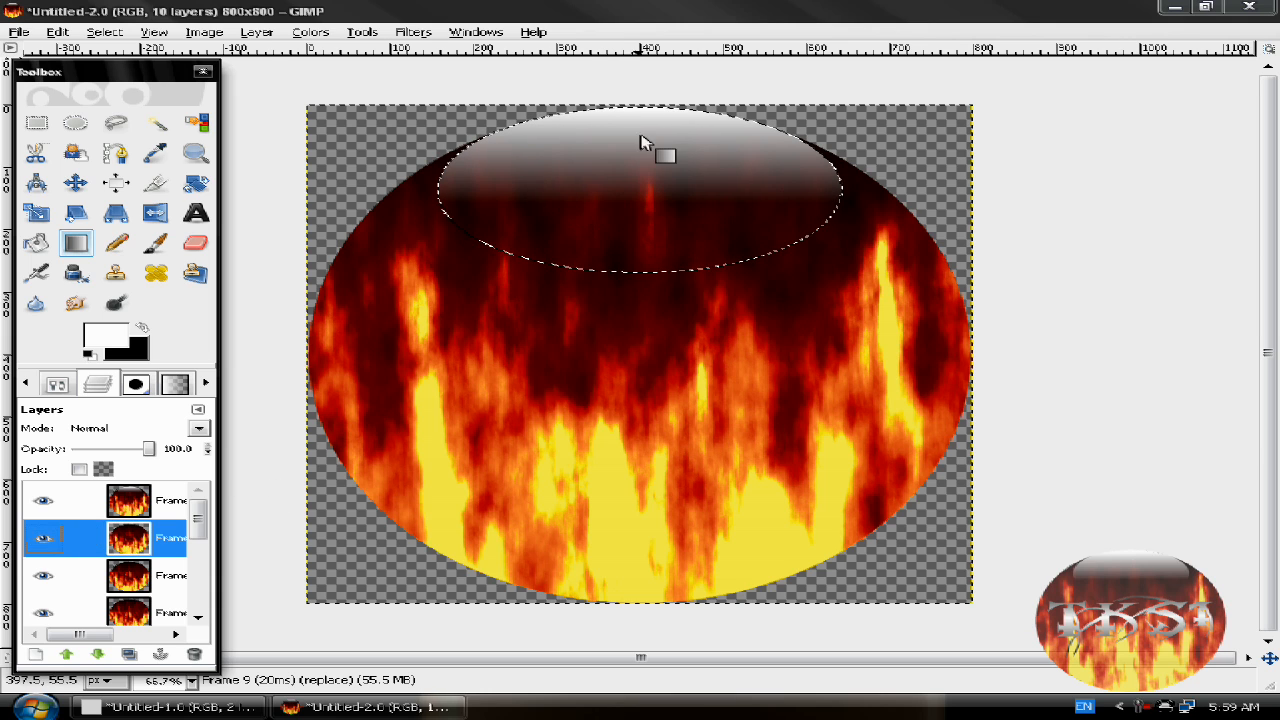
Blend white-to-transparent down the upper ellipse on frame 9 and the lower frames.
{"action": "left_click_drag", "start_coordinate": [638, 117], "coordinate": [640, 225]}
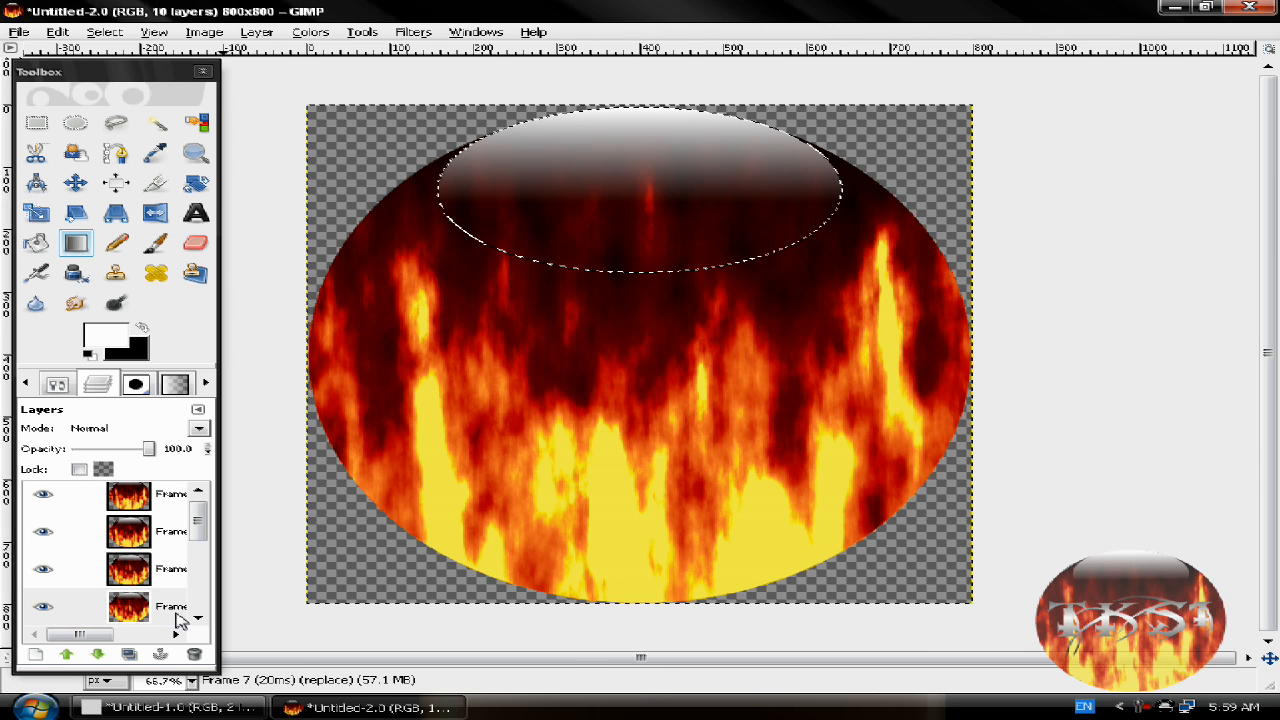
{"action": "scroll", "scroll_direction": "down", "scroll_amount": 3}
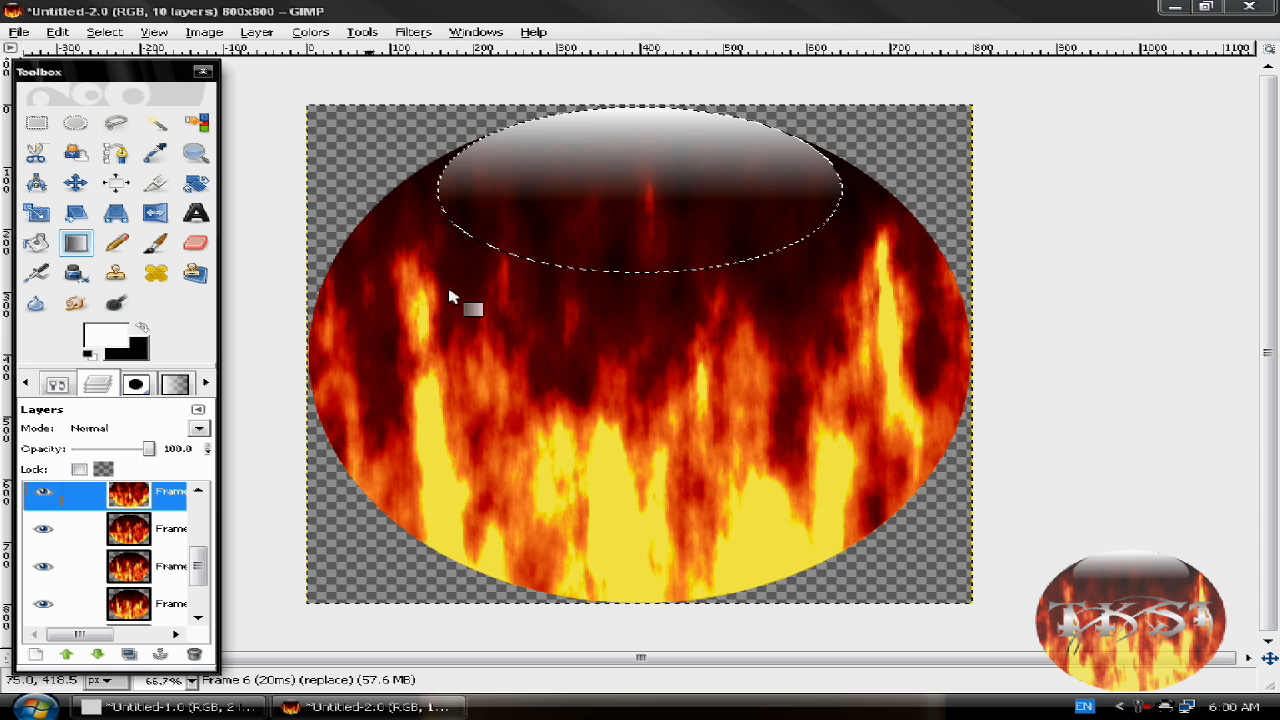
{"action": "left_click_drag", "start_coordinate": [640, 112], "coordinate": [643, 218]}
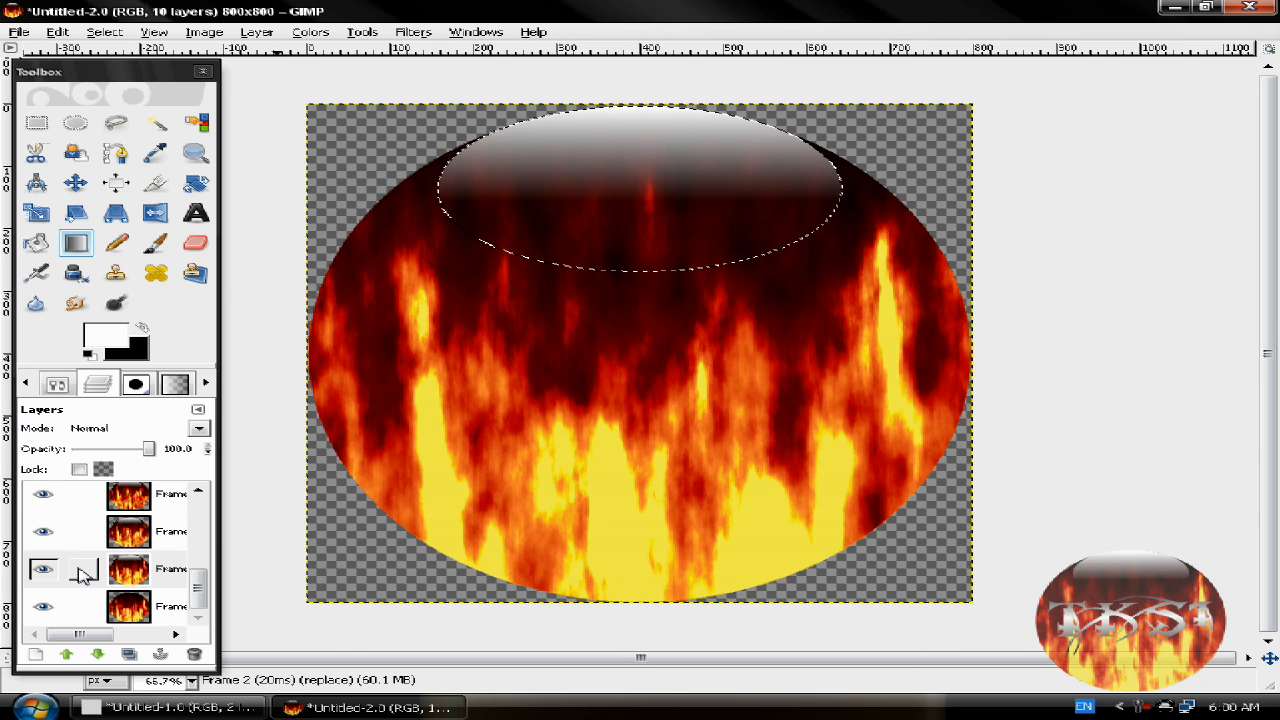
{"action": "left_click", "coordinate": [128, 606]}
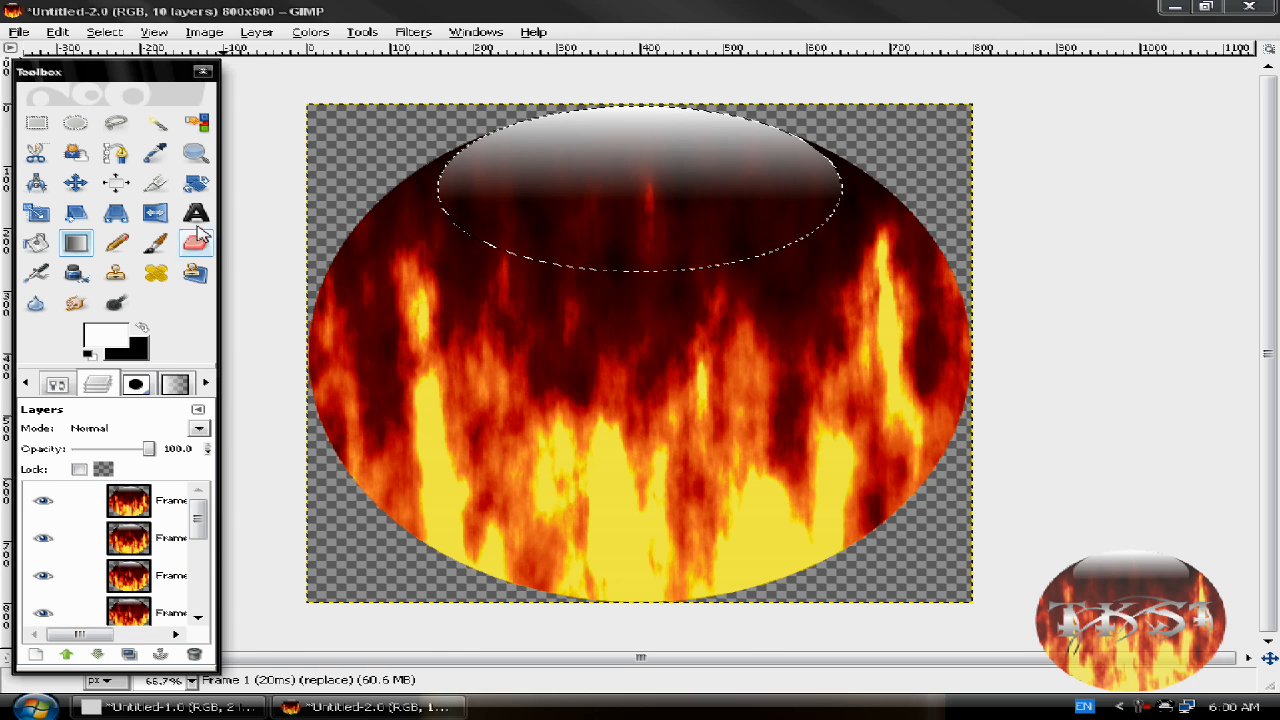
{"action": "left_click", "coordinate": [196, 213]}
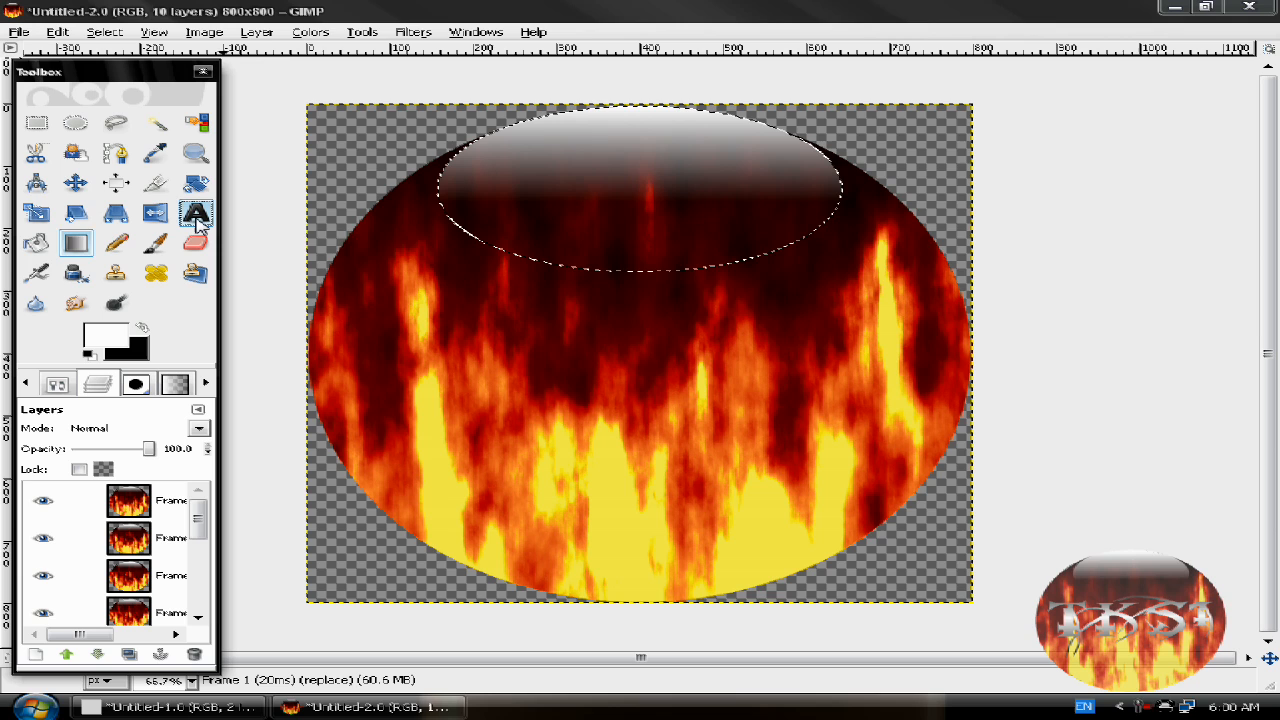
Type TKS1 into a new text layer and raise it to the top.
{"action": "left_click", "coordinate": [104, 31]}
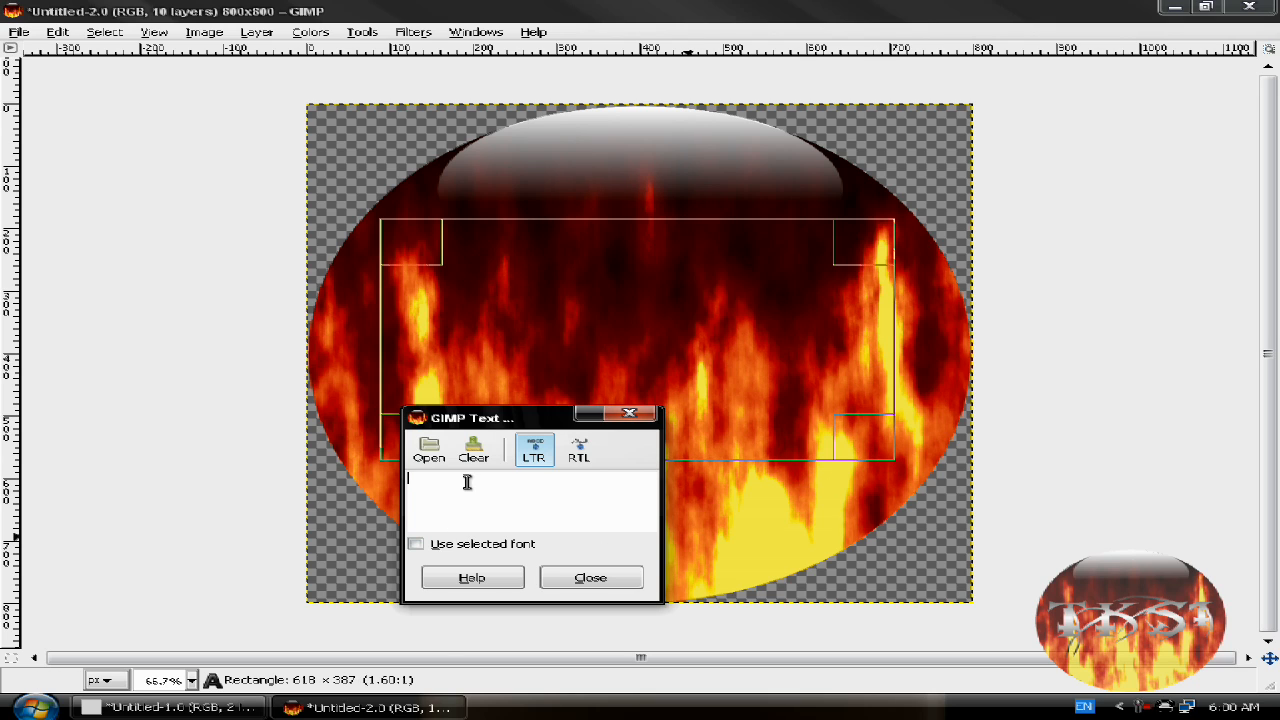
{"action": "type", "text": "T"}
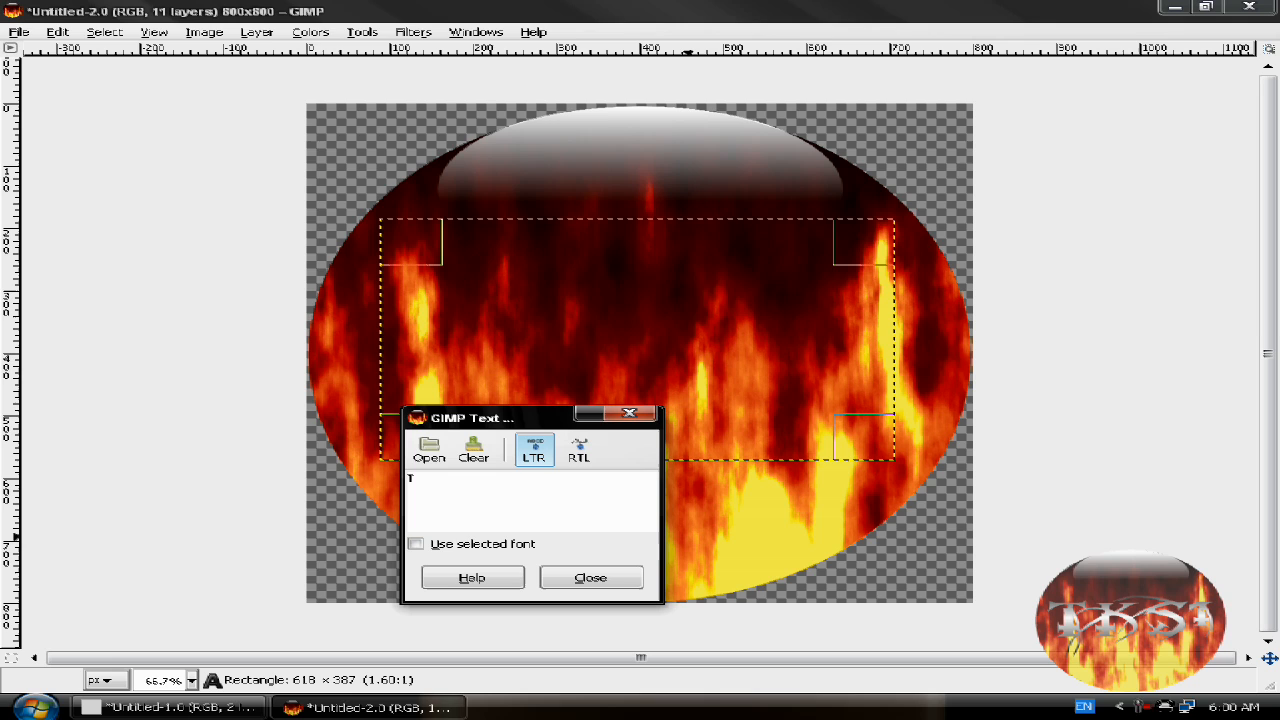
{"action": "type", "text": "KS1"}
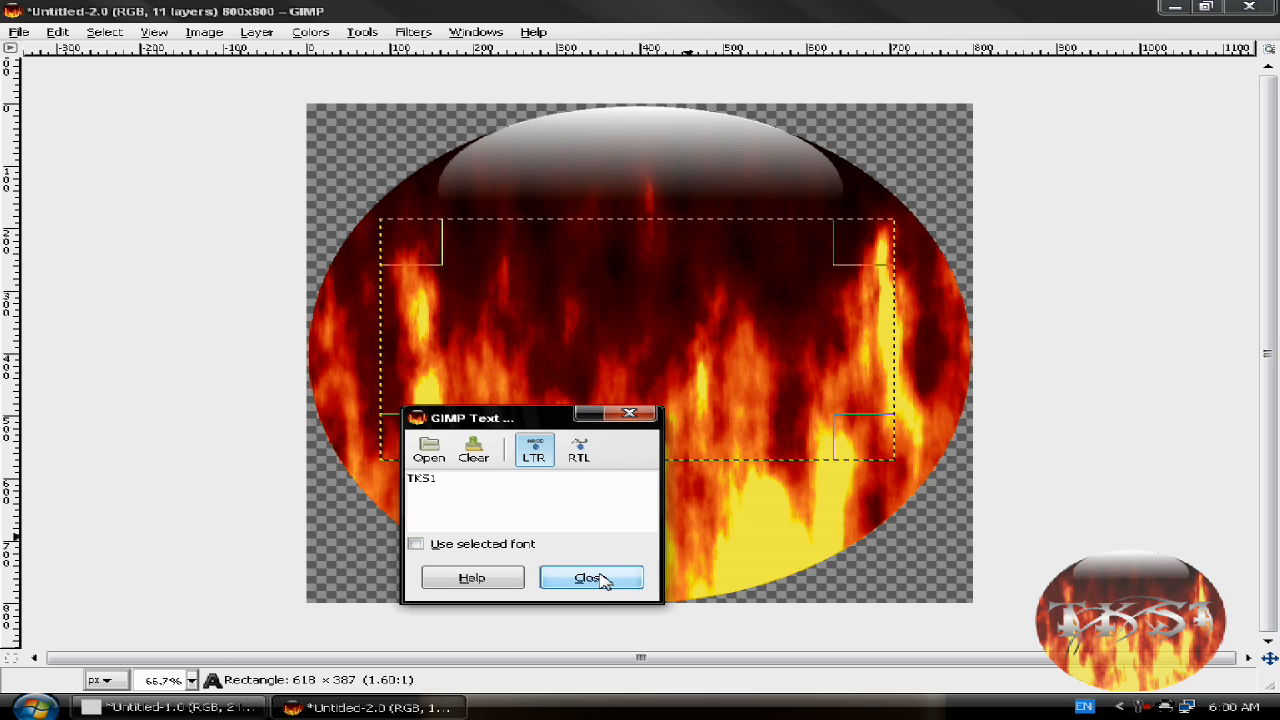
{"action": "left_click", "coordinate": [588, 578]}
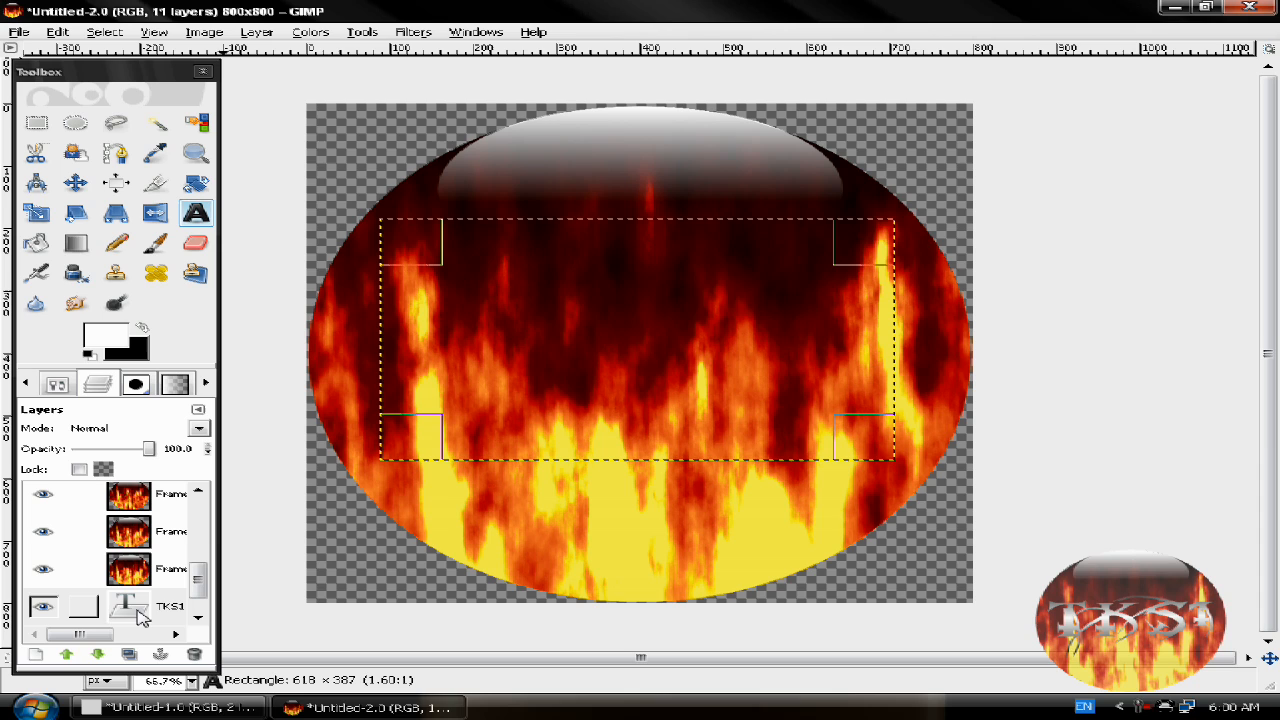
{"action": "mouse_move", "coordinate": [67, 655]}
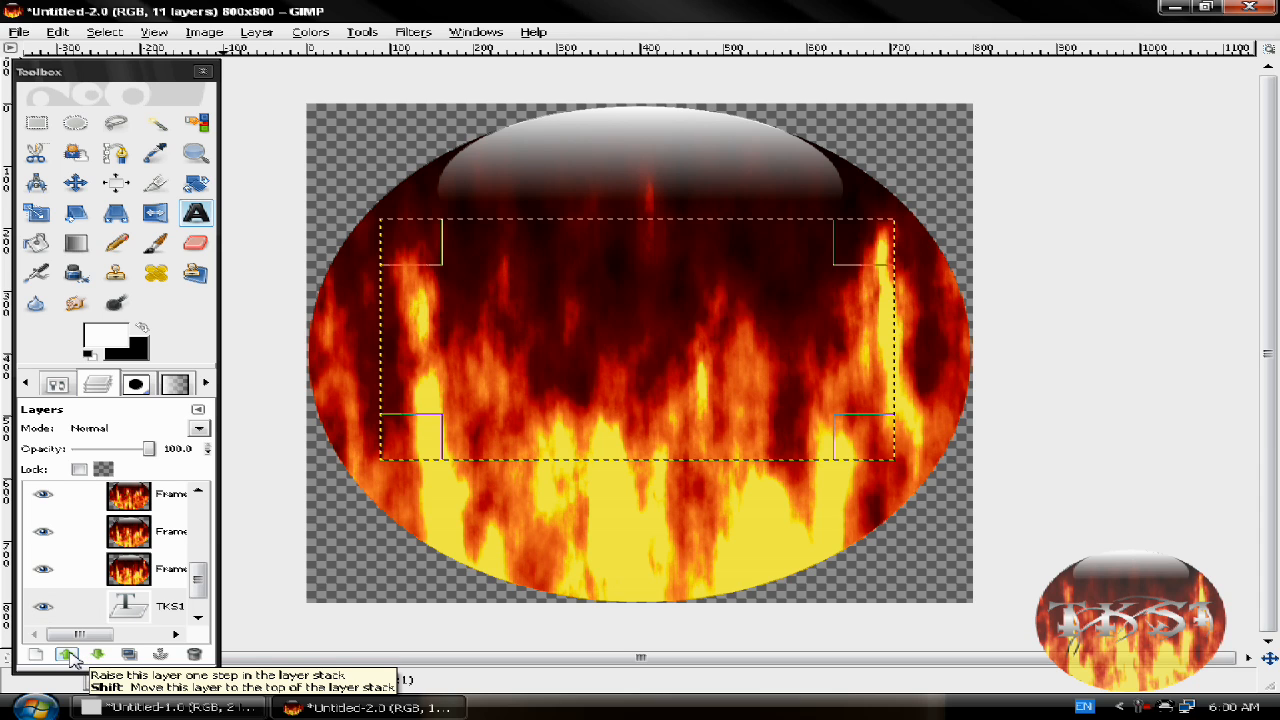
{"action": "left_click", "coordinate": [68, 654]}
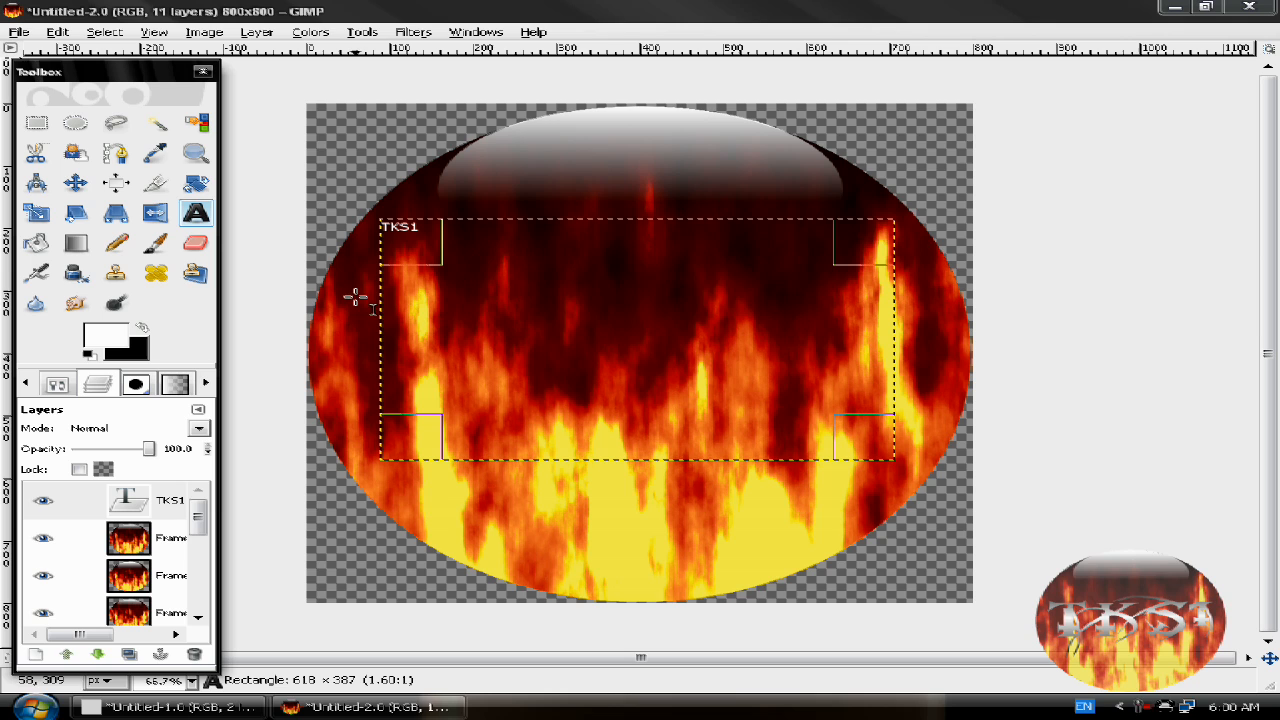
Set the text font to Metal Macabre.
{"action": "left_click", "coordinate": [57, 383]}
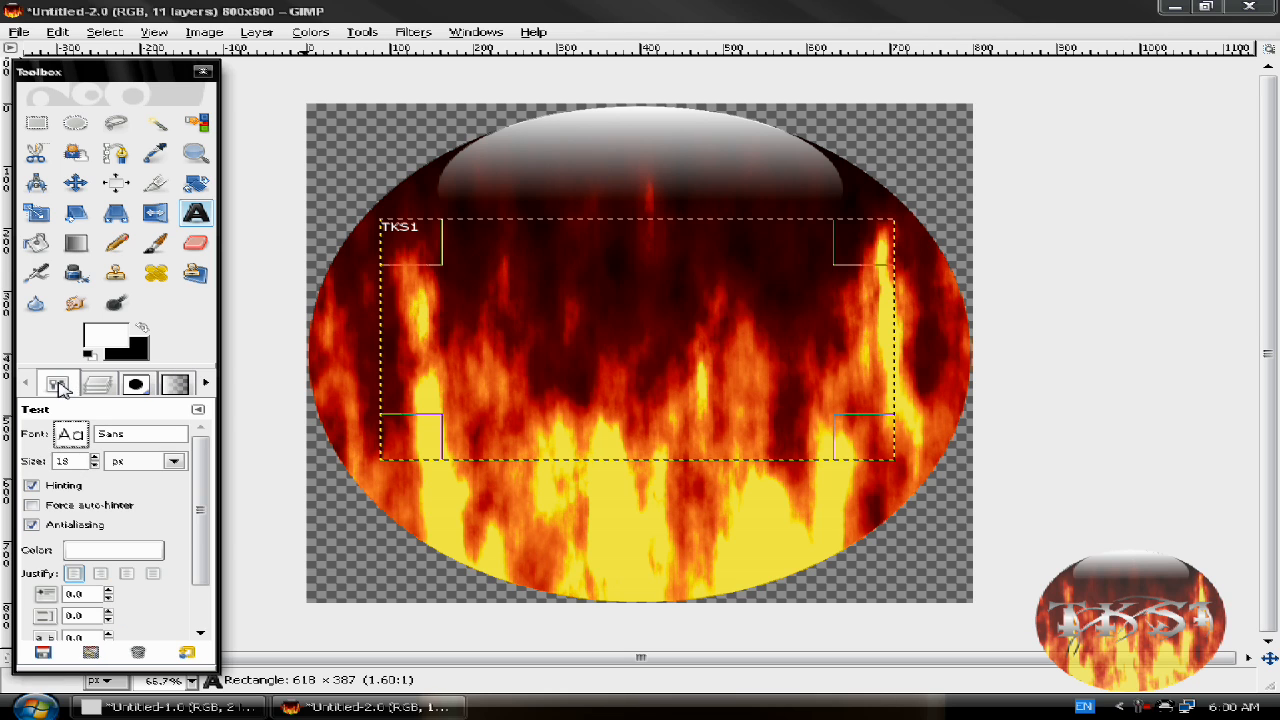
{"action": "left_click", "coordinate": [71, 433]}
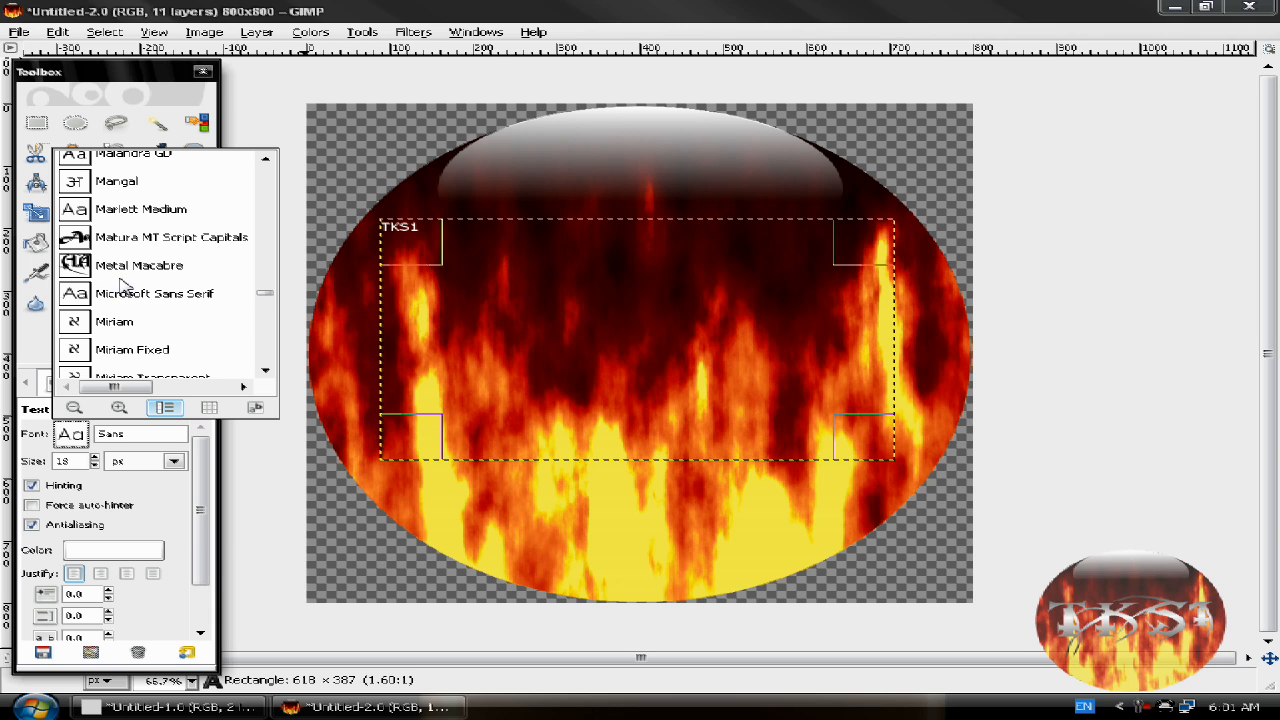
{"action": "left_click", "coordinate": [140, 265]}
{"action": "type", "text": "228"}
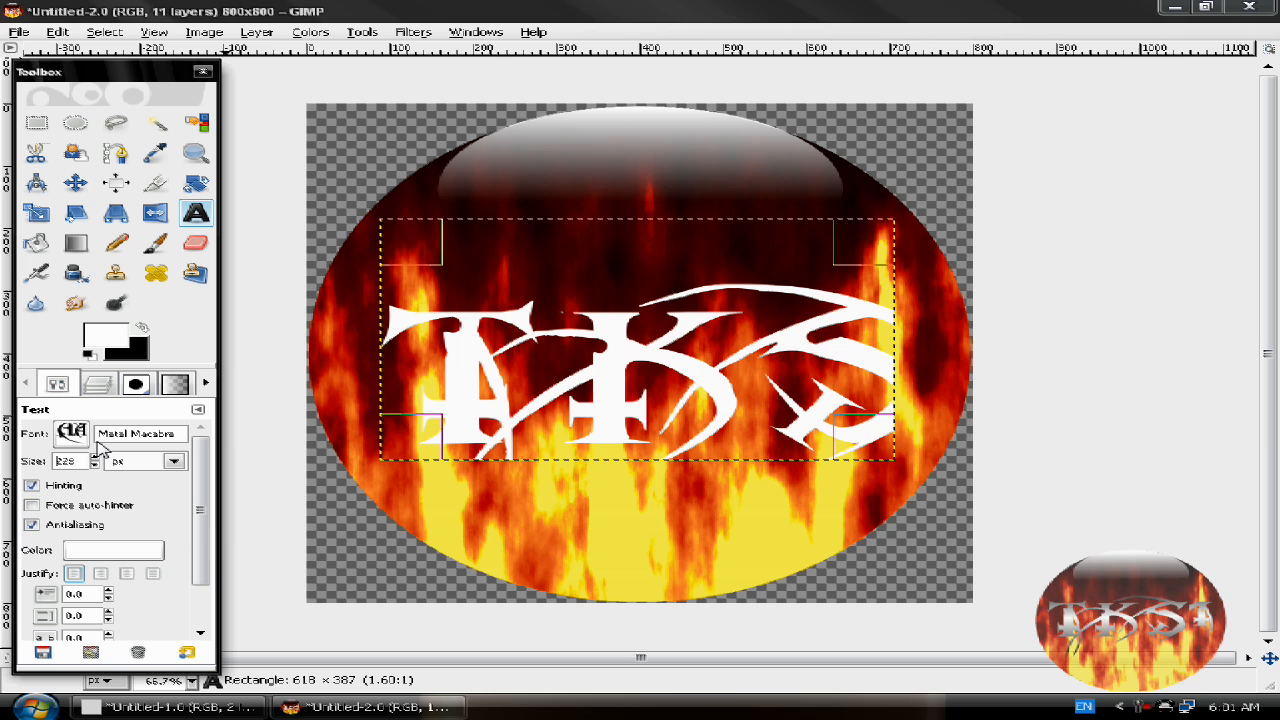
Shrink the TKS1 text size stepwise, shift it slightly left, and select its layer.
{"action": "left_click", "coordinate": [95, 465]}
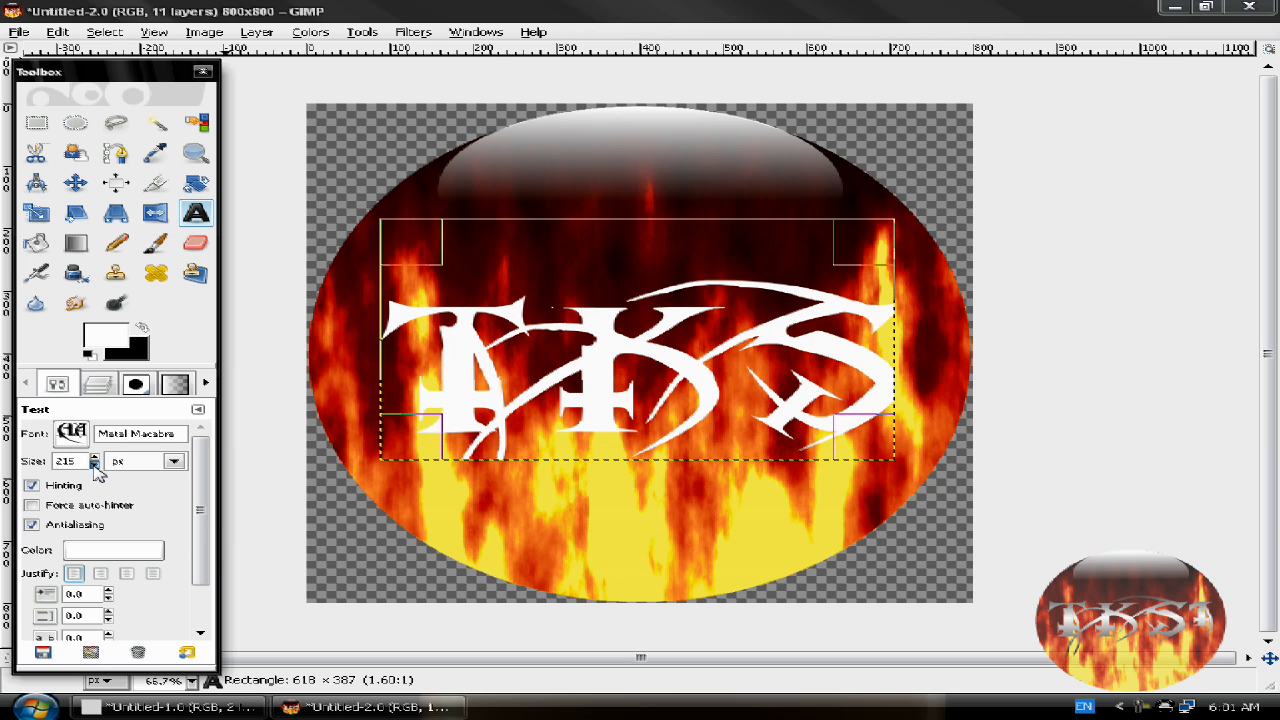
{"action": "left_click", "coordinate": [94, 465]}
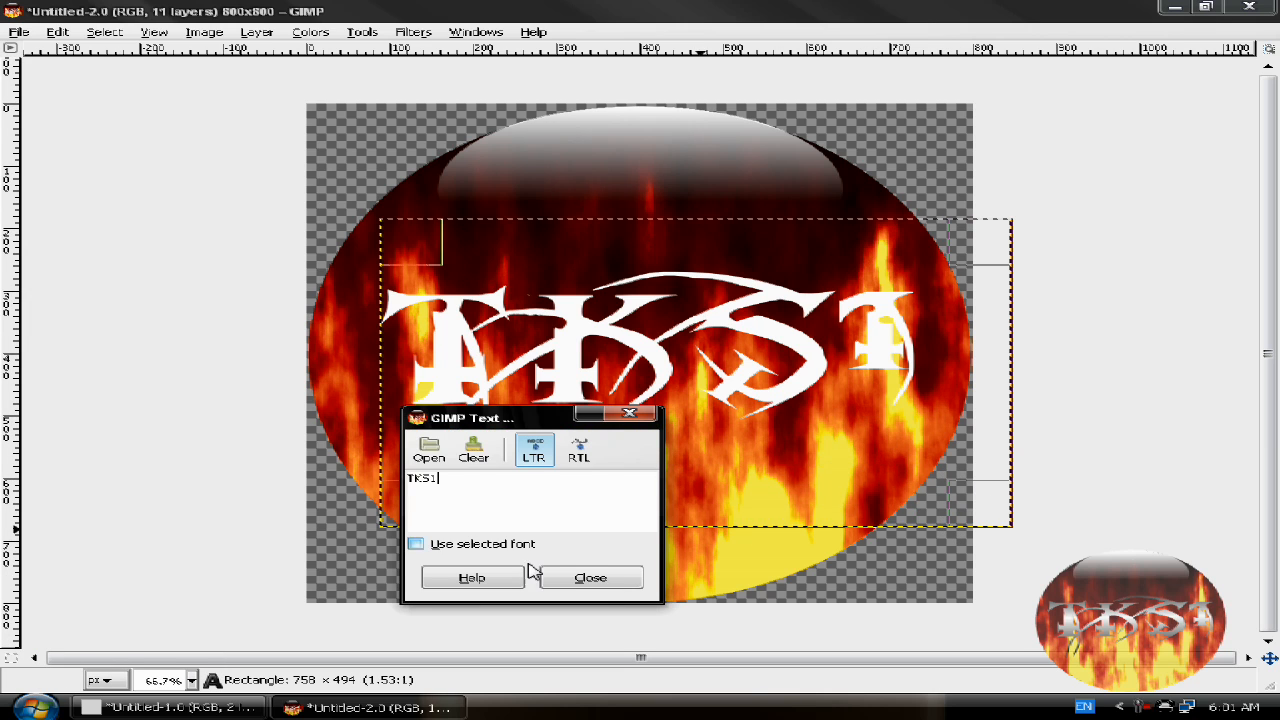
{"action": "left_click", "coordinate": [590, 577]}
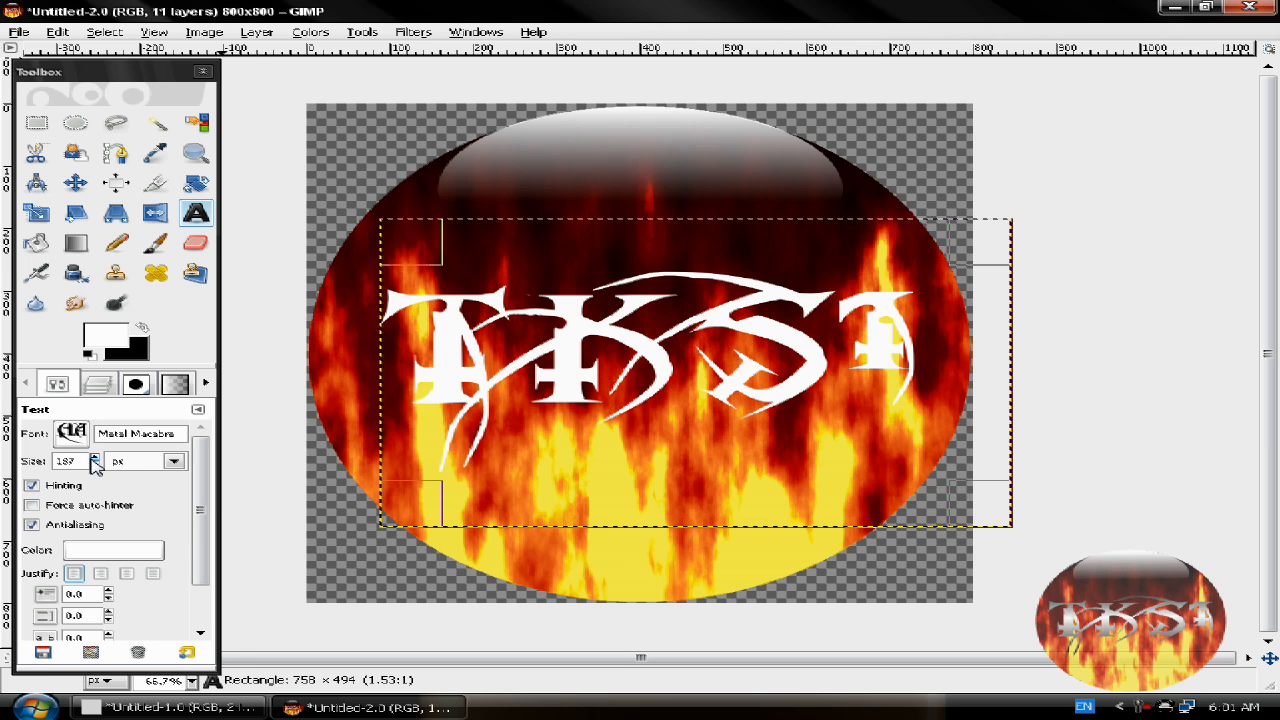
{"action": "left_click", "coordinate": [94, 456]}
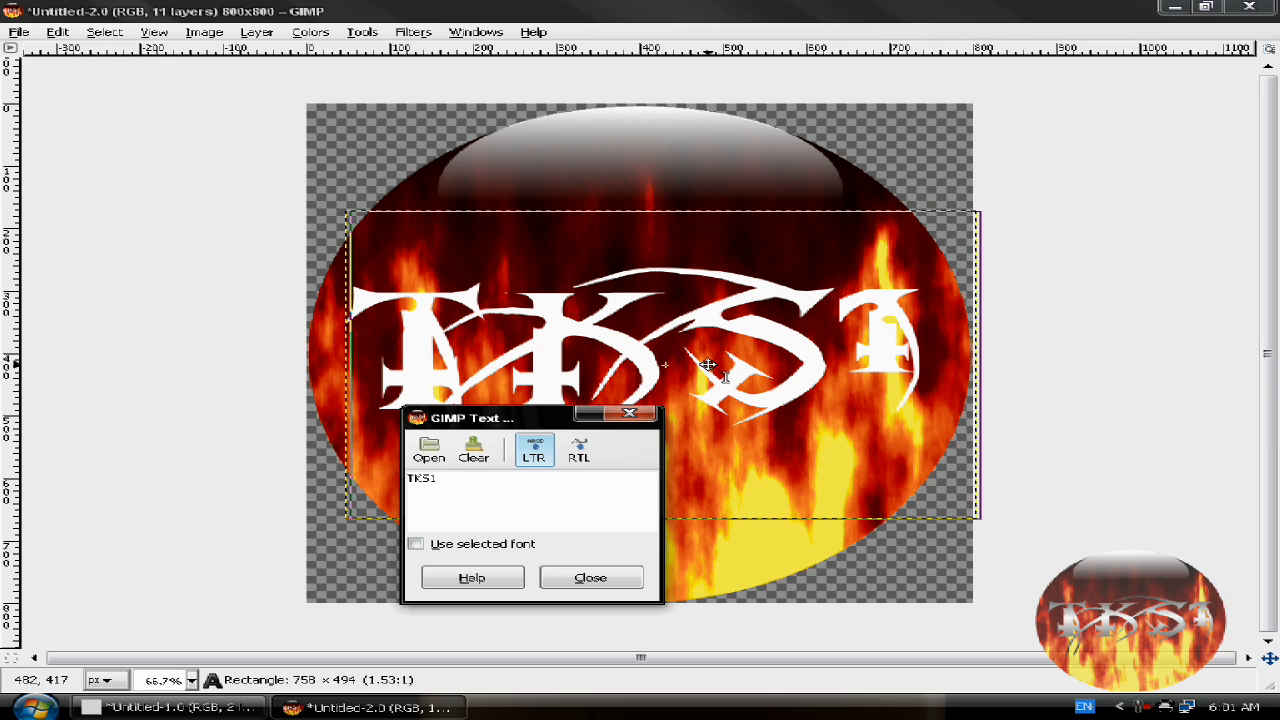
{"action": "left_click", "coordinate": [590, 577]}
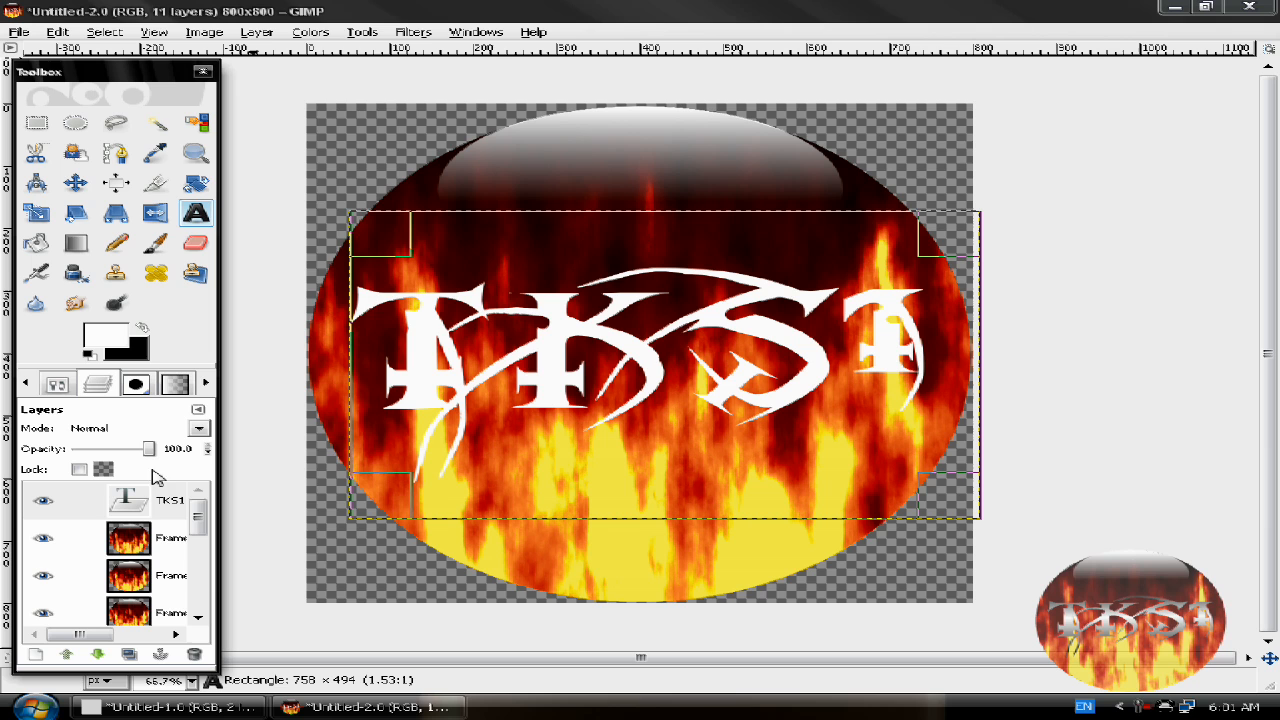
{"action": "left_click", "coordinate": [170, 500]}
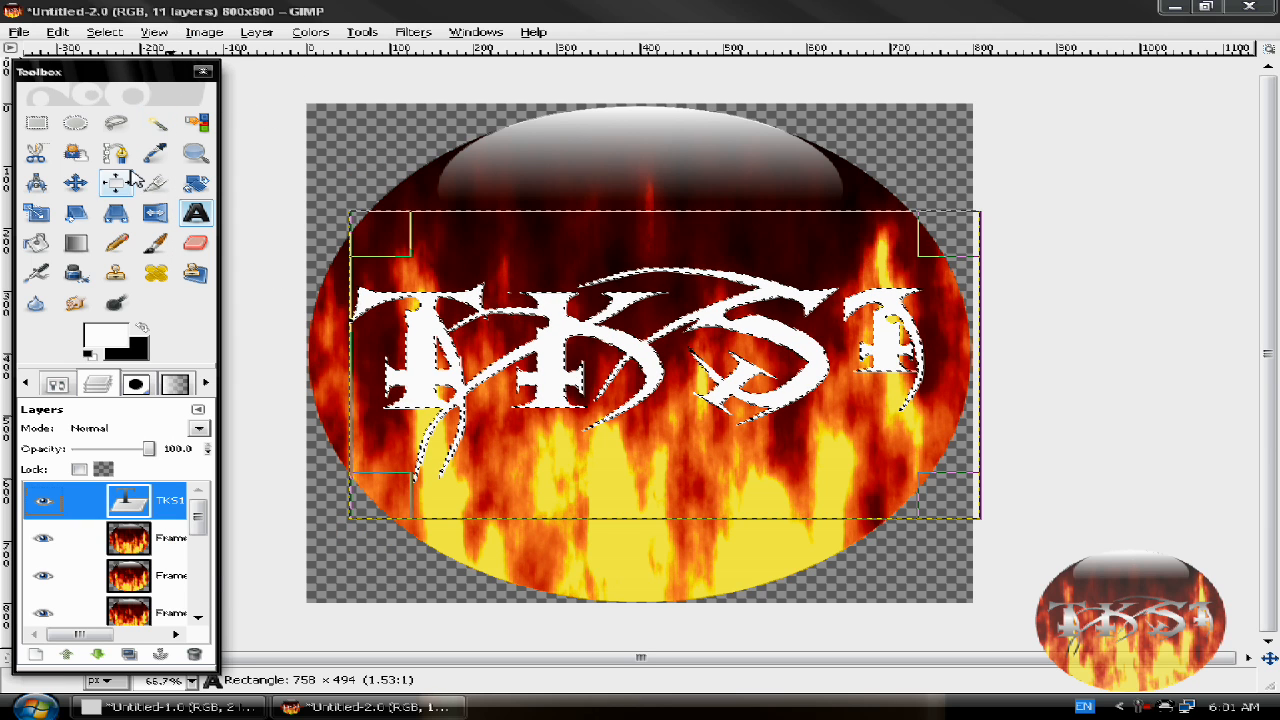
Open the TKS1 layer's actions, select the letter shapes, and choose Layer to Image Size.
{"action": "left_click", "coordinate": [257, 31]}
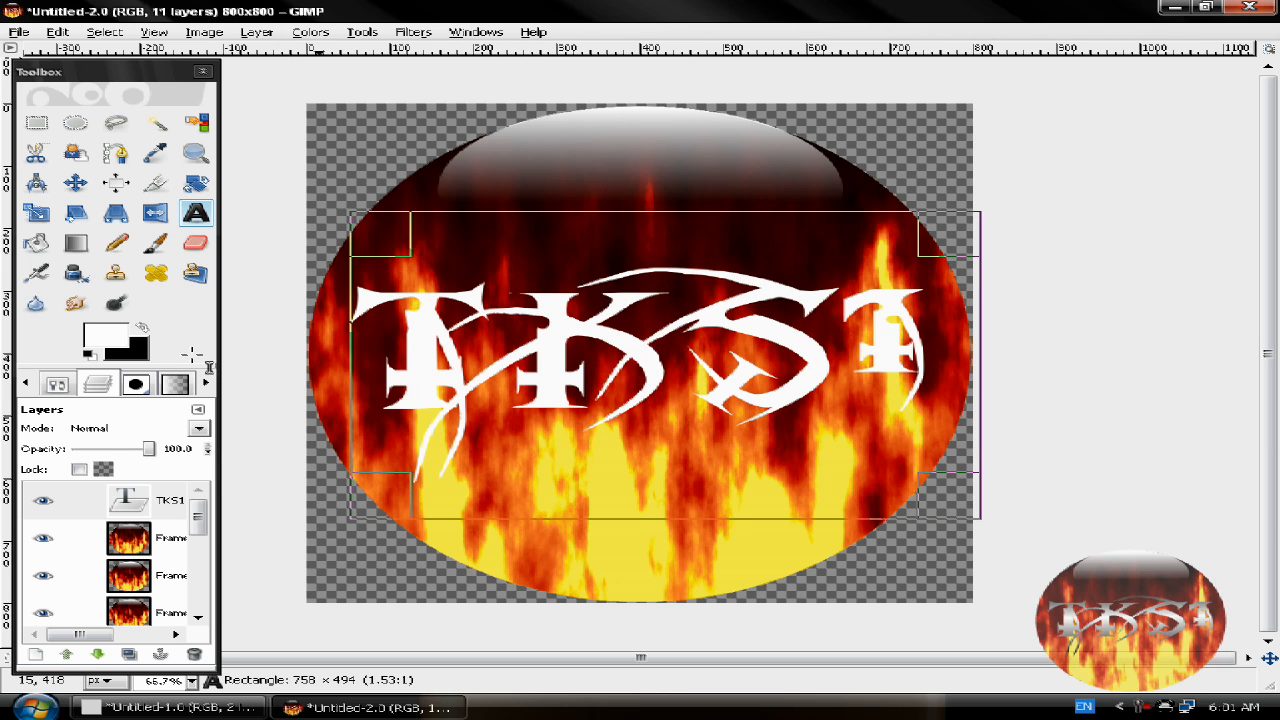
{"action": "left_click", "coordinate": [196, 242]}
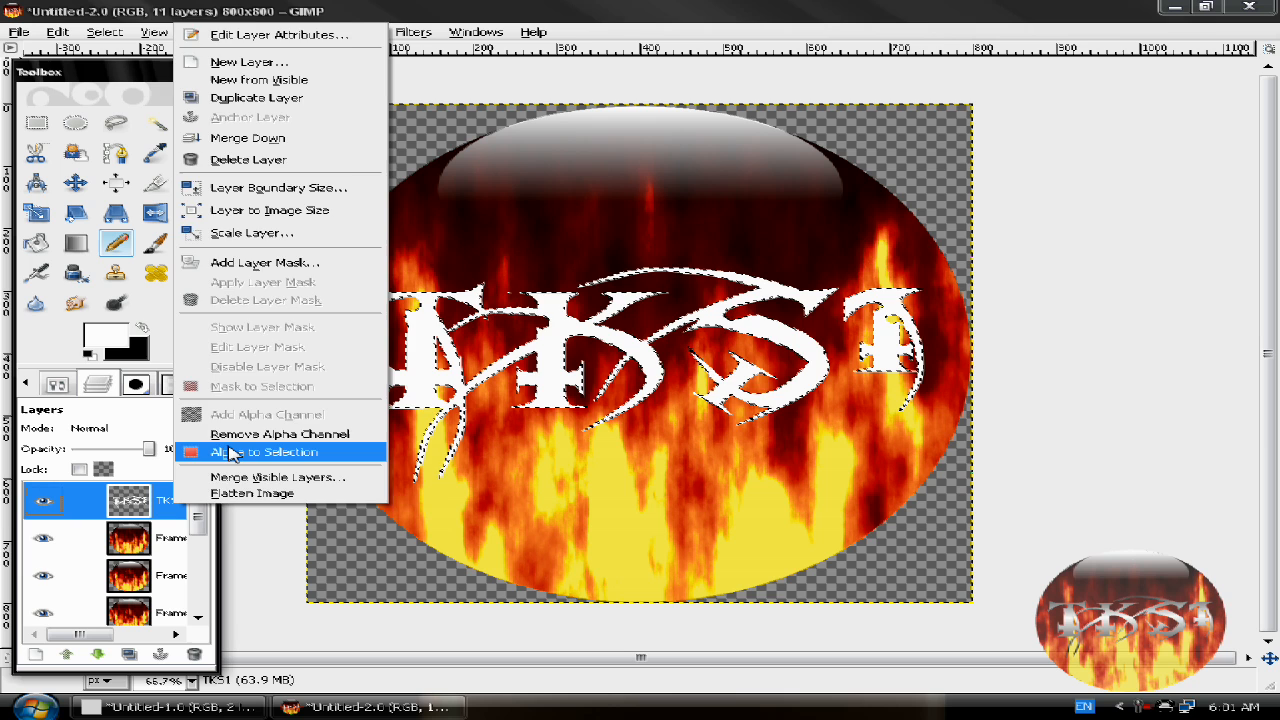
{"action": "left_click", "coordinate": [264, 452]}
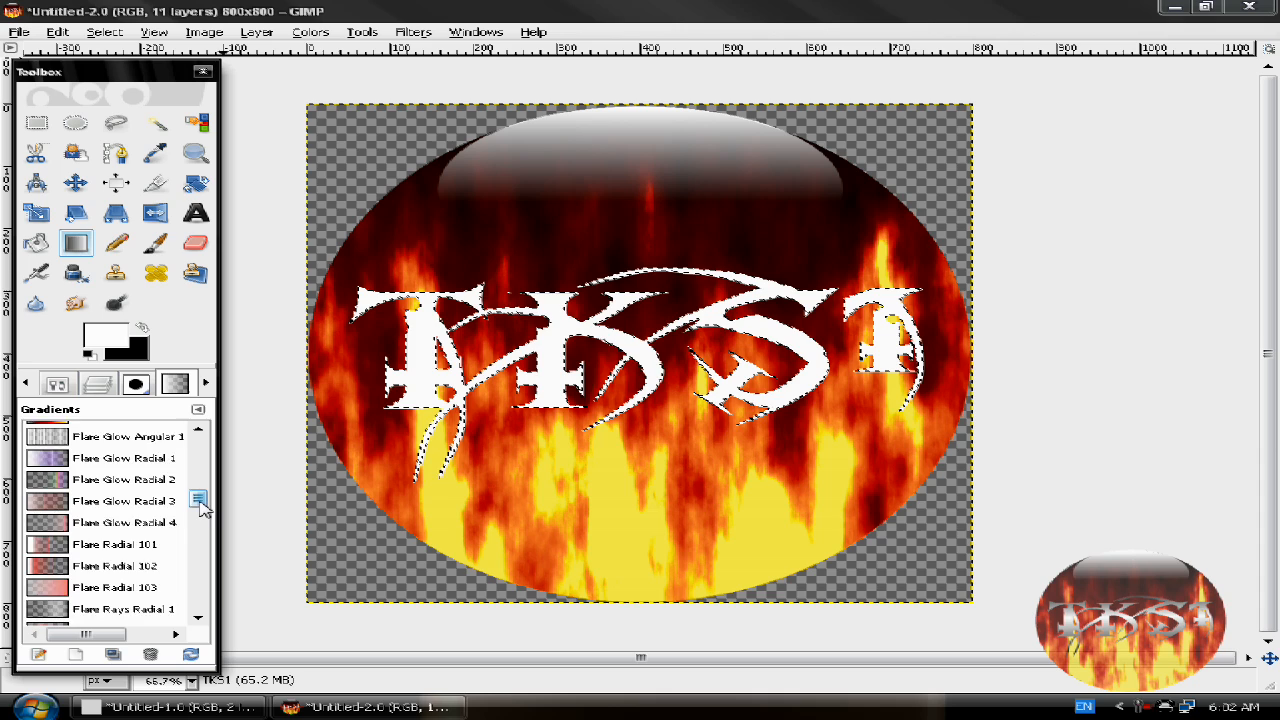
{"action": "scroll", "scroll_direction": "down", "scroll_amount": 3}
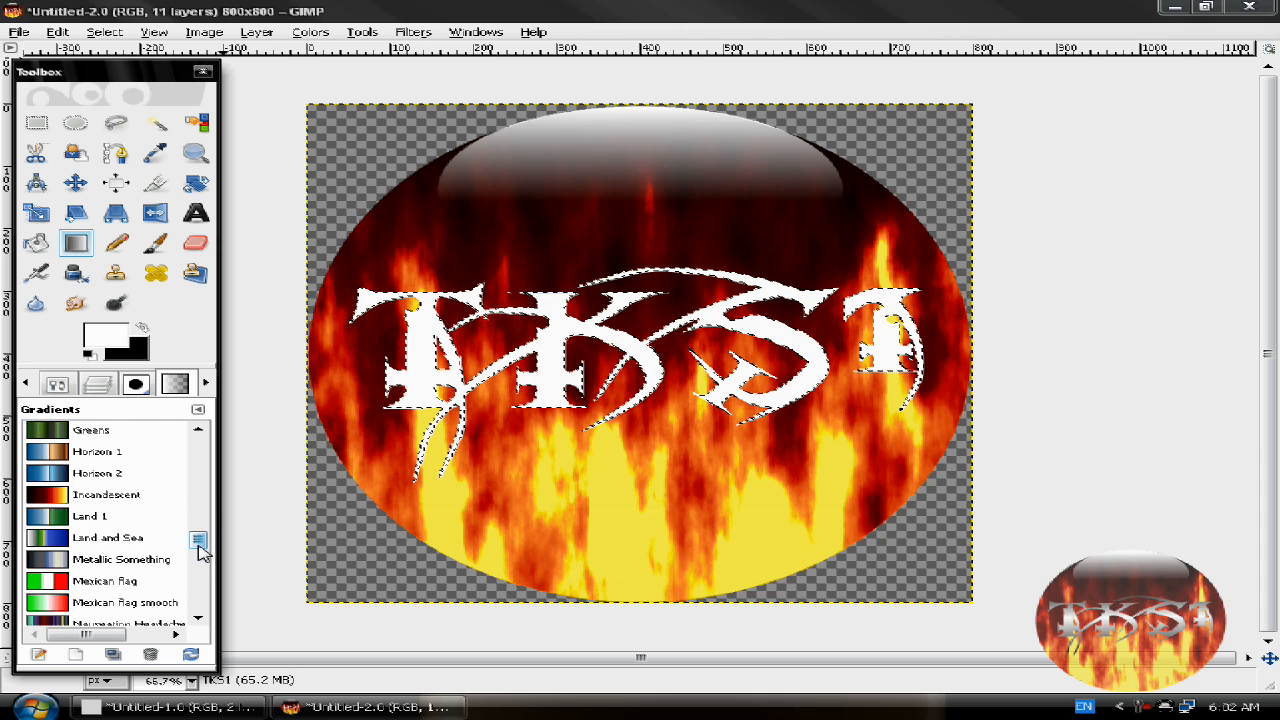
{"action": "scroll", "scroll_direction": "down", "scroll_amount": 3}
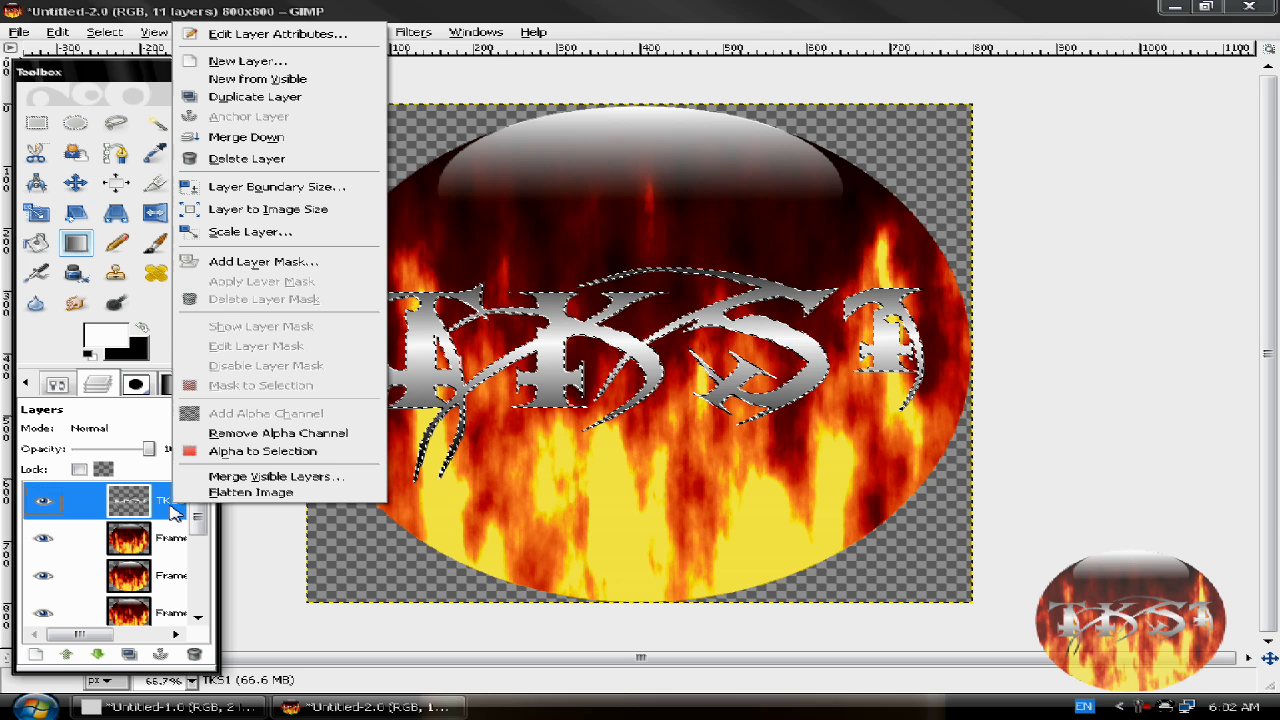
{"action": "mouse_move", "coordinate": [268, 209]}
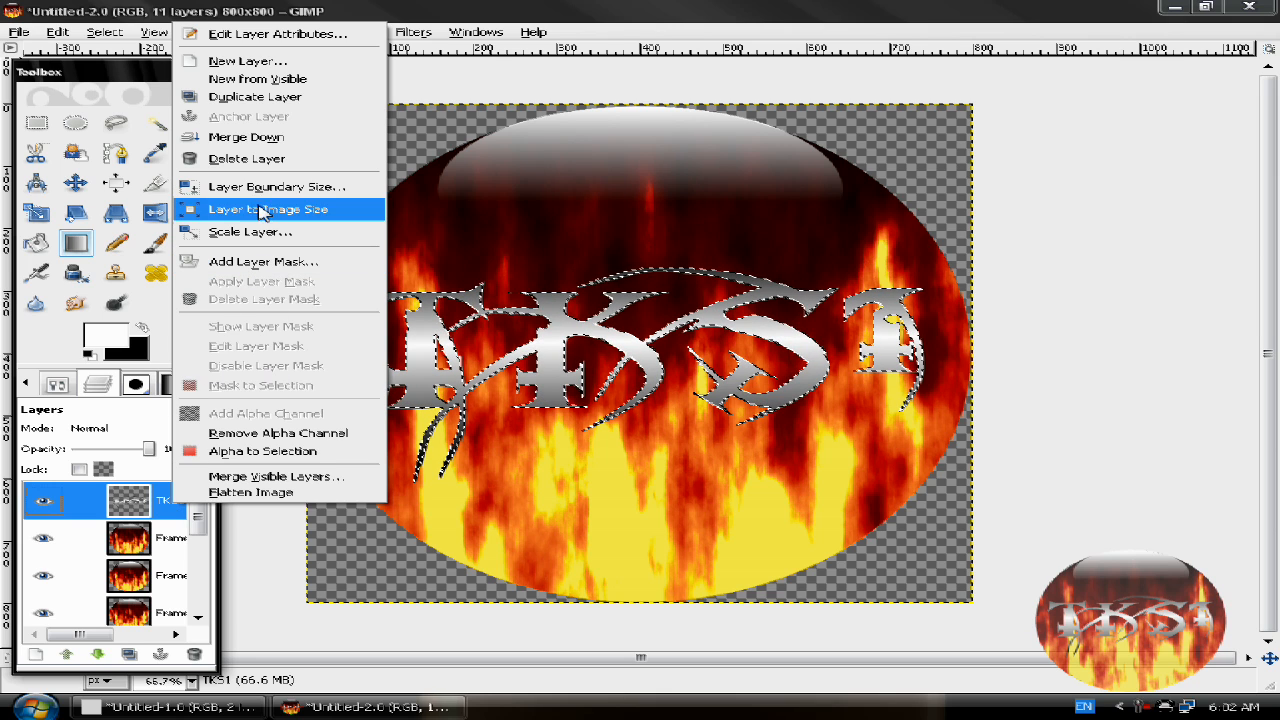
{"action": "left_click", "coordinate": [268, 209]}
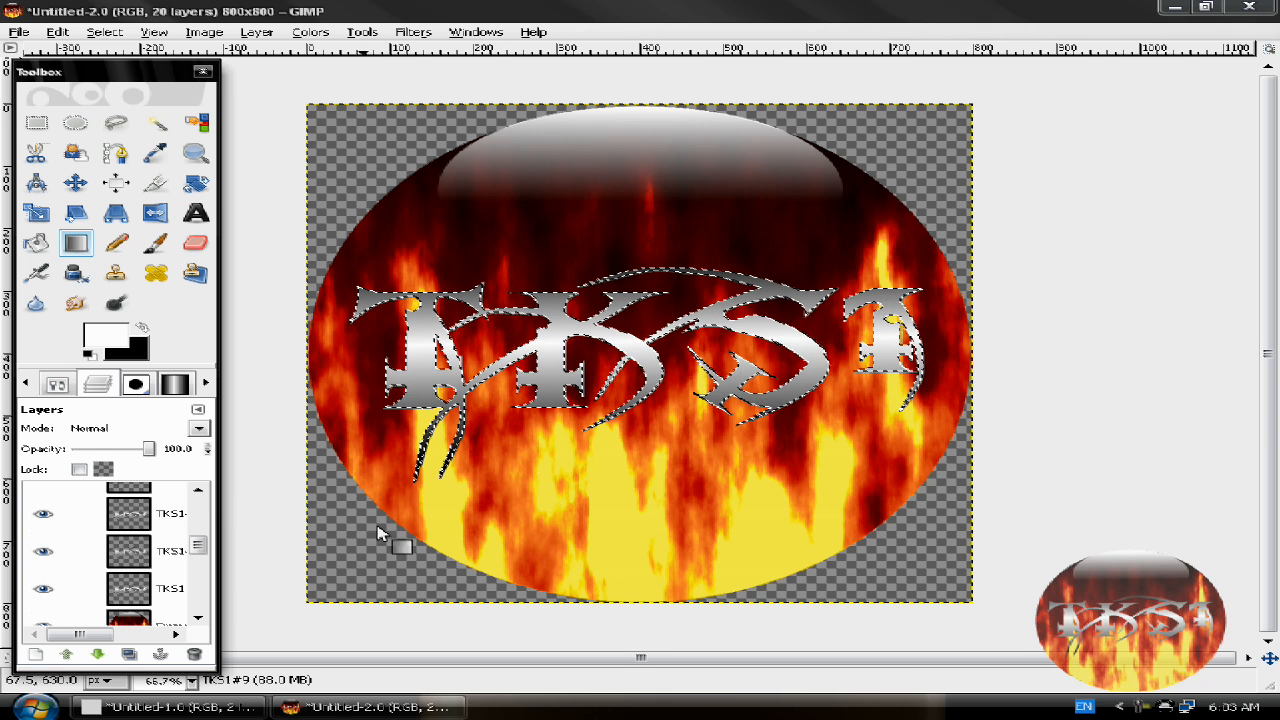
Scroll the Layers list to show the stacked TKS1 copies above the frames.
{"action": "scroll", "scroll_direction": "down", "scroll_amount": 3}
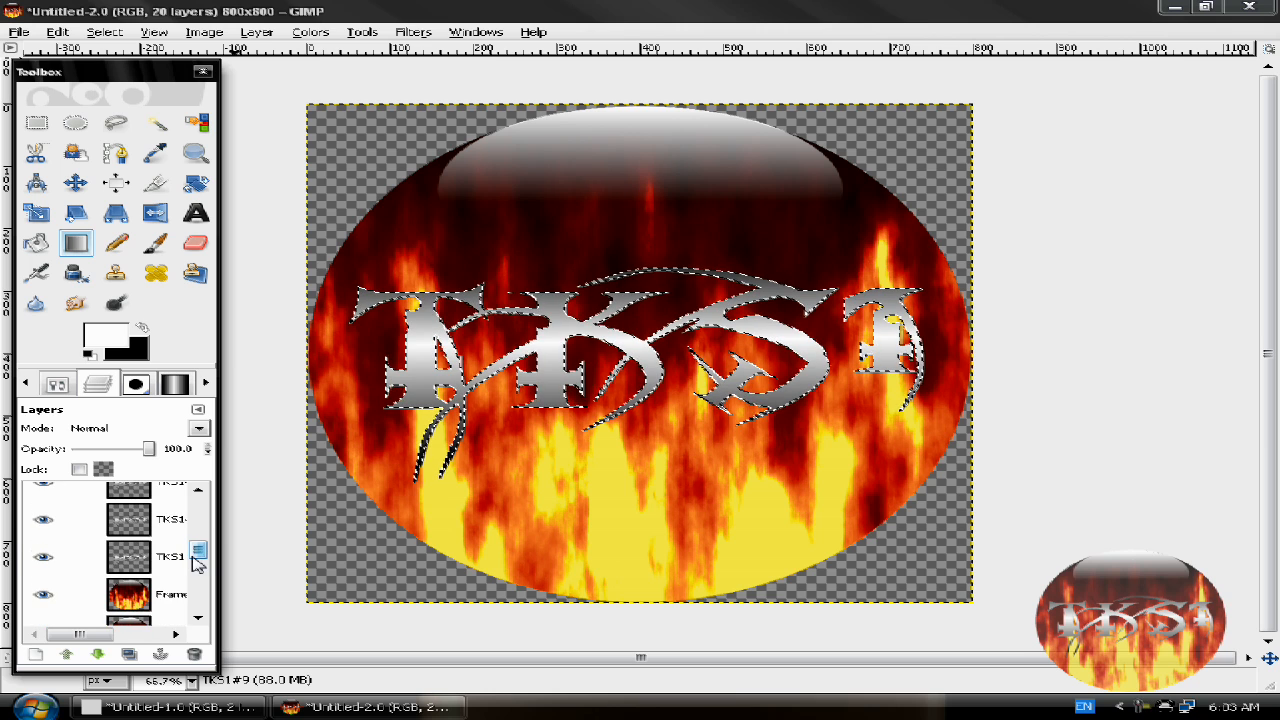
Merge the first two TKS1 copies down into the flame frames below them.
{"action": "left_click", "coordinate": [43, 557]}
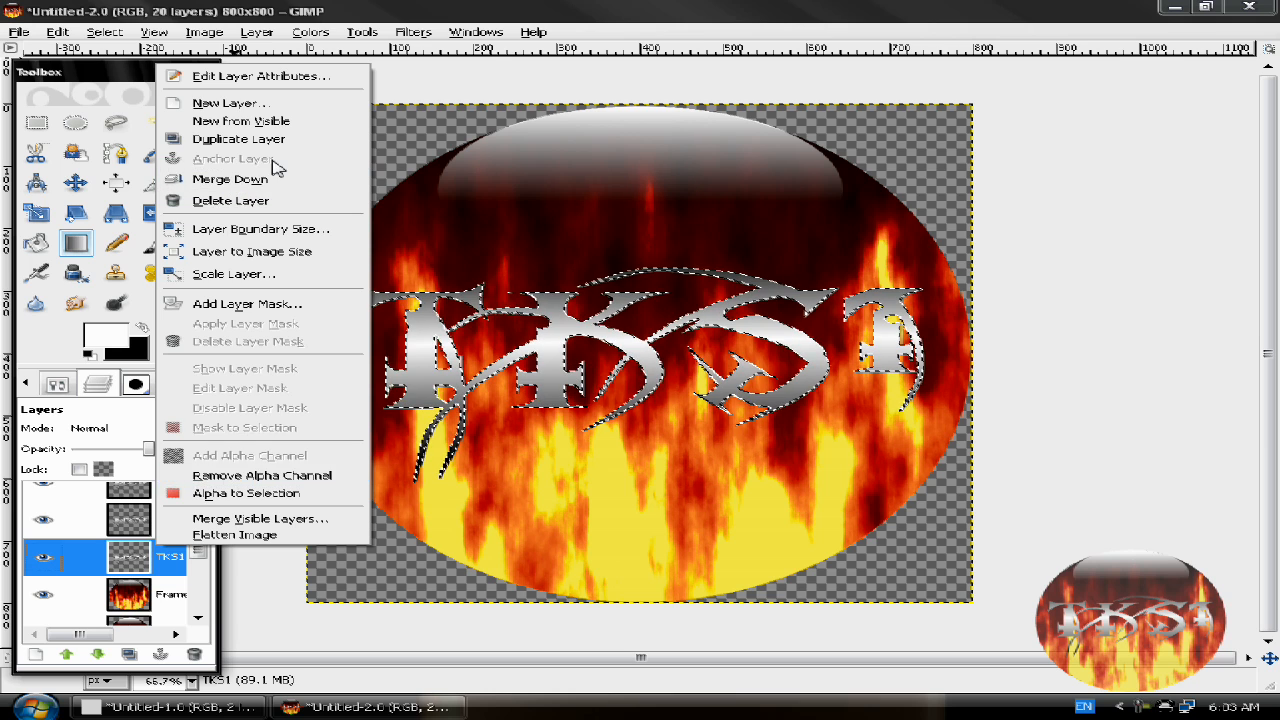
{"action": "left_click", "coordinate": [230, 200]}
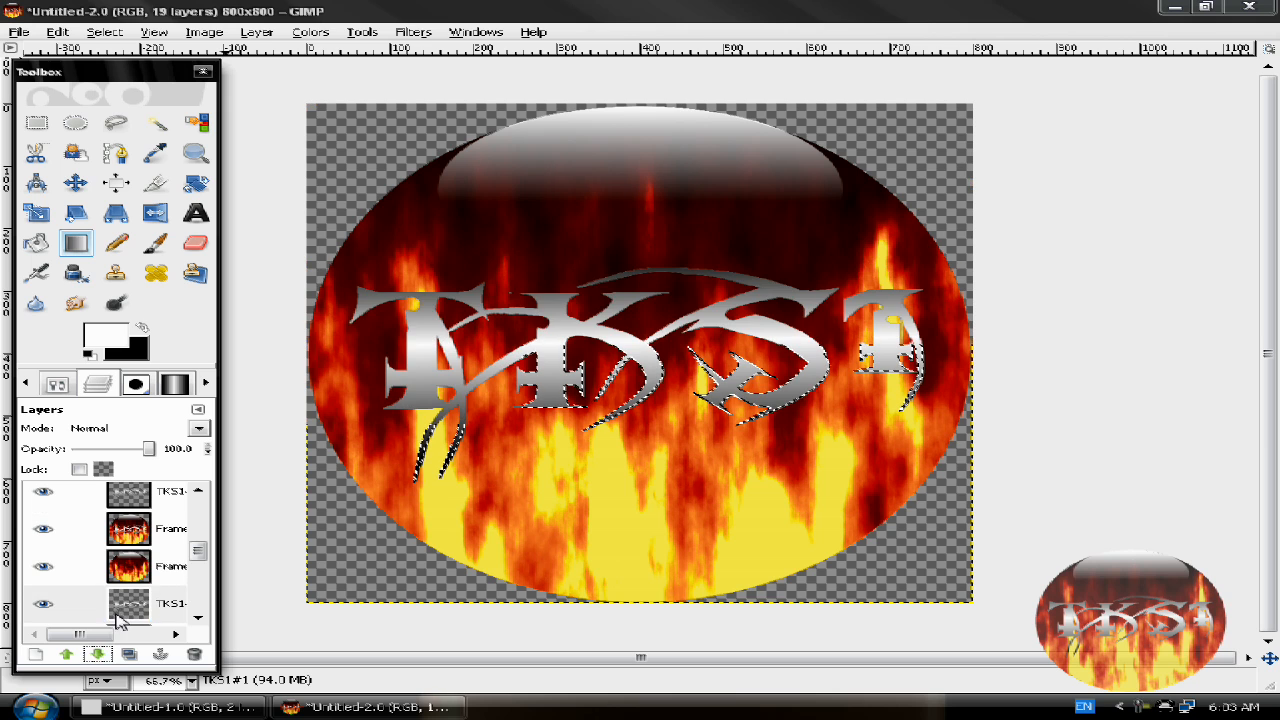
{"action": "right_click", "coordinate": [127, 567]}
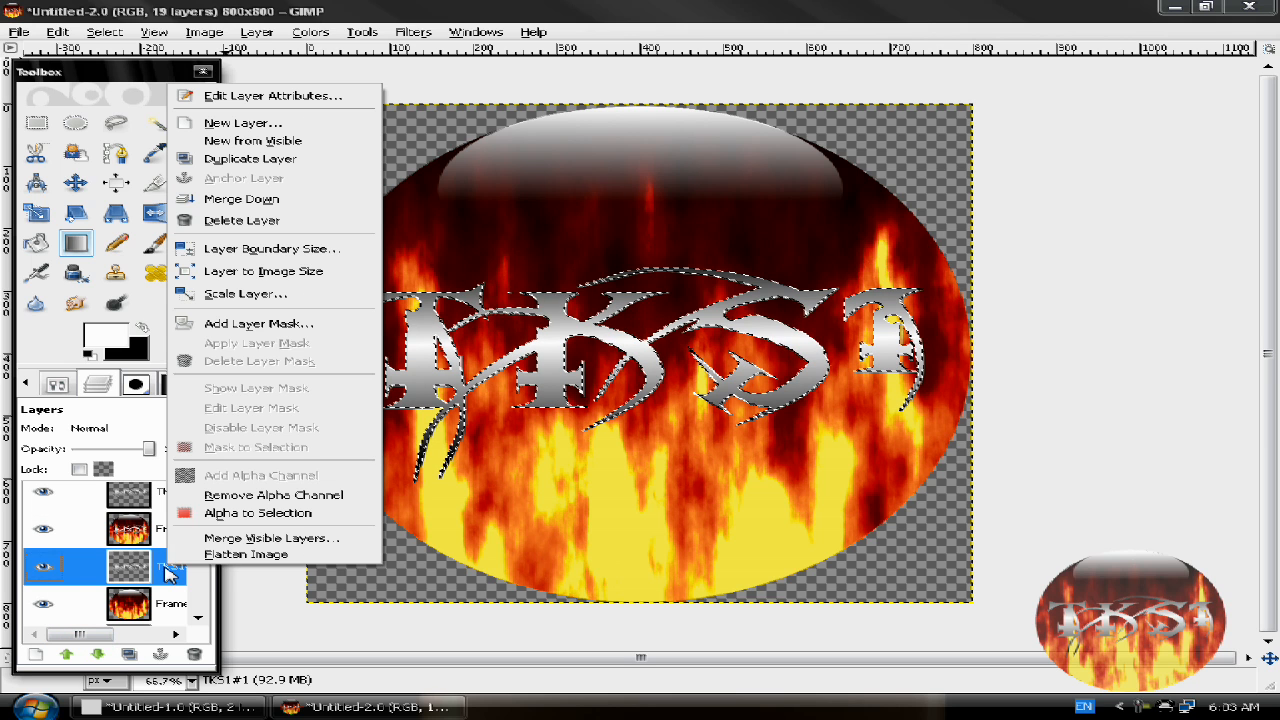
{"action": "mouse_move", "coordinate": [250, 159]}
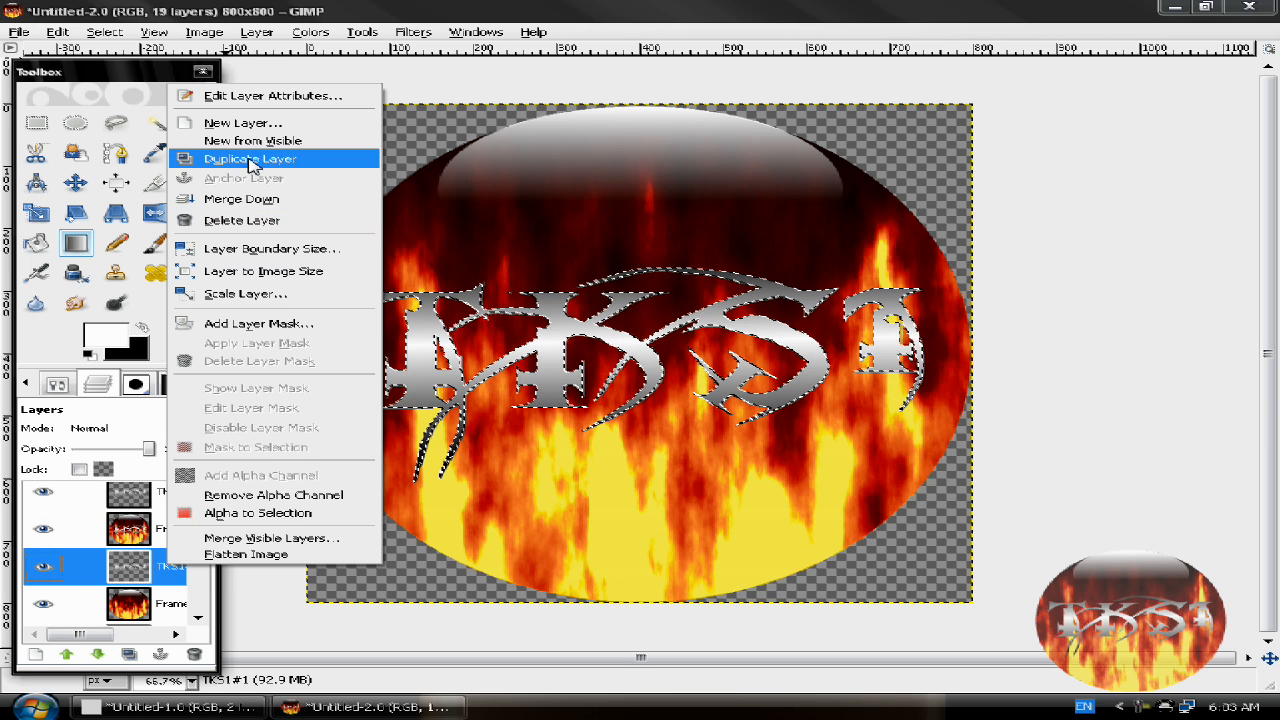
{"action": "mouse_move", "coordinate": [245, 178]}
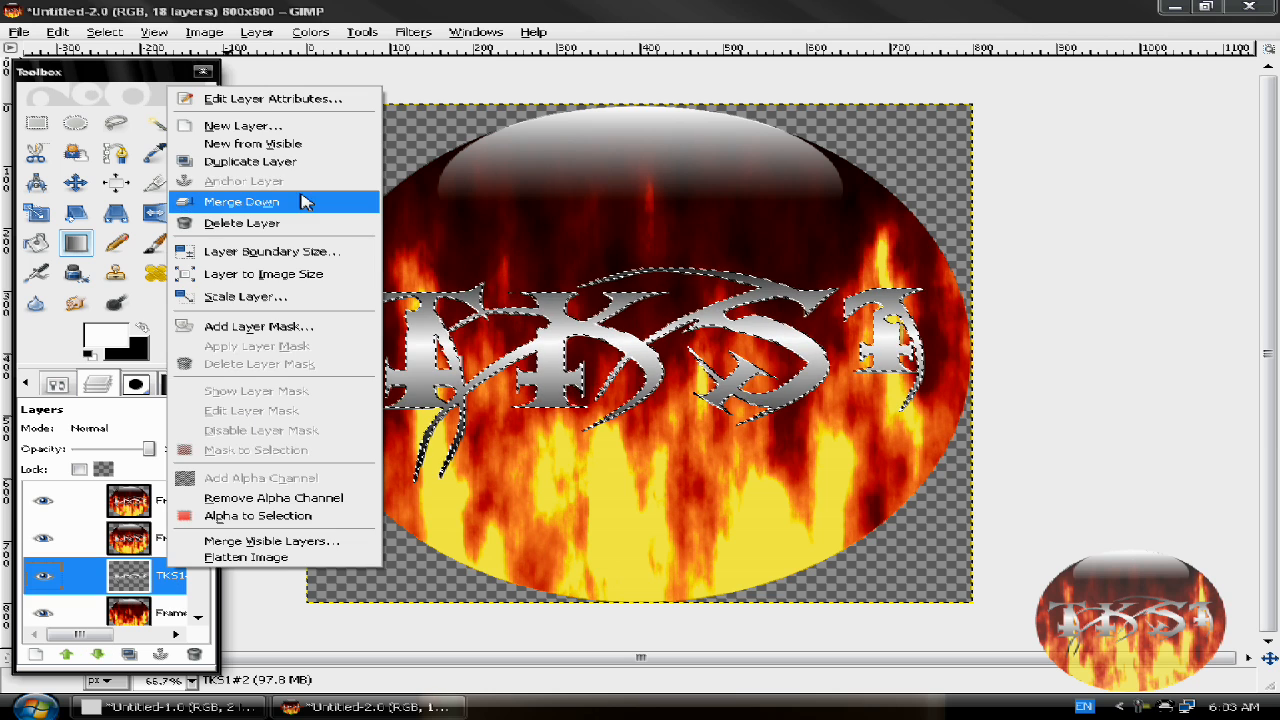
{"action": "left_click", "coordinate": [240, 201]}
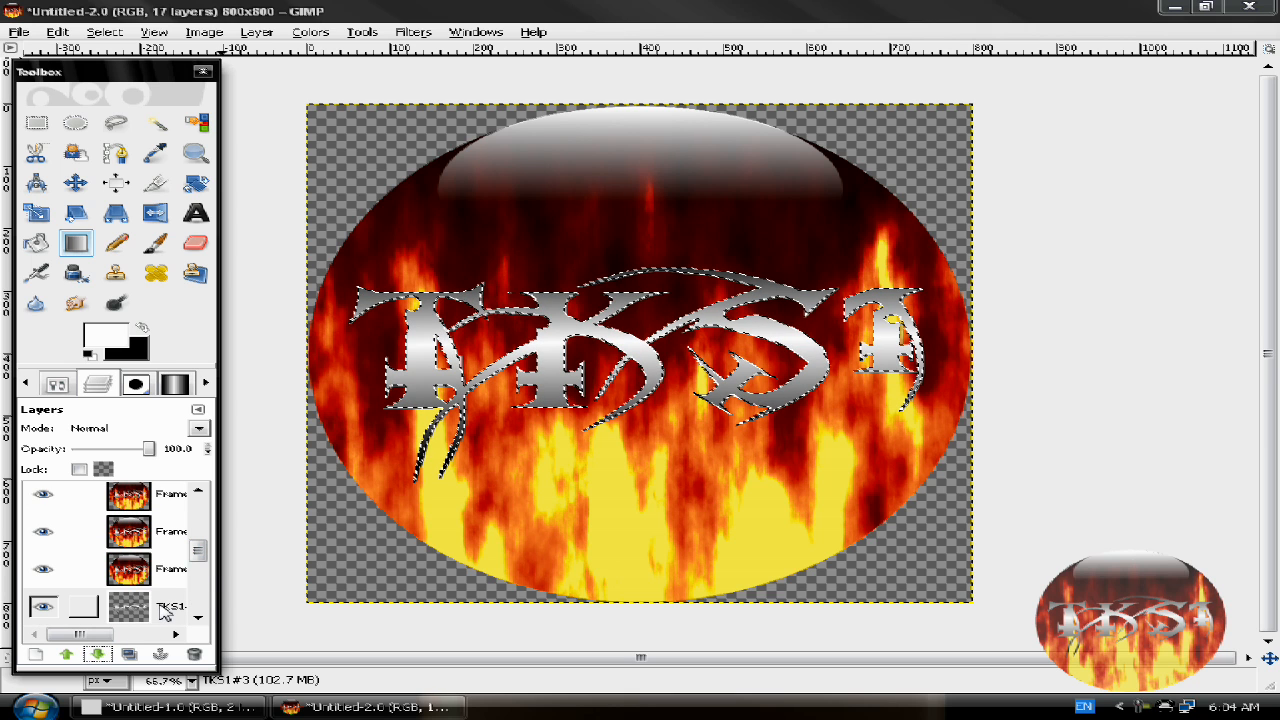
Lower the next TKS1 copies above their frames and merge them down.
{"action": "left_click", "coordinate": [60, 606]}
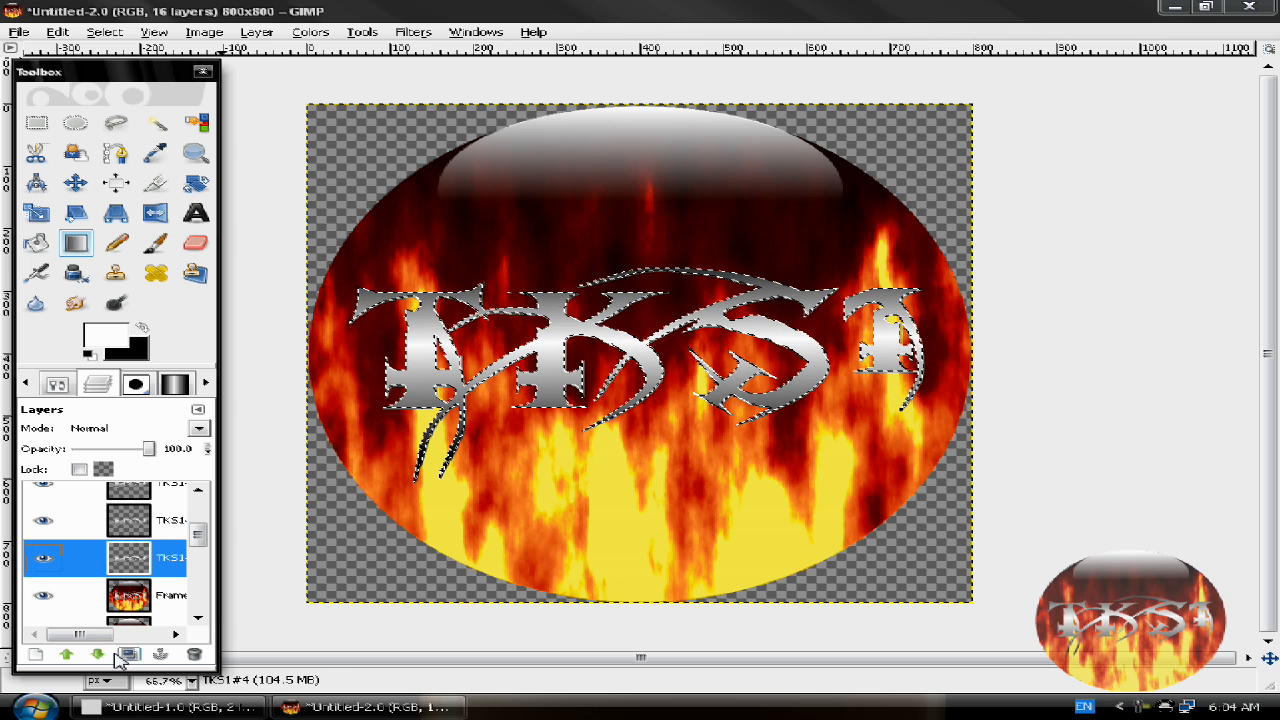
{"action": "left_click", "coordinate": [66, 654]}
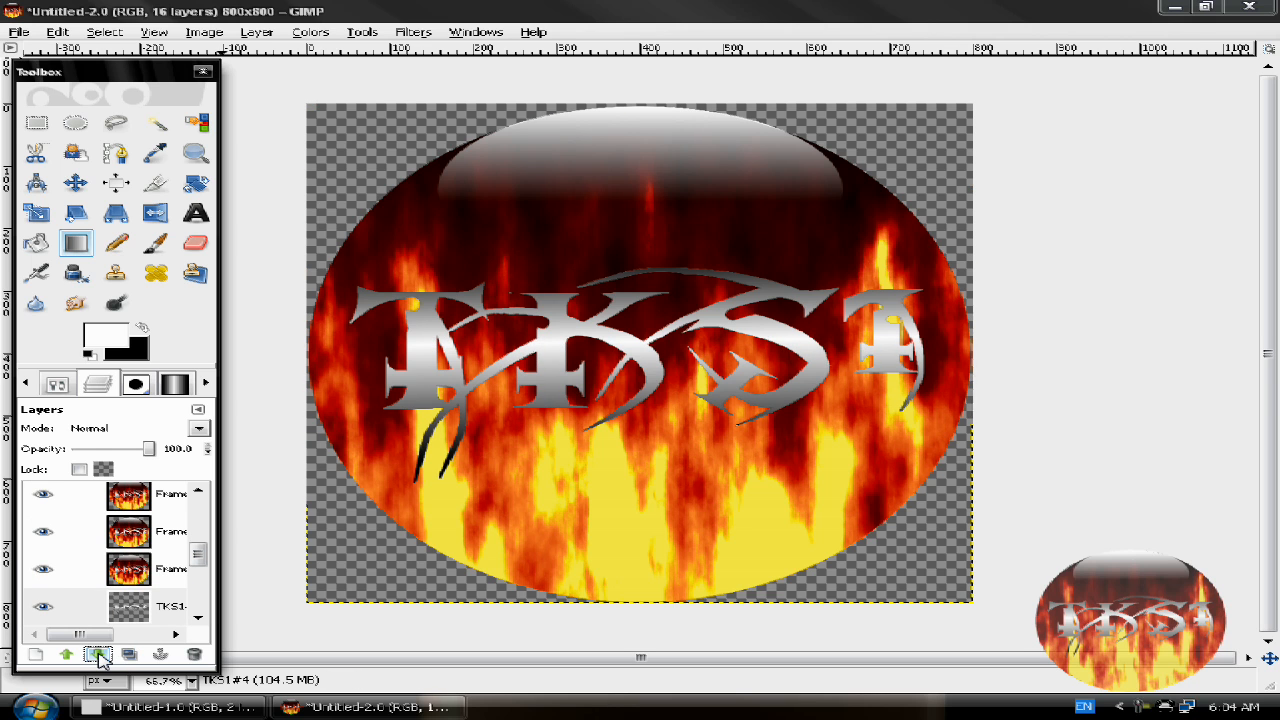
{"action": "right_click", "coordinate": [170, 569]}
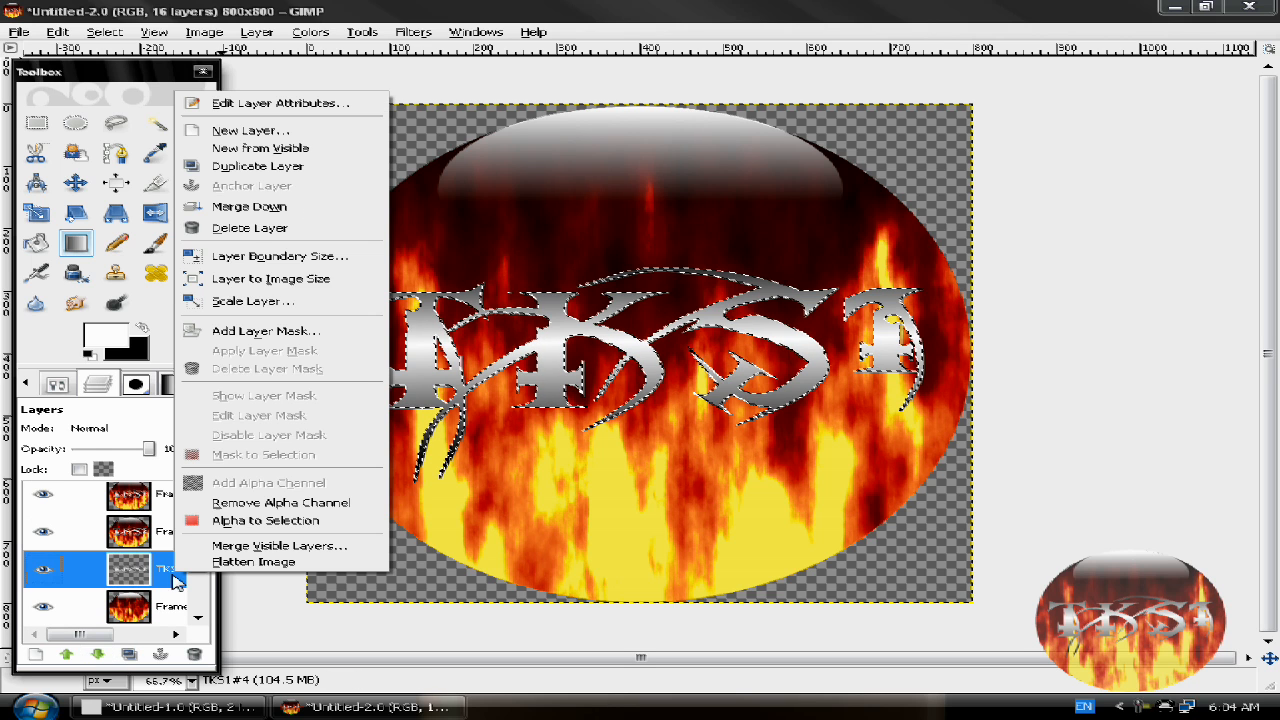
{"action": "left_click", "coordinate": [248, 227]}
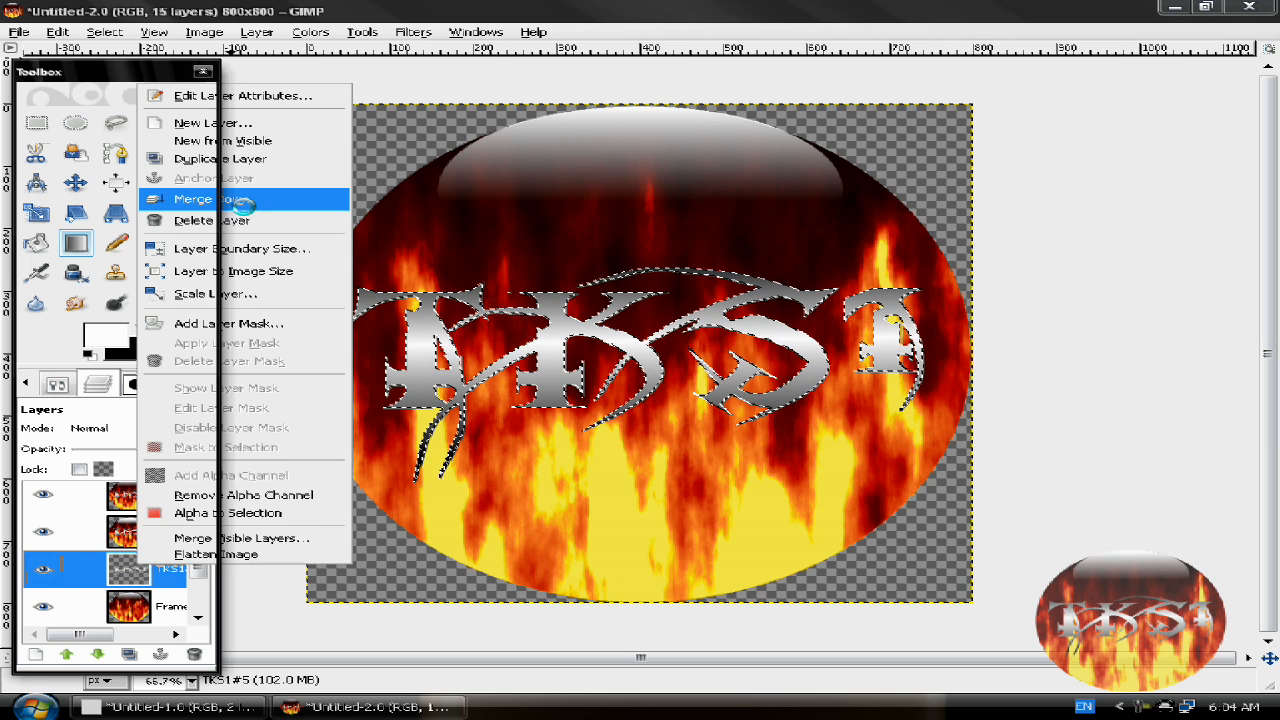
{"action": "left_click", "coordinate": [200, 198]}
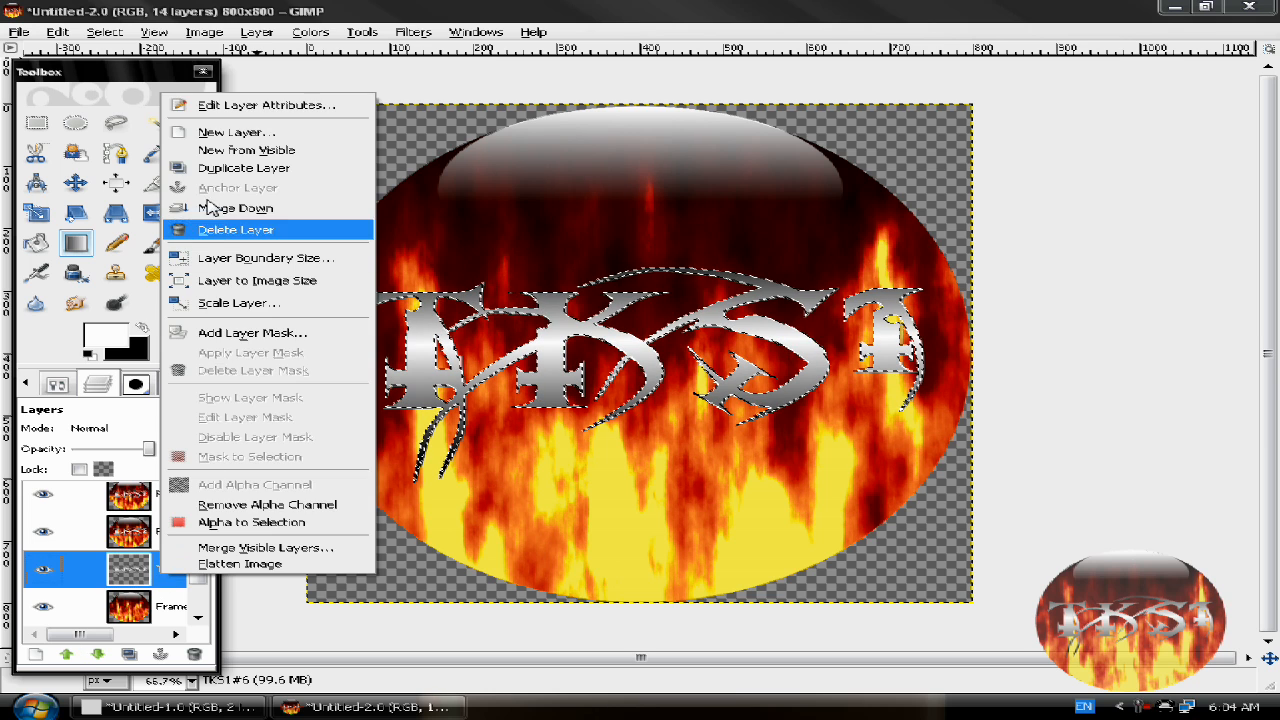
{"action": "left_click", "coordinate": [236, 229]}
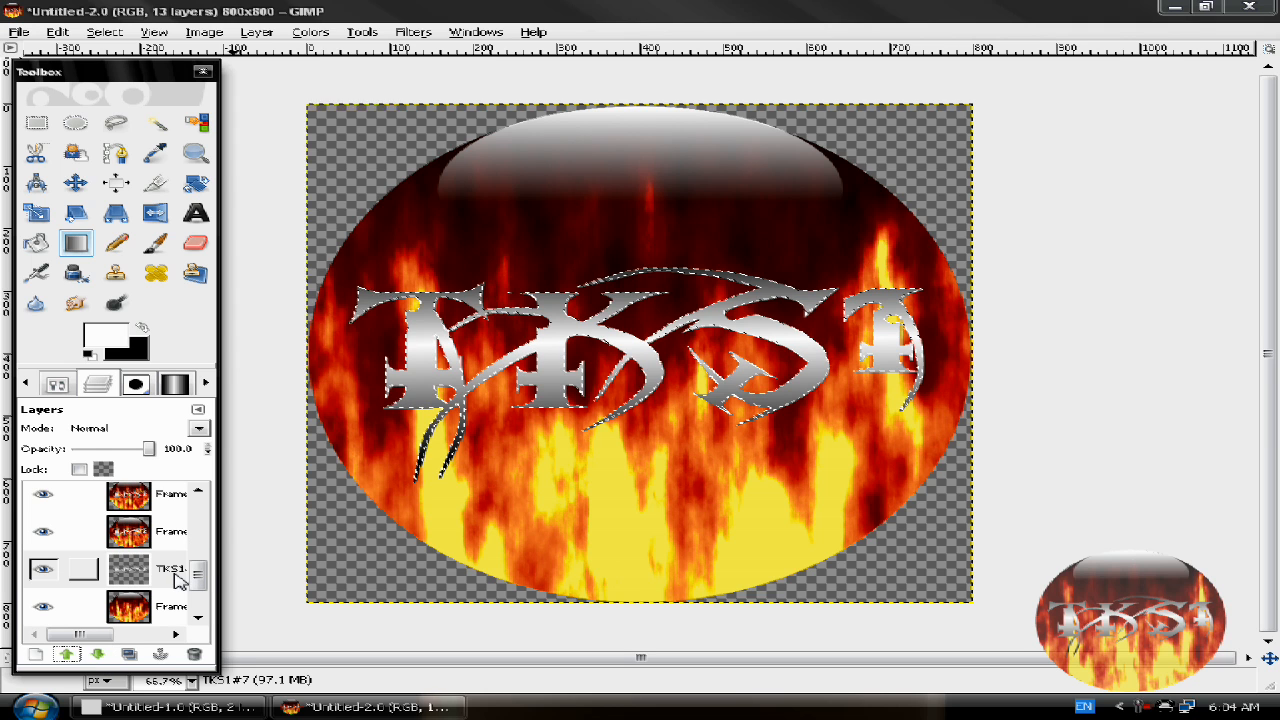
Merge the remaining TKS1 copies, including the last one, into their frames.
{"action": "right_click", "coordinate": [170, 569]}
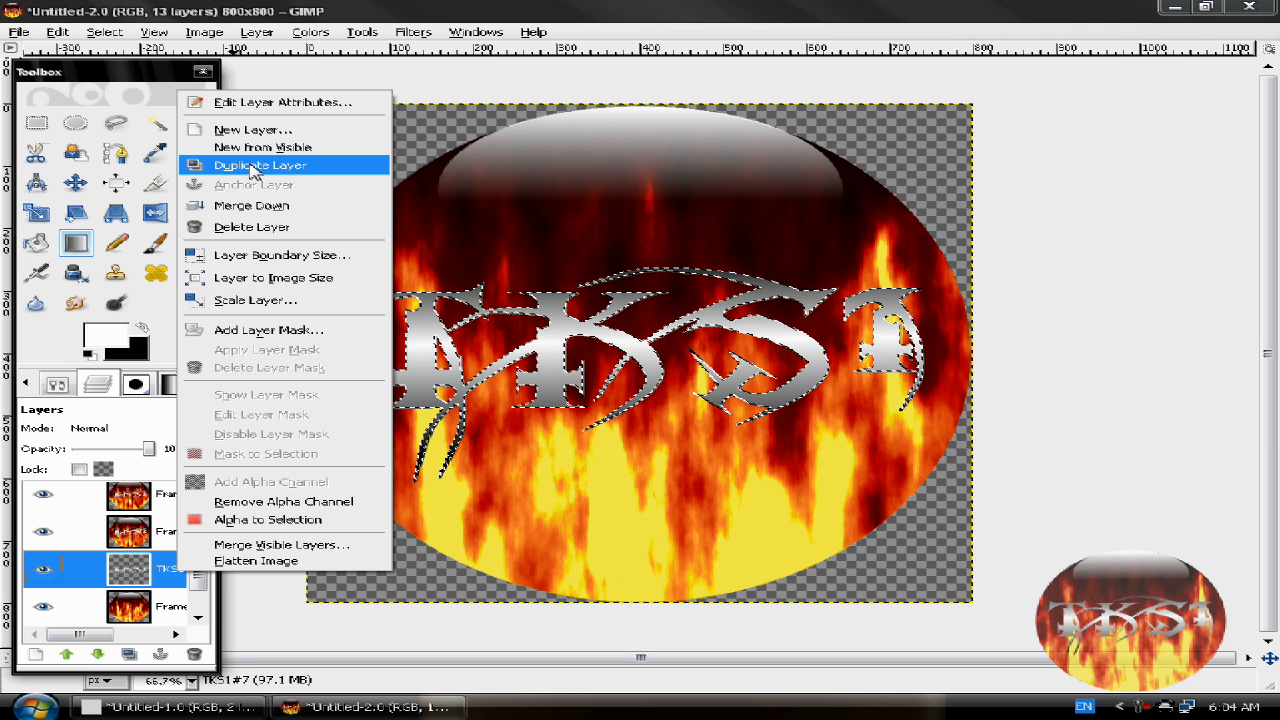
{"action": "left_click", "coordinate": [259, 165]}
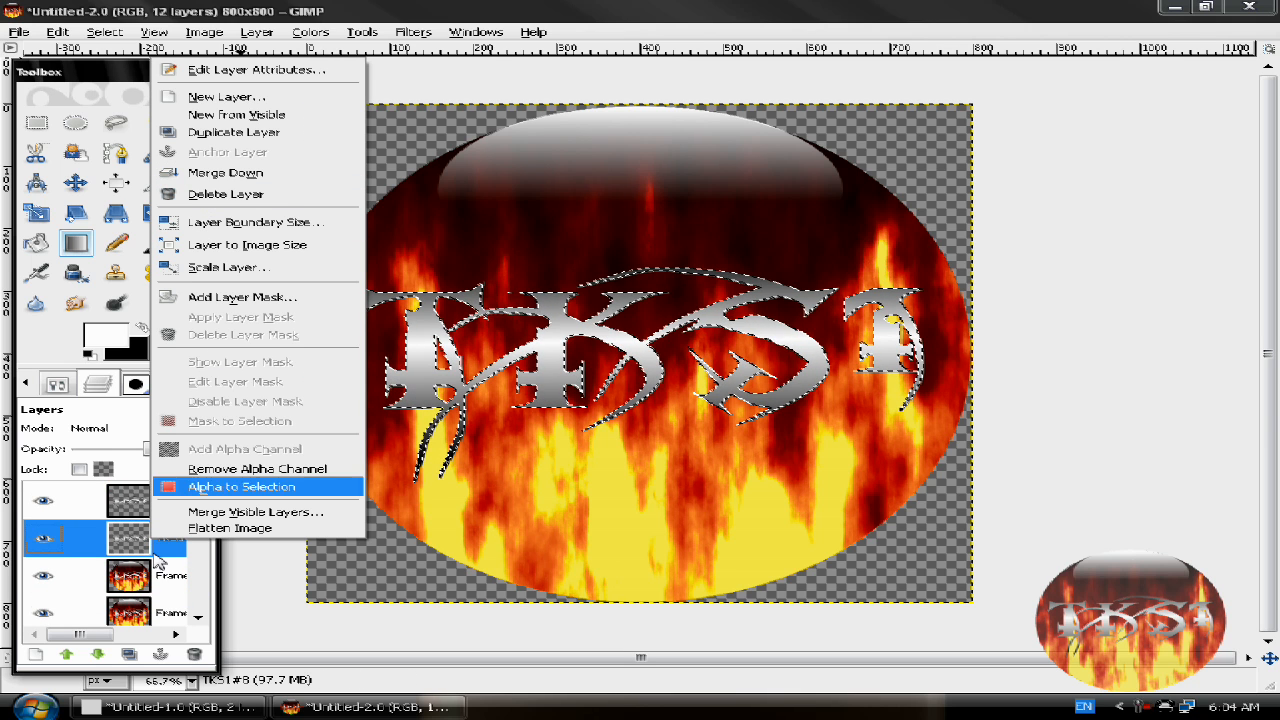
{"action": "left_click", "coordinate": [241, 486]}
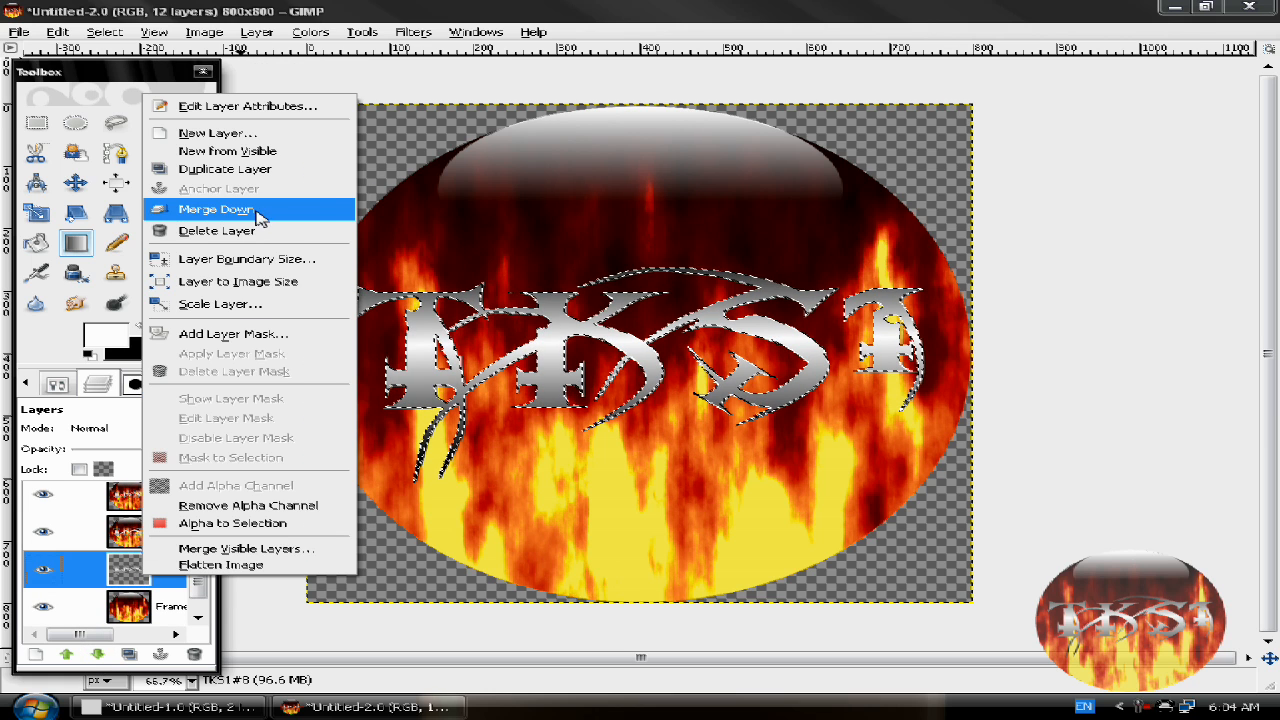
{"action": "left_click", "coordinate": [216, 209]}
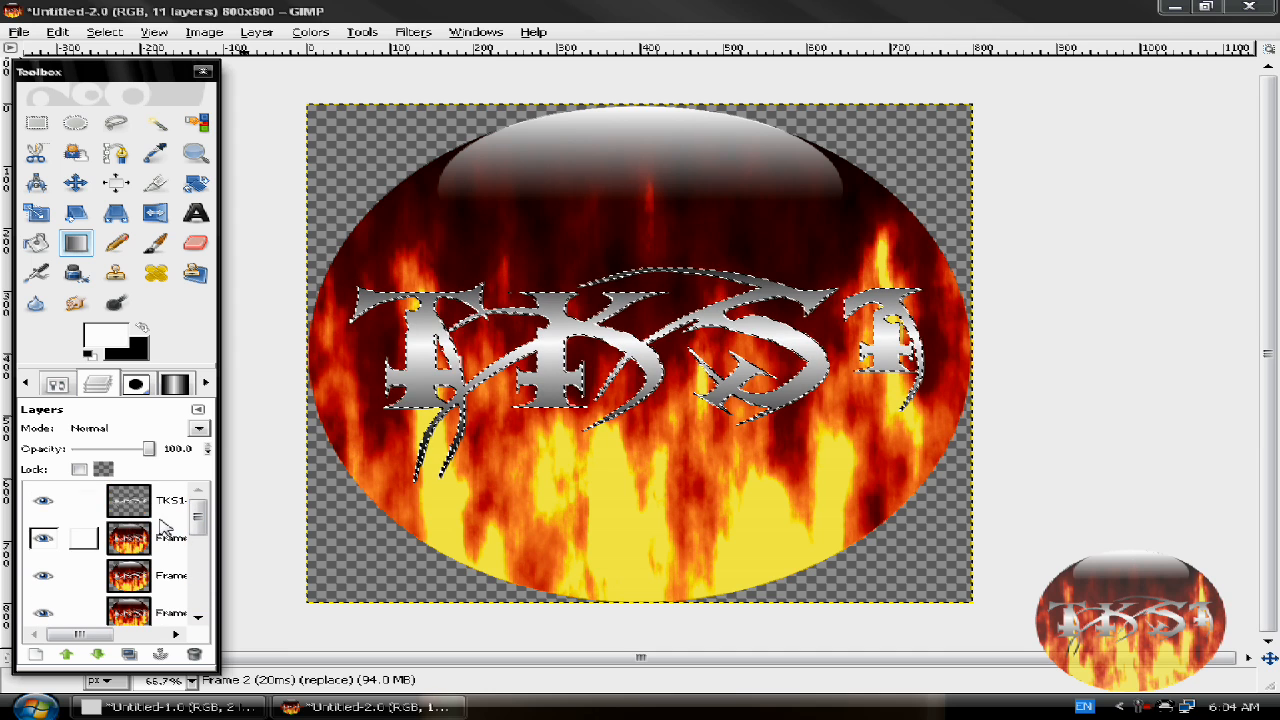
{"action": "left_click", "coordinate": [170, 500]}
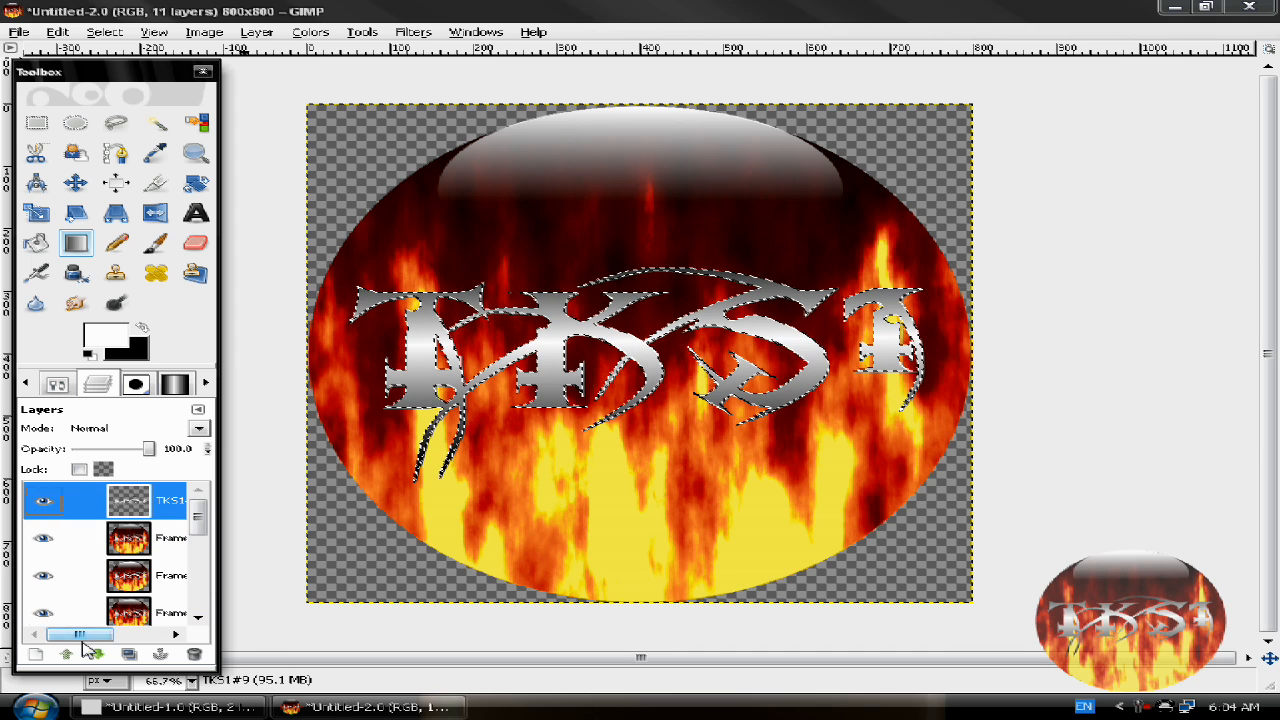
{"action": "left_click", "coordinate": [98, 654]}
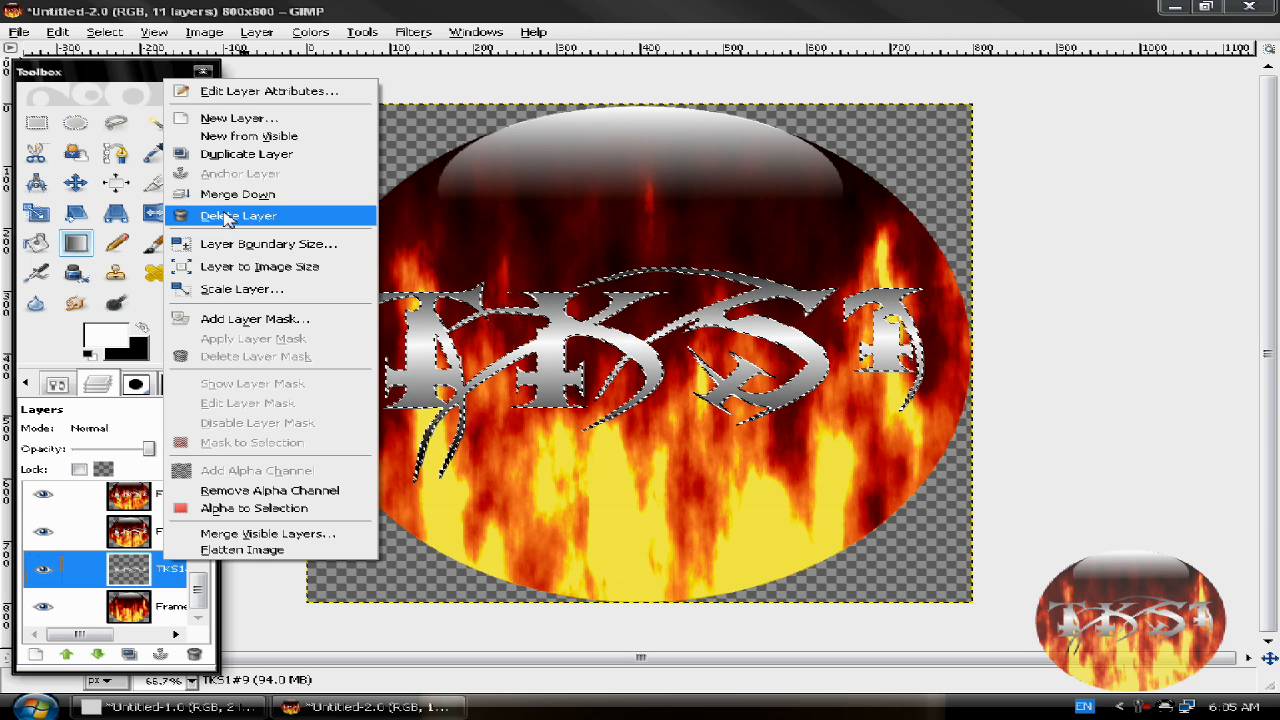
{"action": "left_click", "coordinate": [238, 215]}
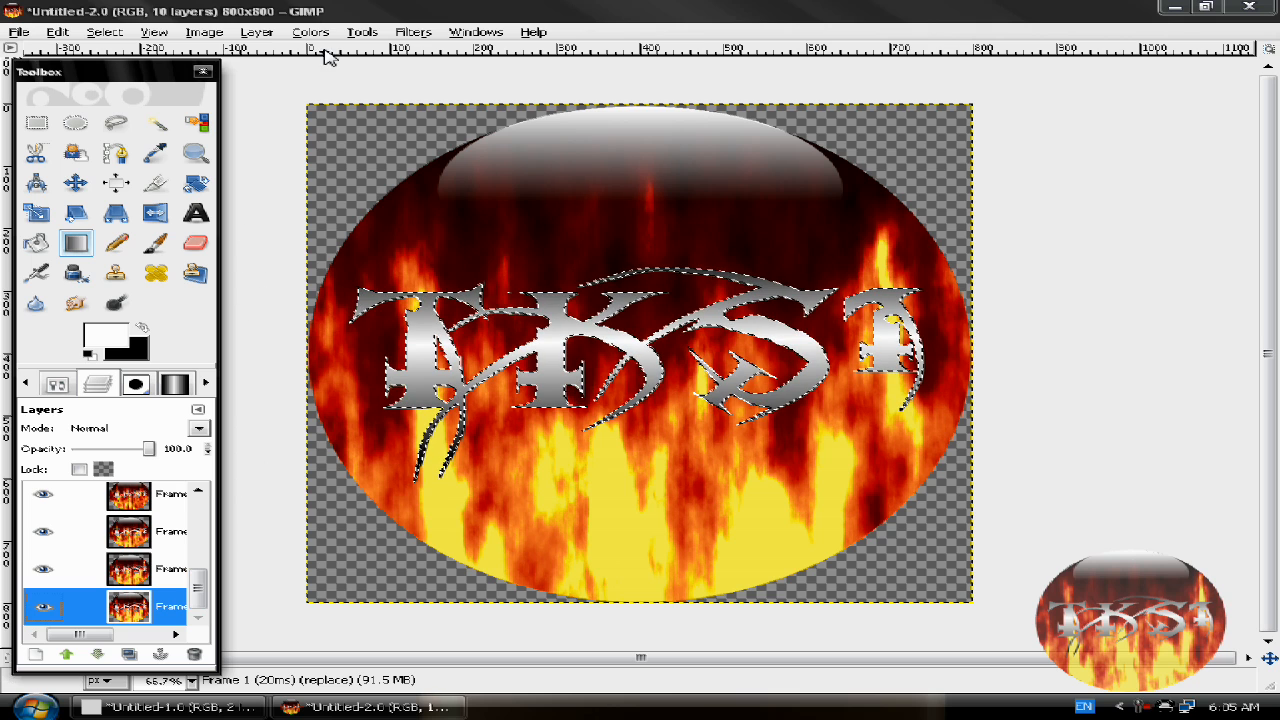
Launch Filters > Animation > Playback for the ten-frame flame animation.
{"action": "left_click", "coordinate": [413, 31]}
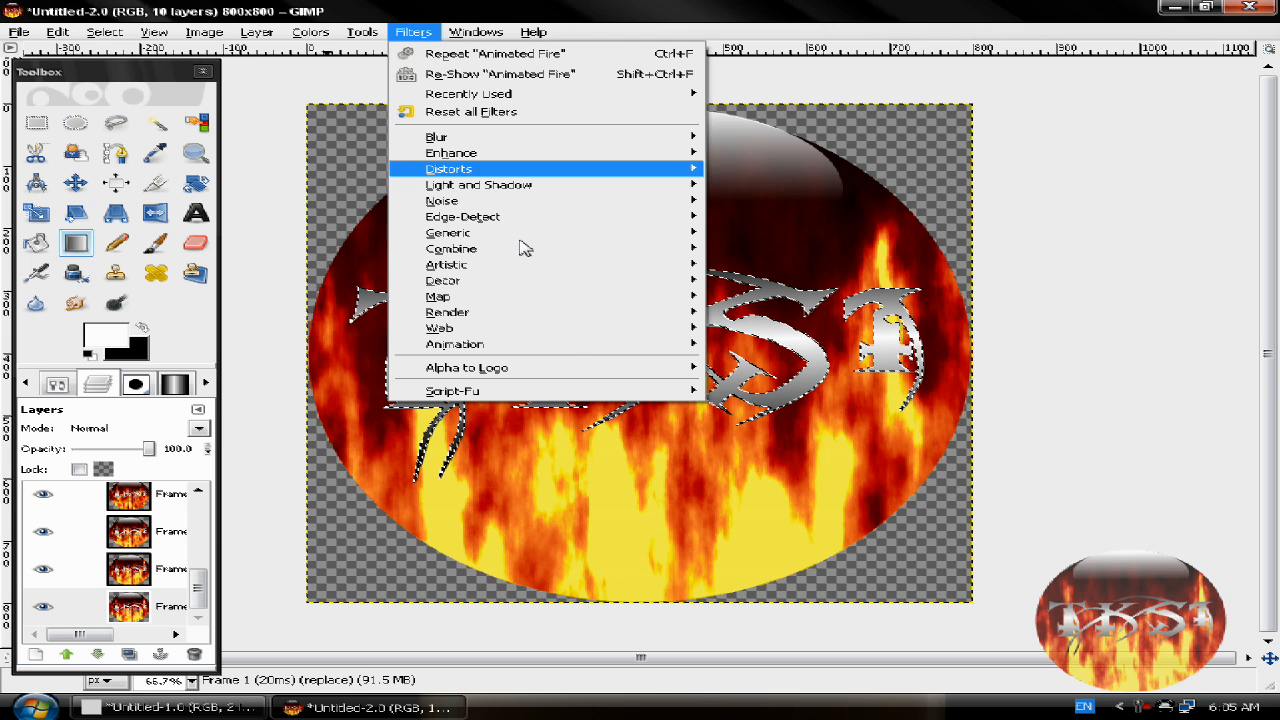
{"action": "mouse_move", "coordinate": [454, 344]}
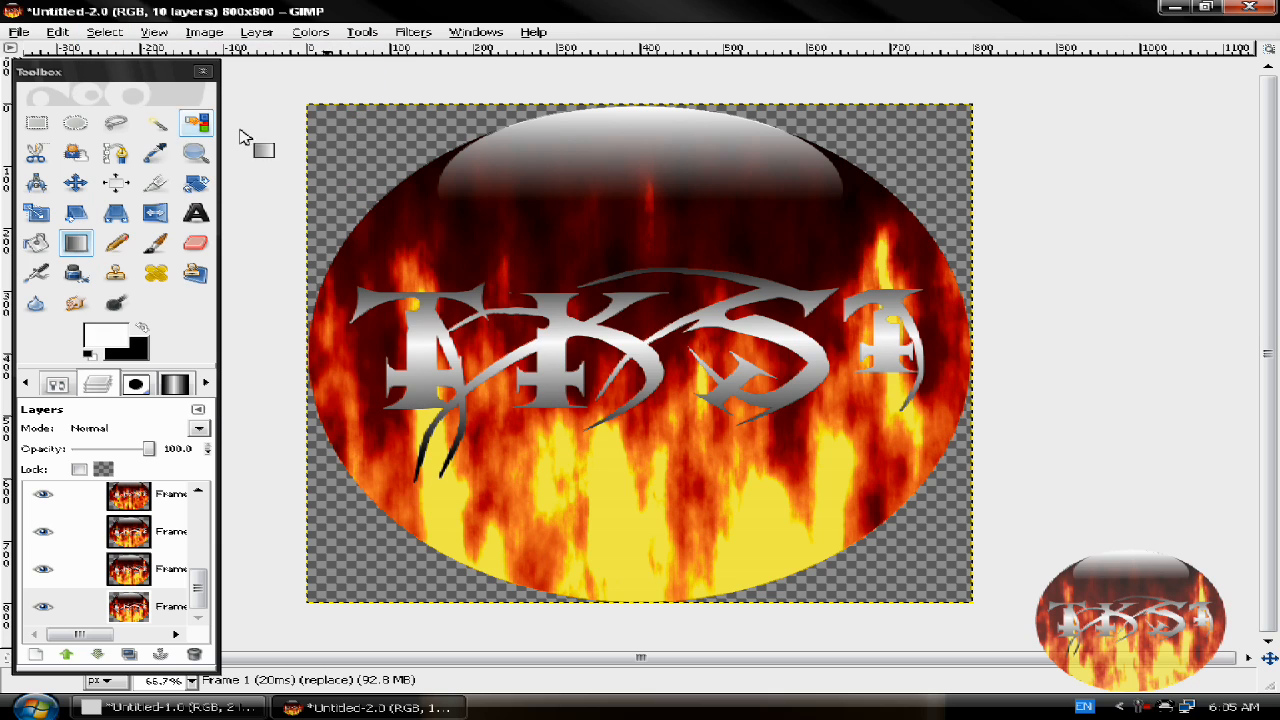
{"action": "left_click", "coordinate": [413, 31]}
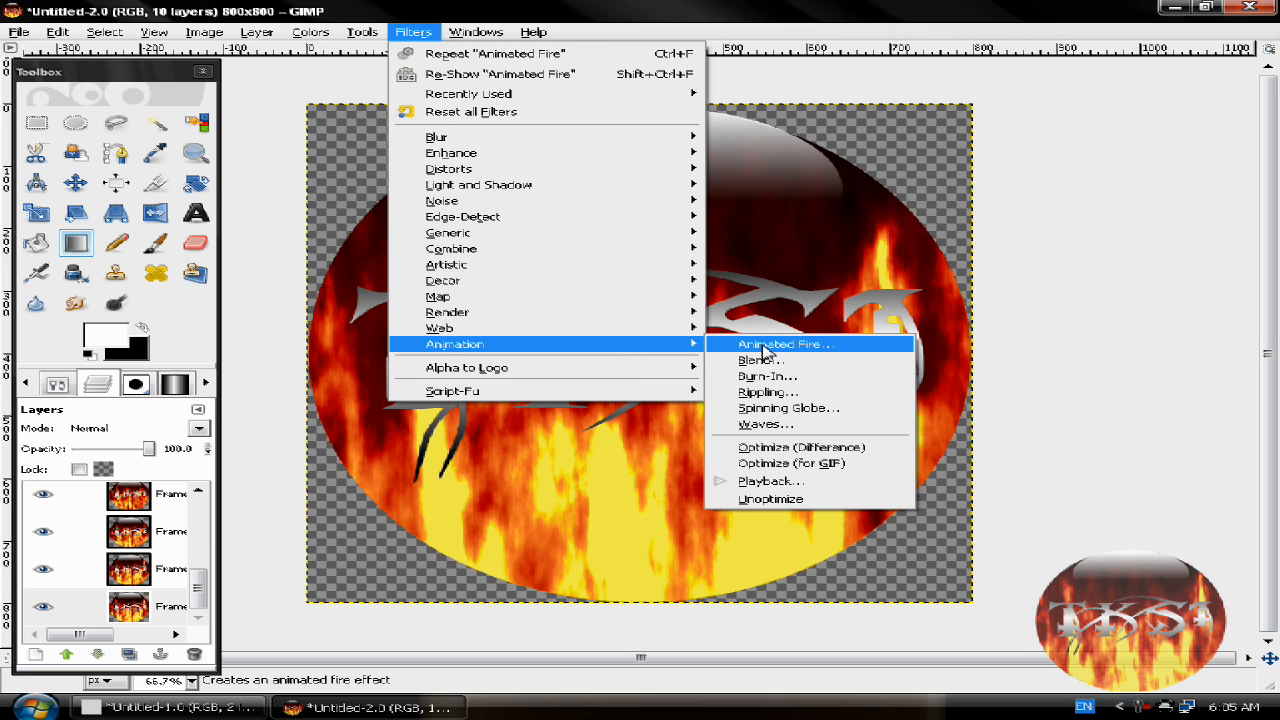
{"action": "mouse_move", "coordinate": [770, 481]}
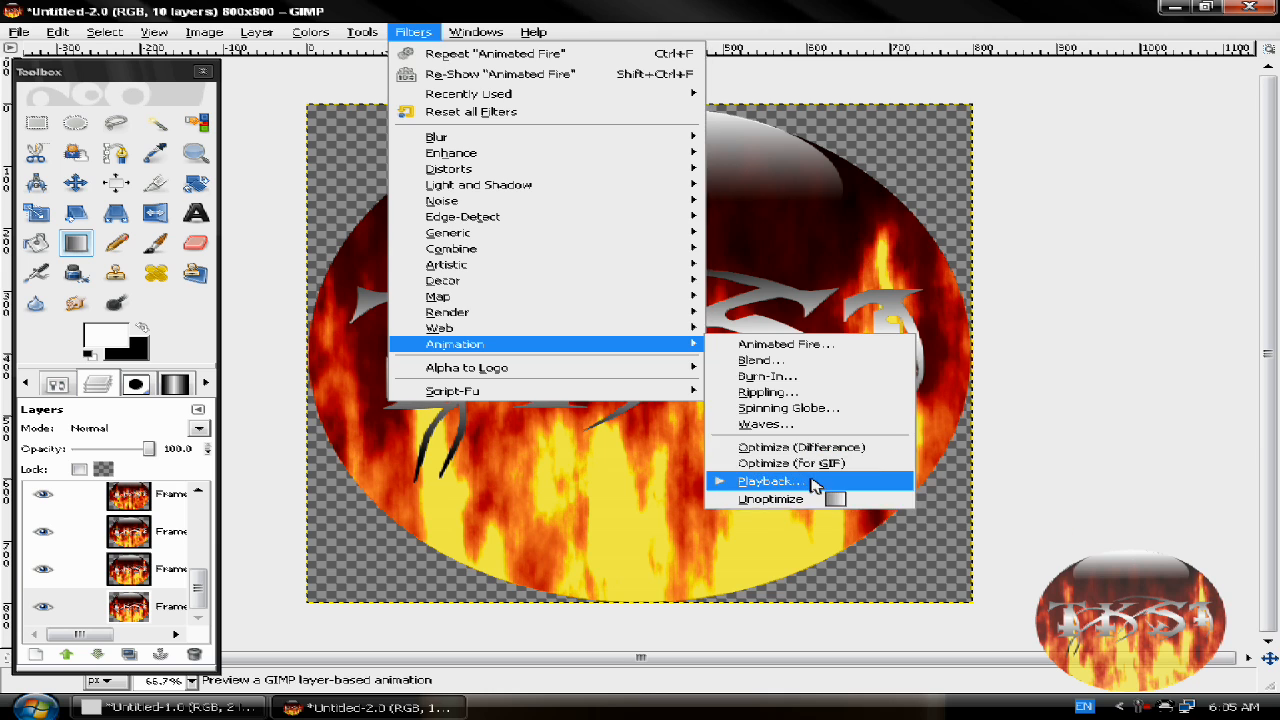
{"action": "left_click", "coordinate": [770, 481]}
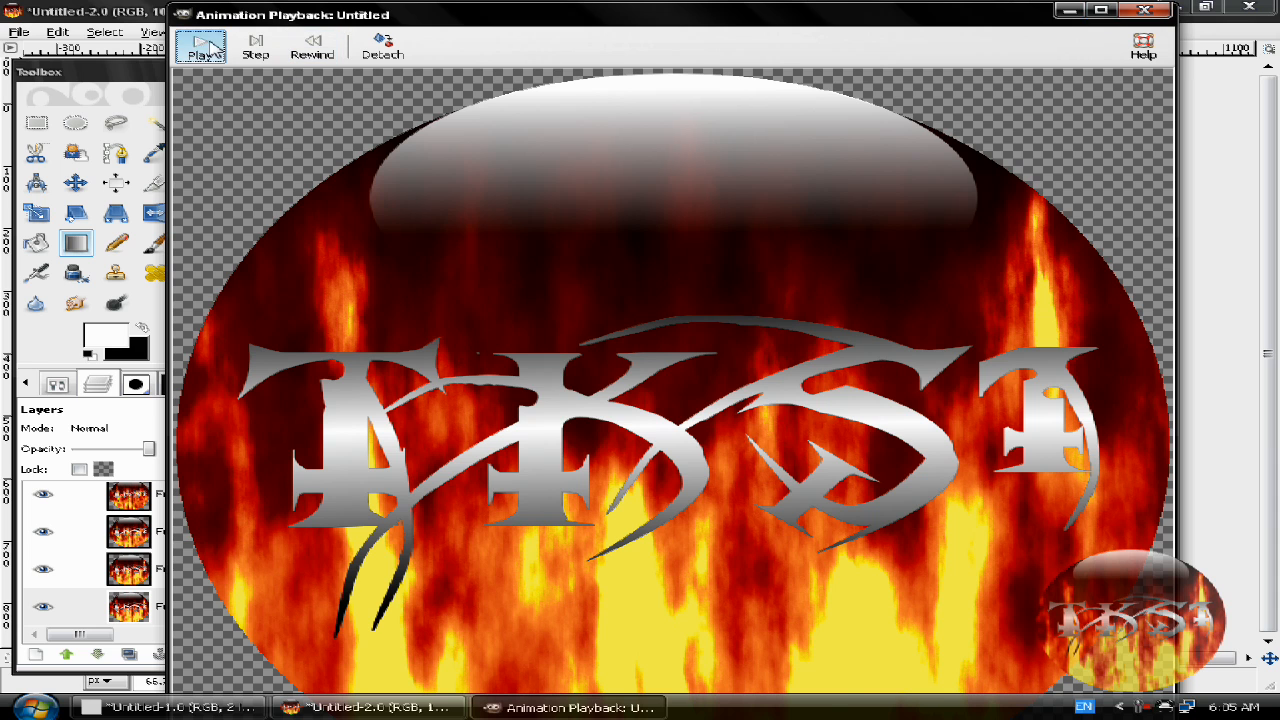
Play, stop and restart the flaming TKS1 animation in the playback window.
{"action": "left_click", "coordinate": [201, 46]}
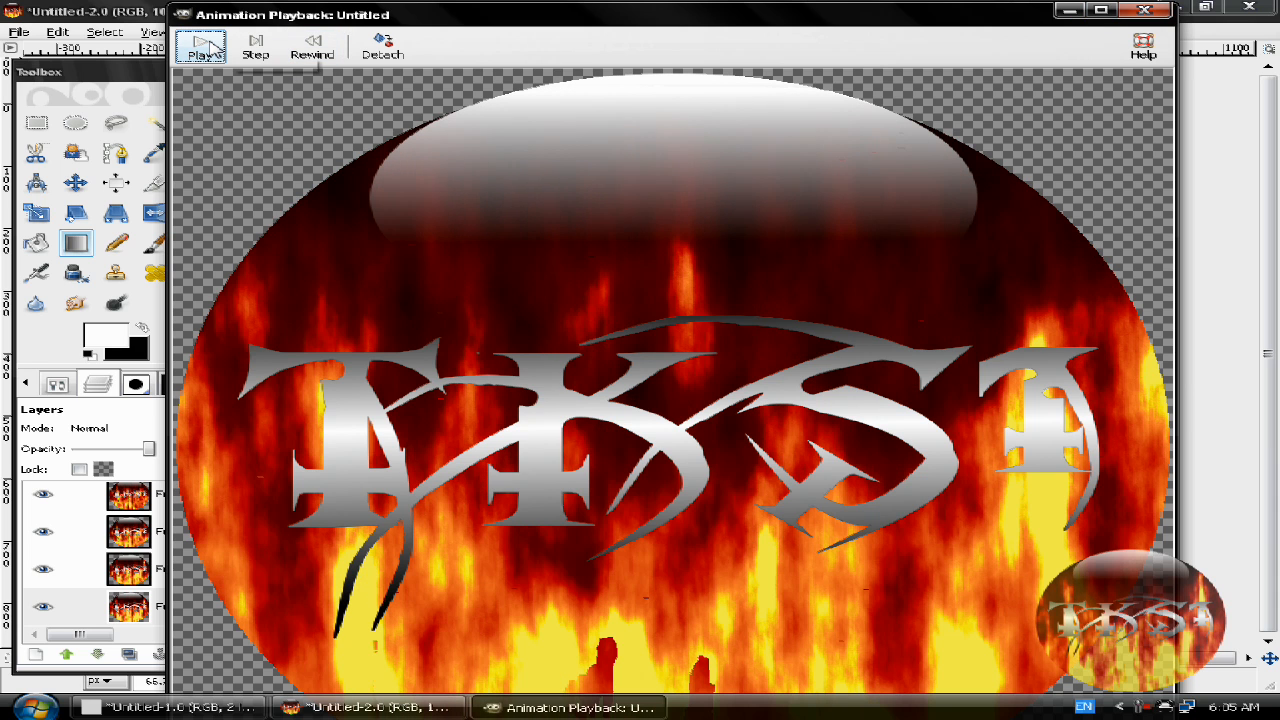
{"action": "left_click", "coordinate": [201, 45]}
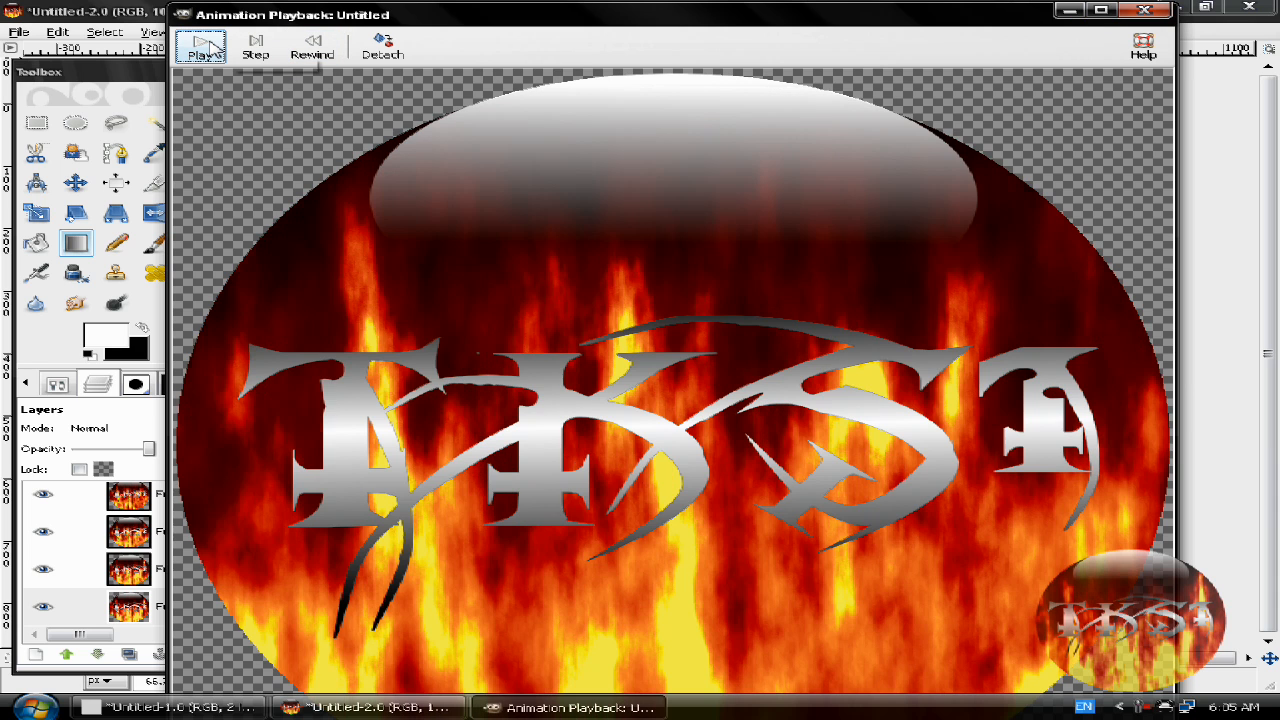
{"action": "left_click", "coordinate": [201, 47]}
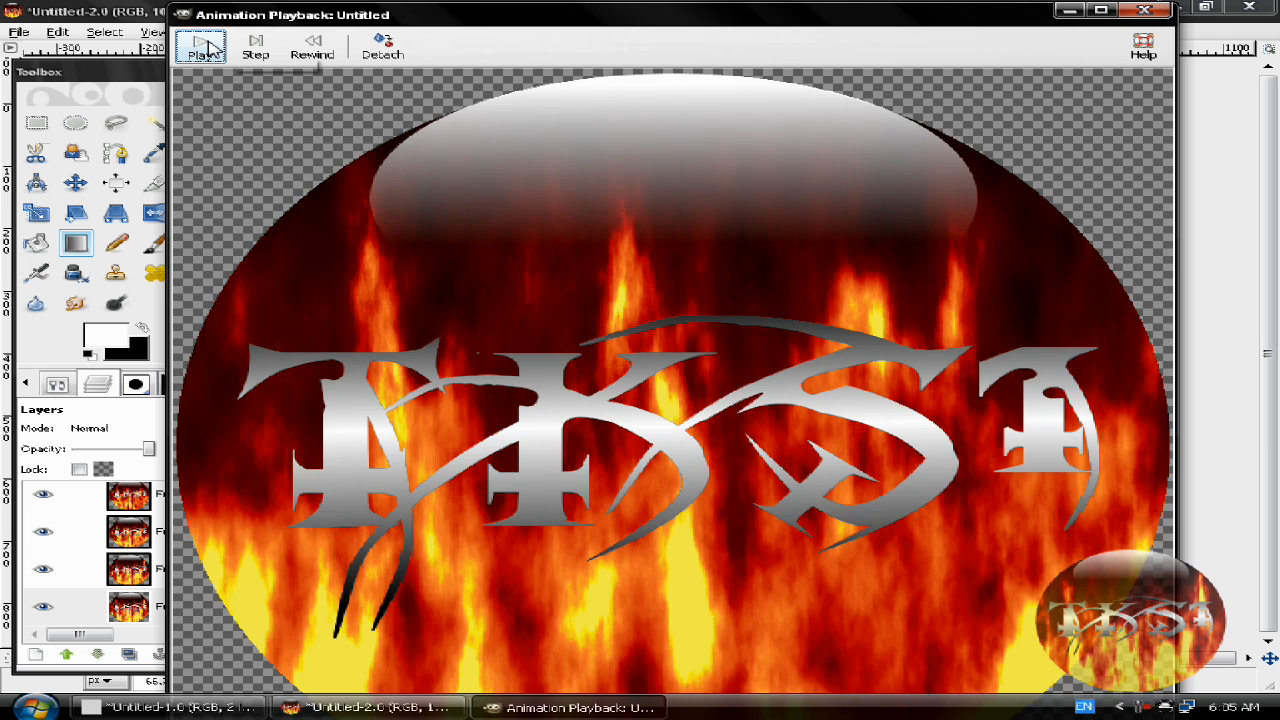
{"action": "left_click", "coordinate": [200, 45]}
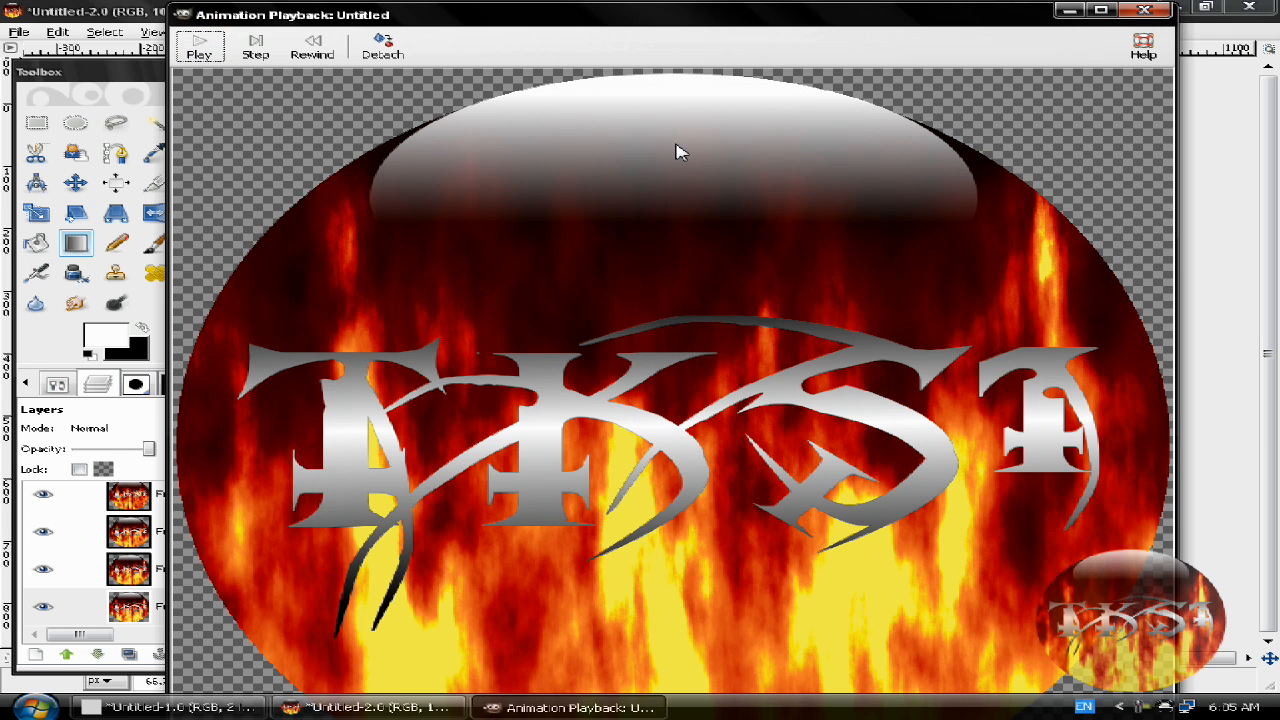